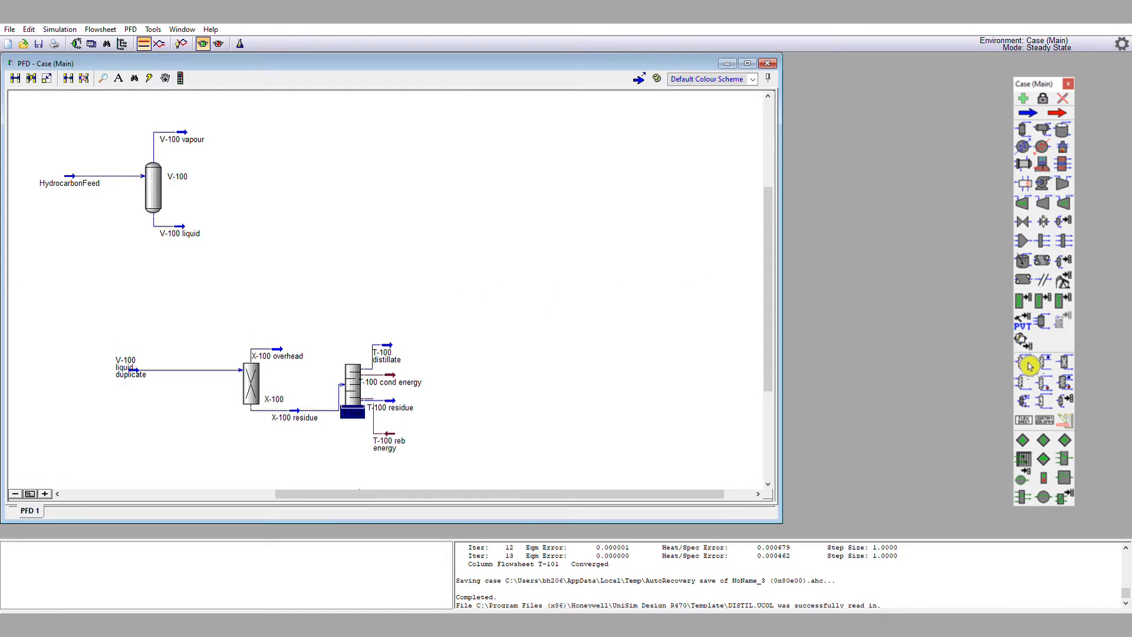
mouse_move(955, 342)
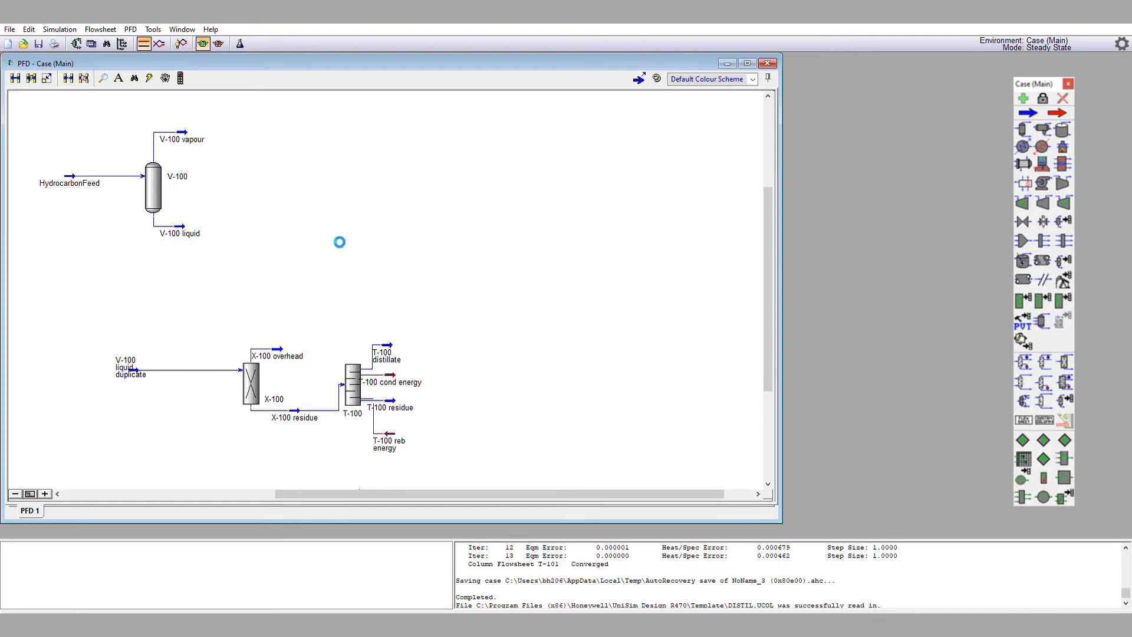
mouse_move(359, 239)
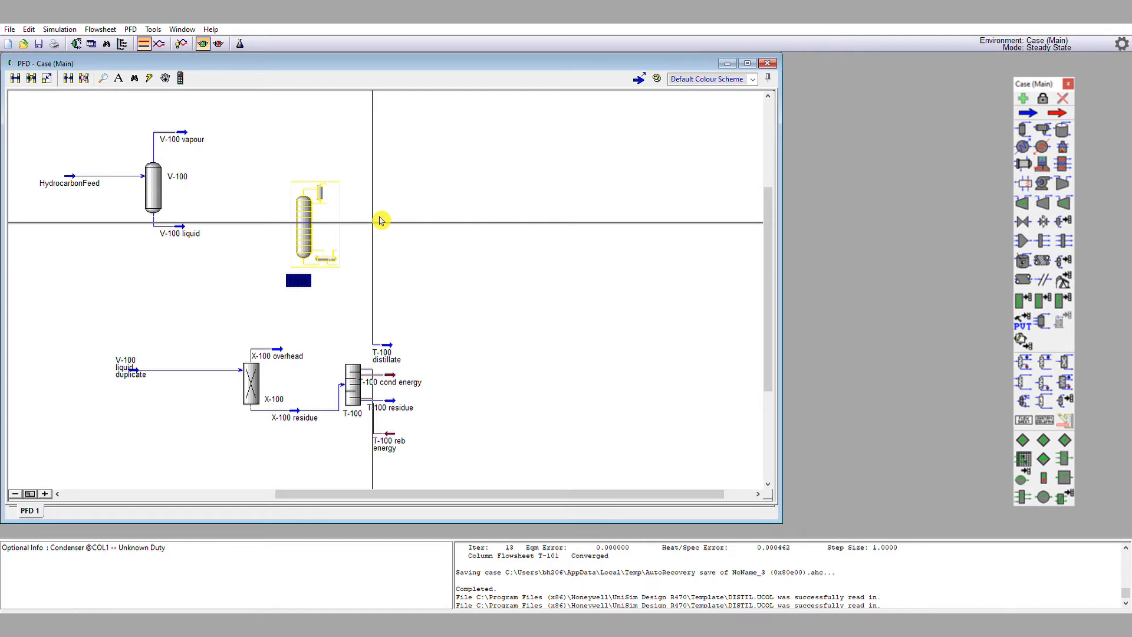
mouse_move(381, 216)
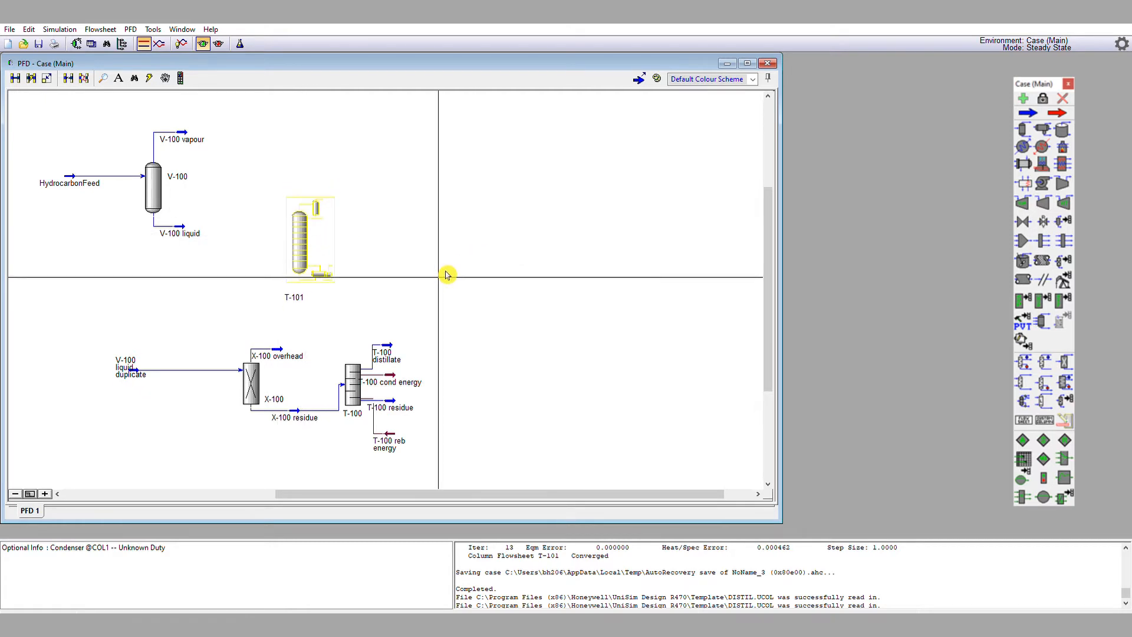
mouse_move(338, 294)
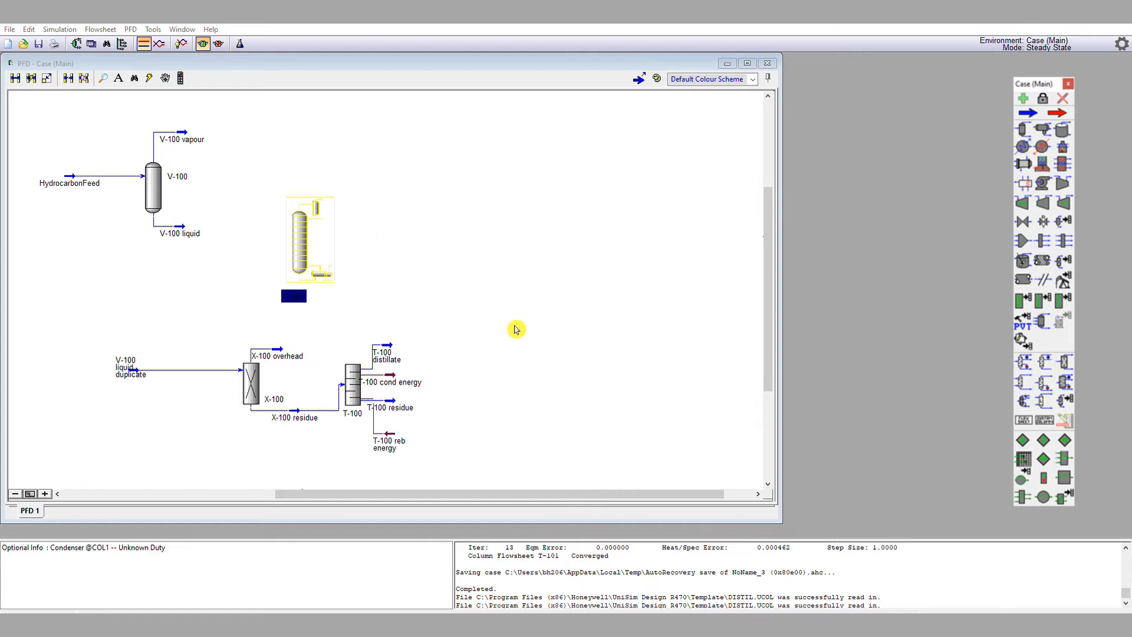
mouse_move(453, 316)
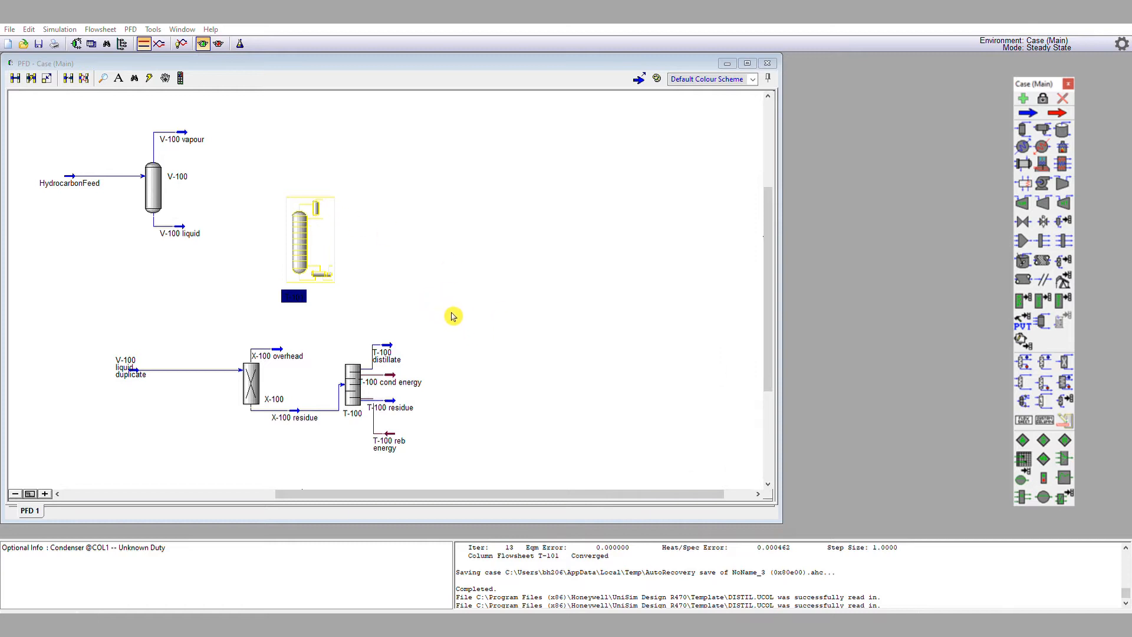
mouse_move(442, 351)
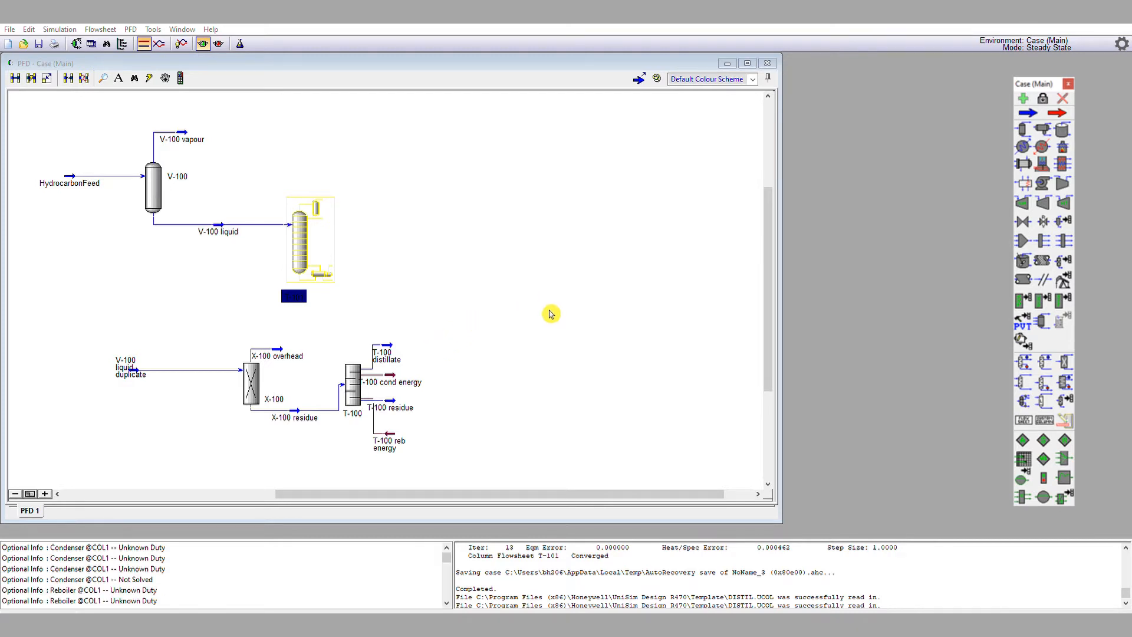
mouse_move(530, 231)
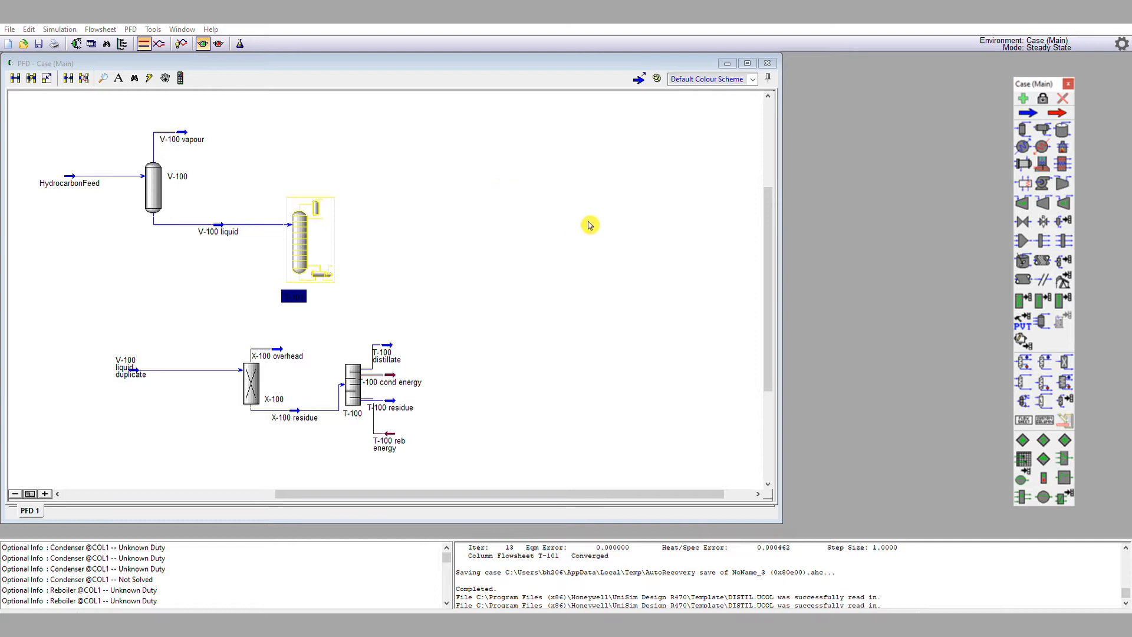
mouse_move(646, 250)
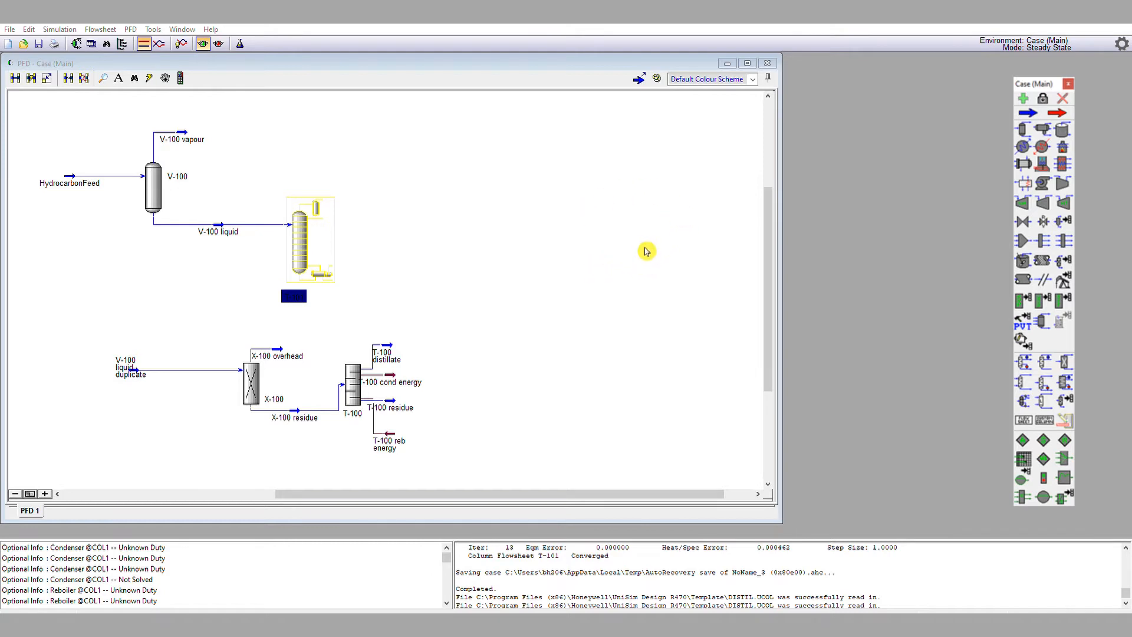
mouse_move(643, 256)
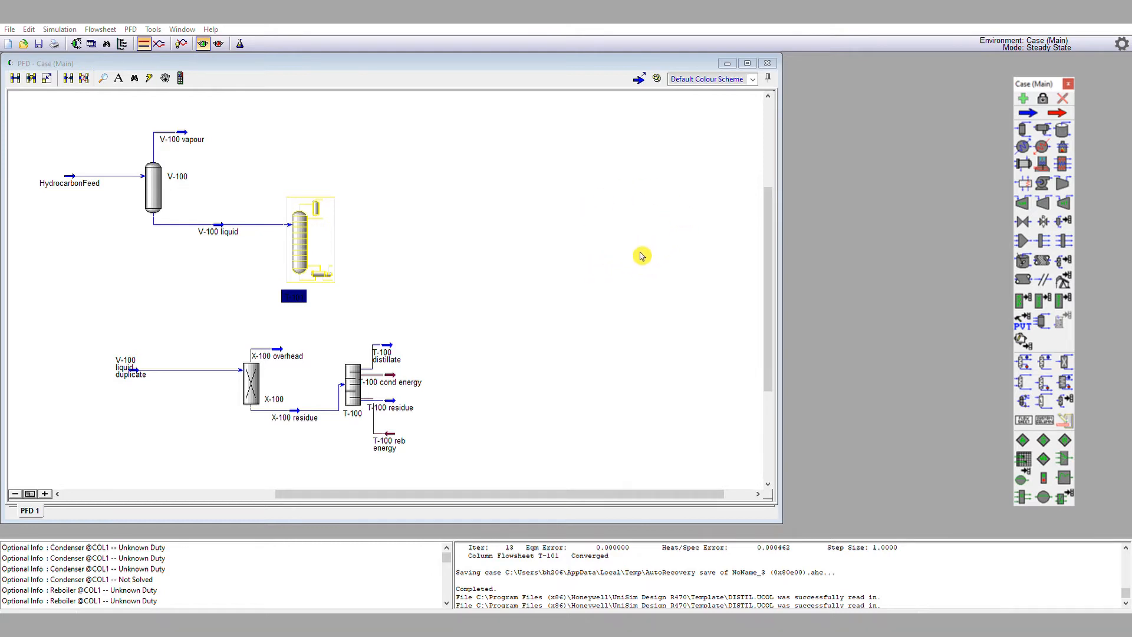
mouse_move(696, 235)
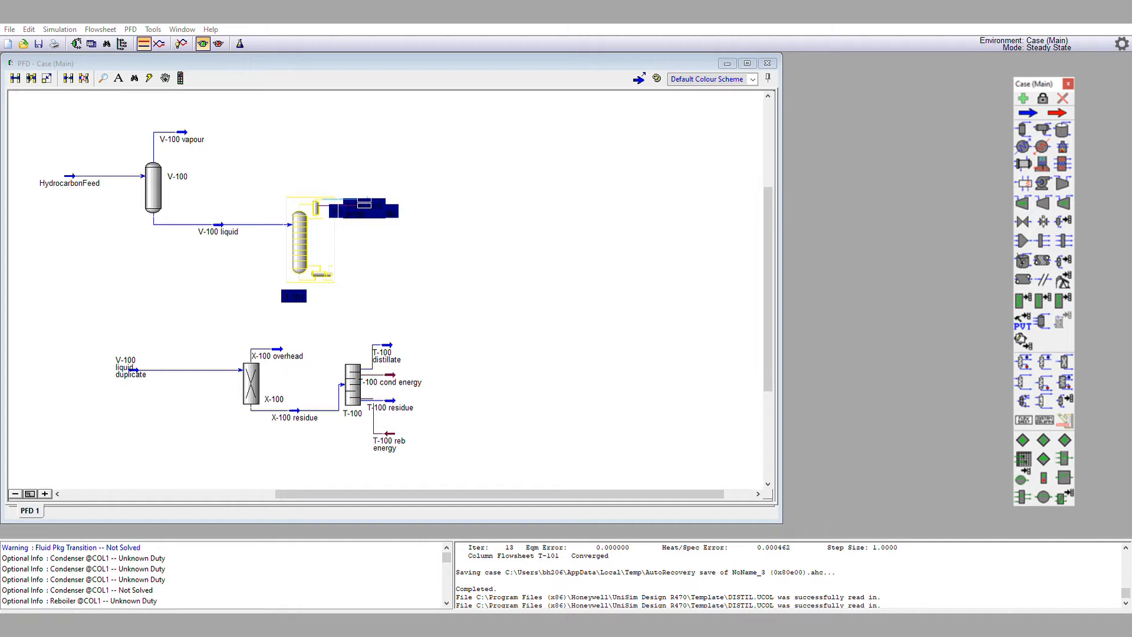
mouse_move(619, 350)
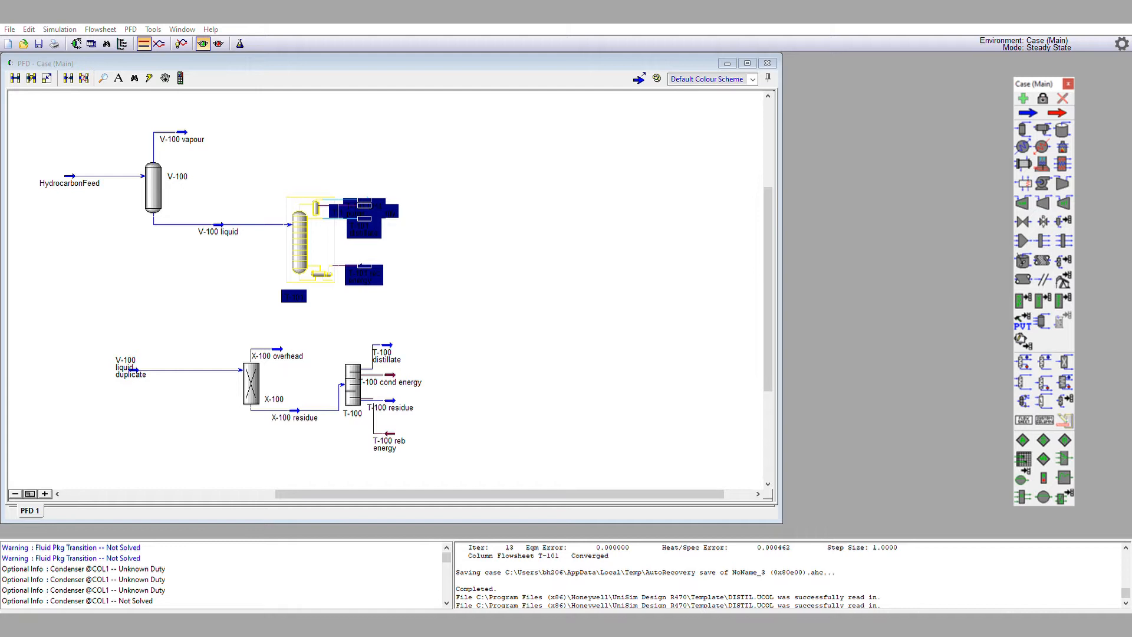
mouse_move(546, 328)
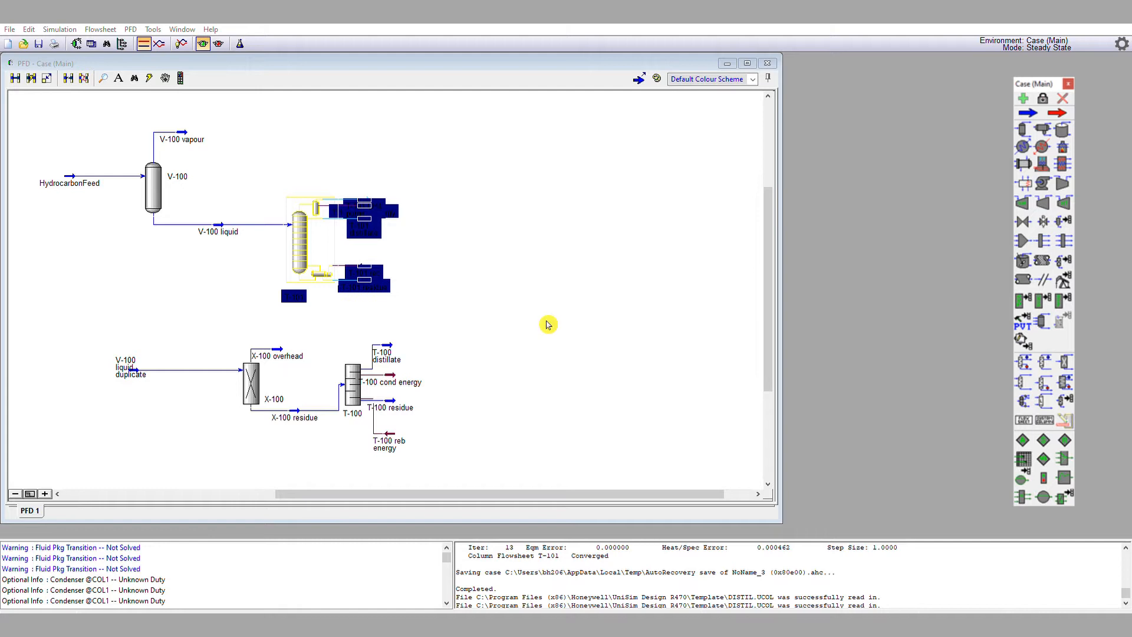
mouse_move(490, 313)
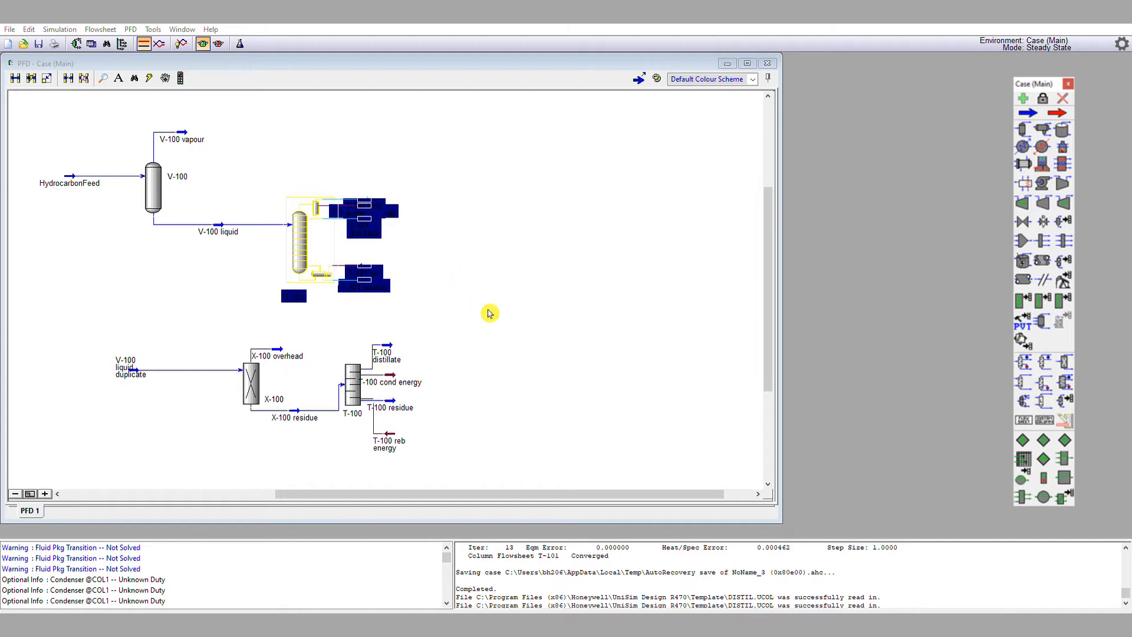
mouse_move(481, 340)
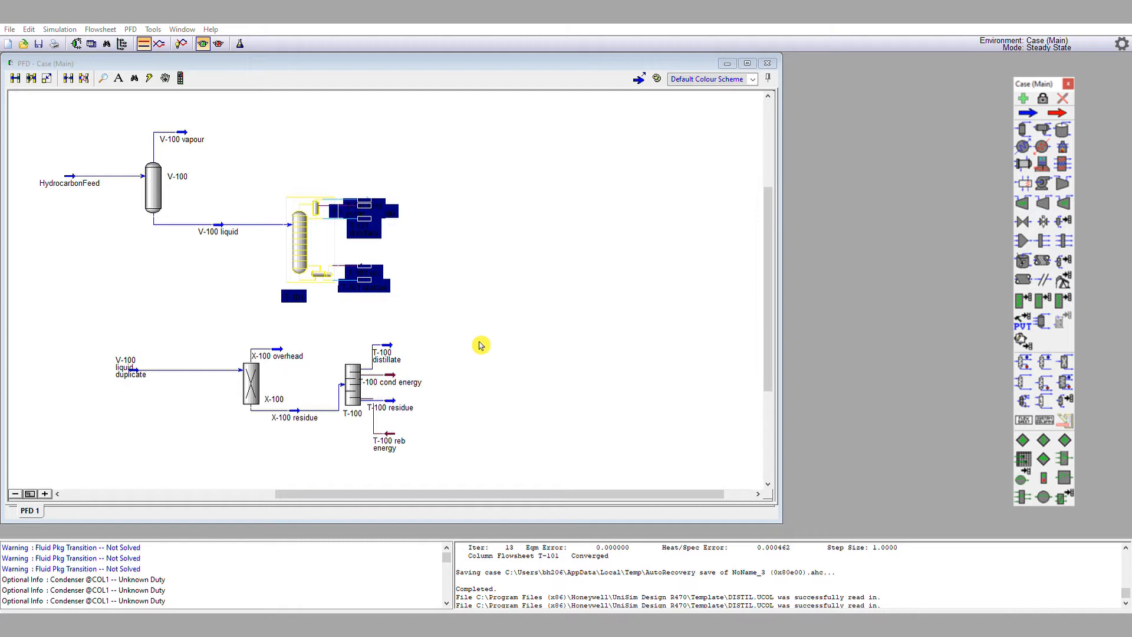
mouse_move(682, 303)
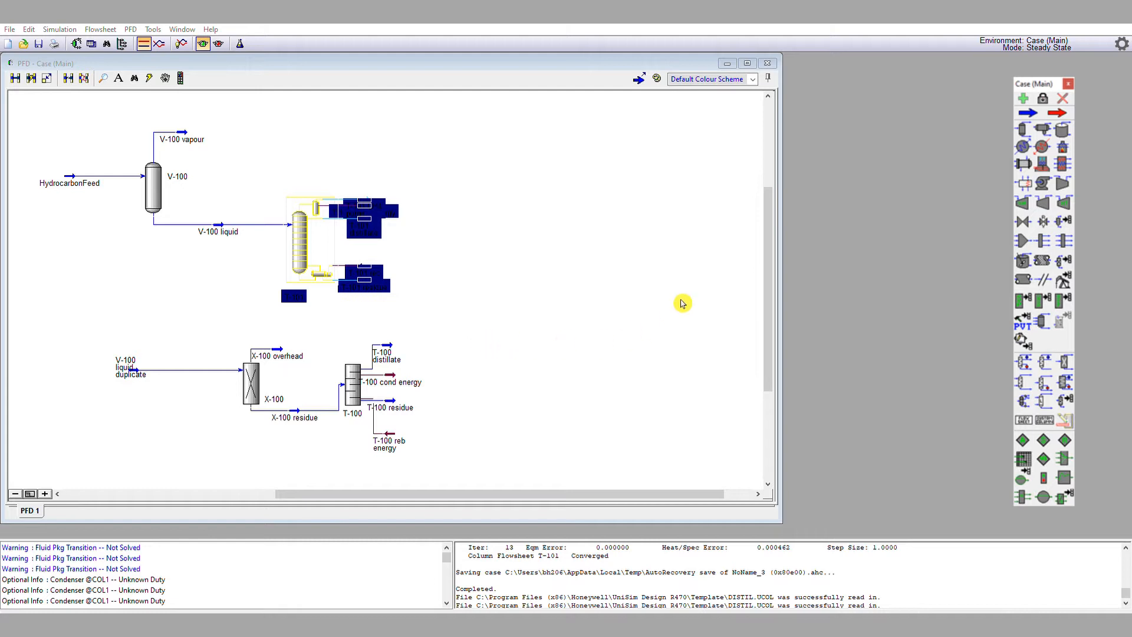
mouse_move(503, 329)
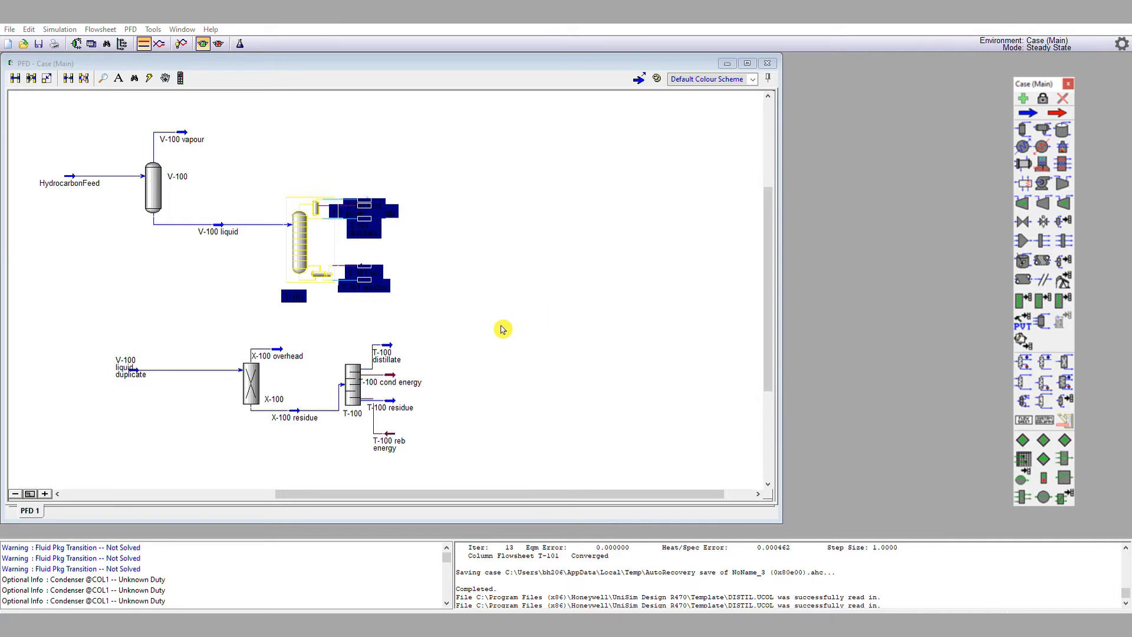
mouse_move(496, 413)
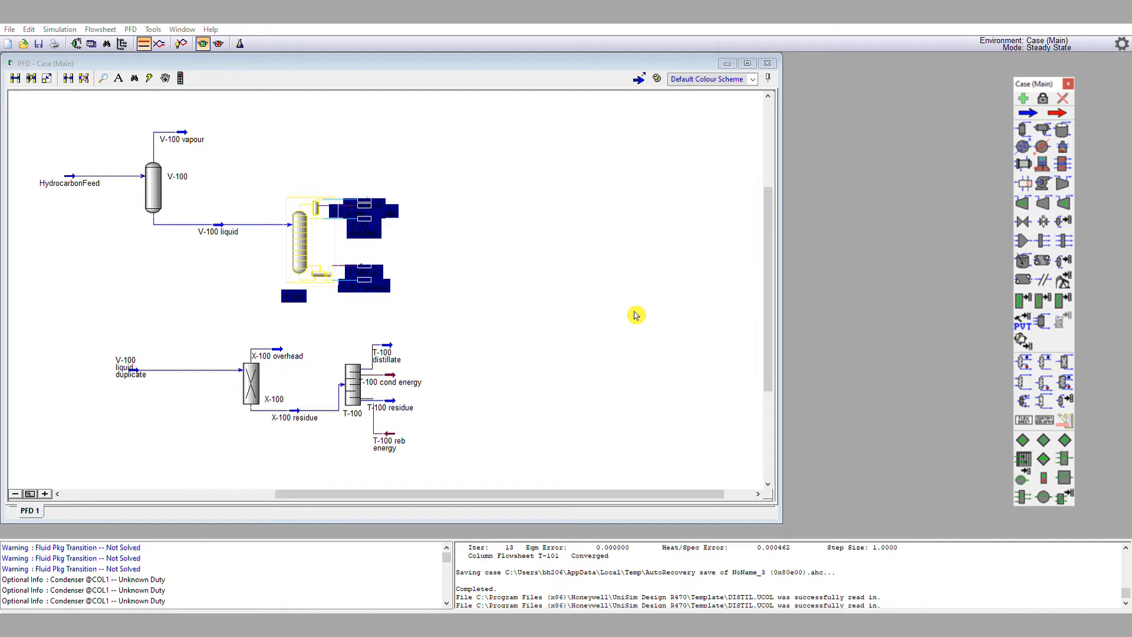
mouse_move(668, 255)
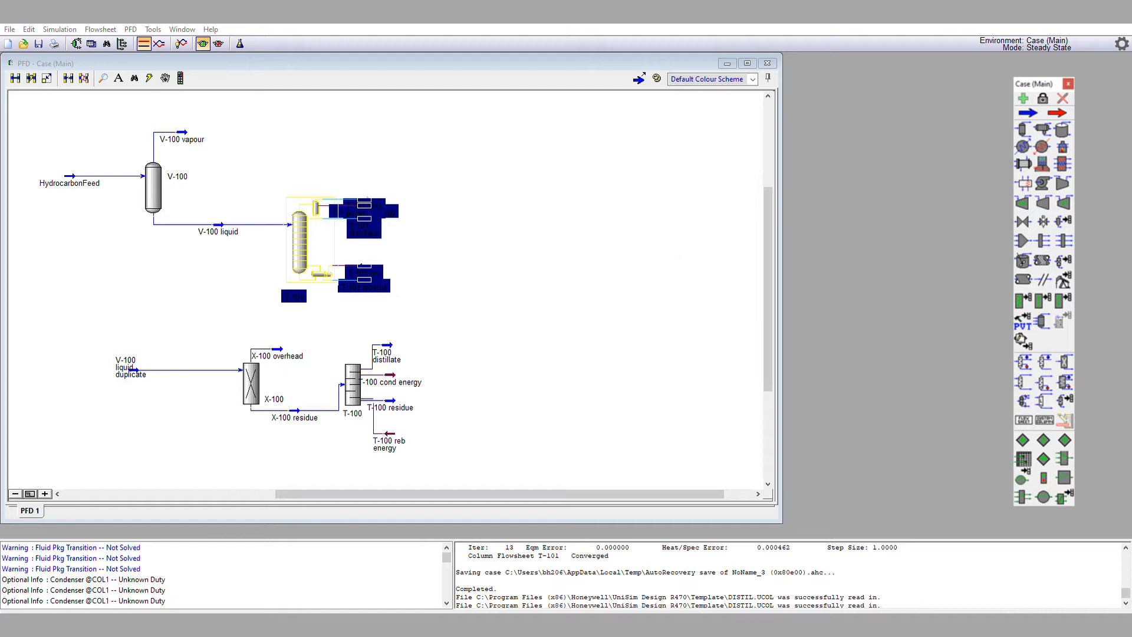
mouse_move(627, 359)
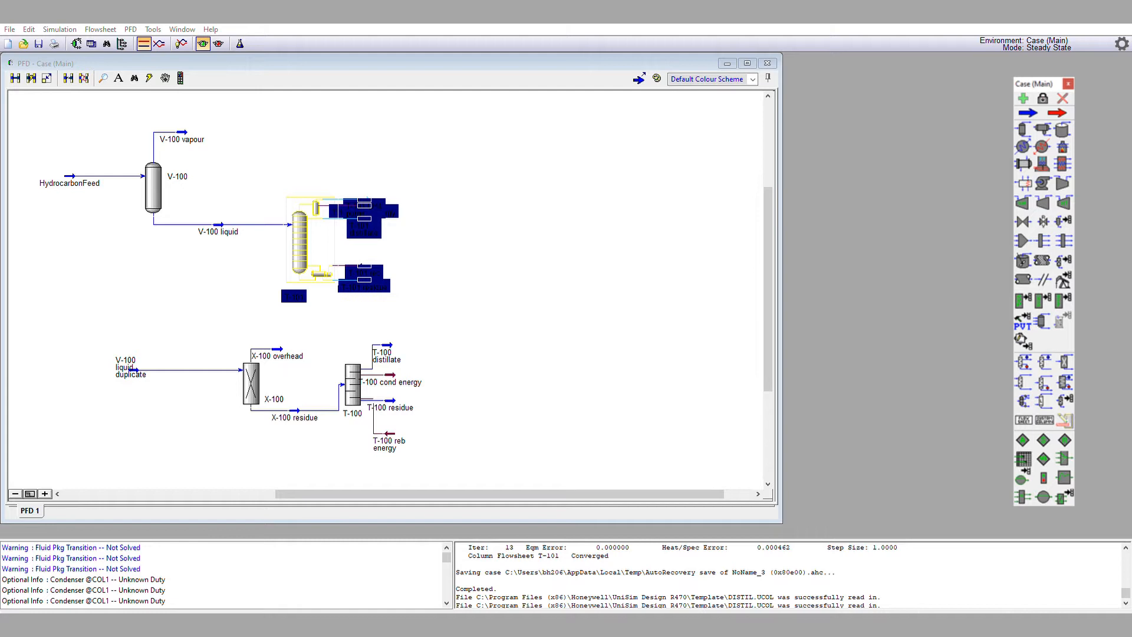
mouse_move(626, 358)
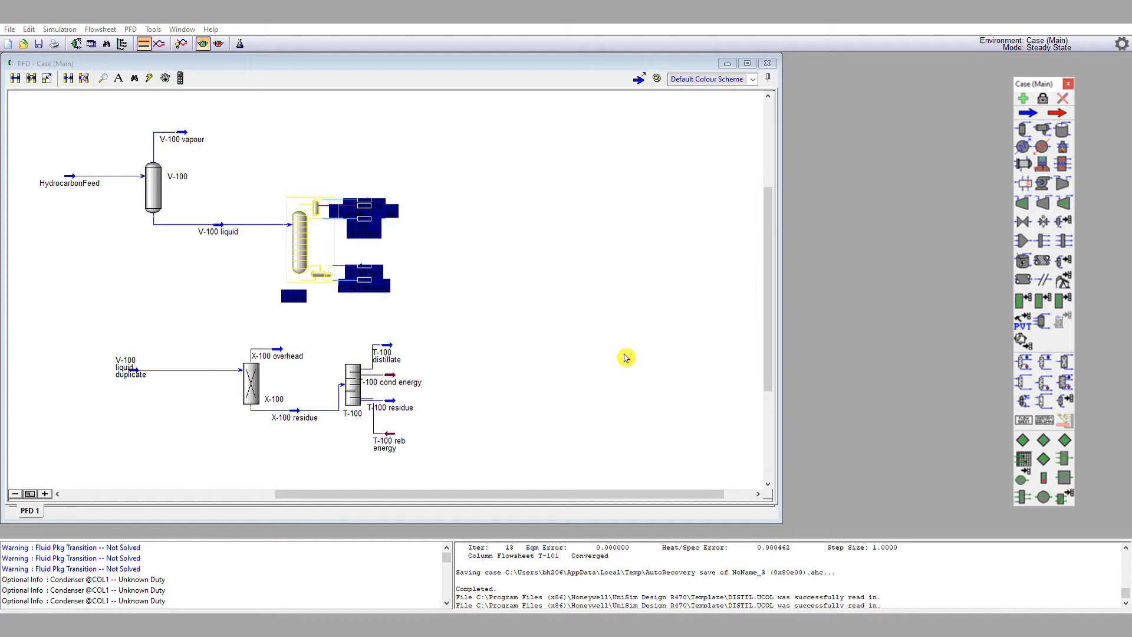
mouse_move(649, 348)
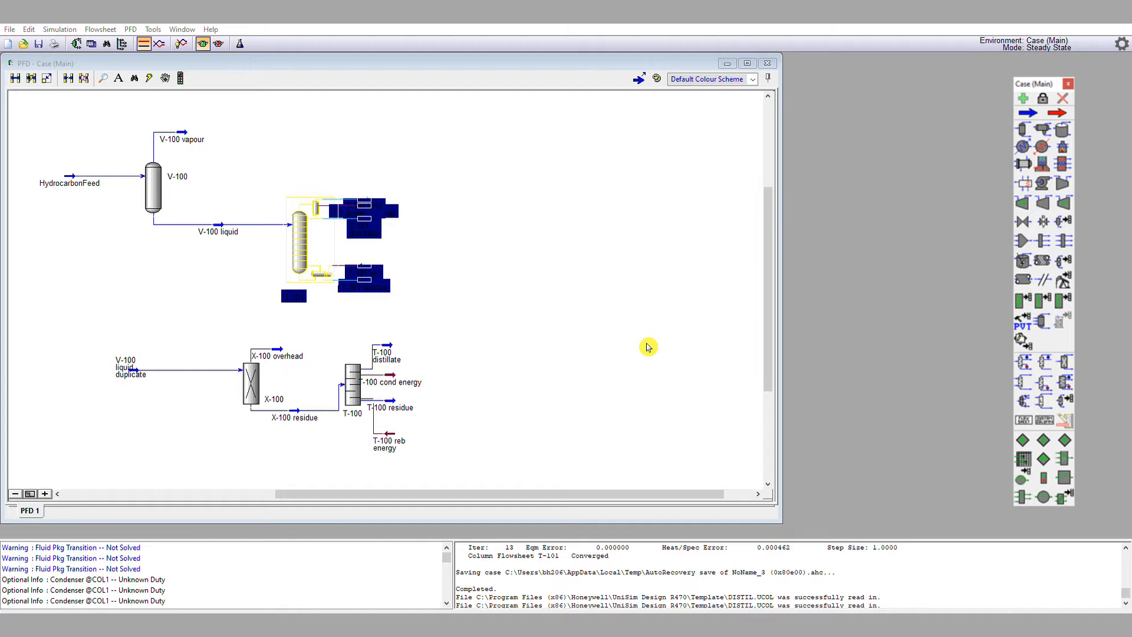
mouse_move(588, 371)
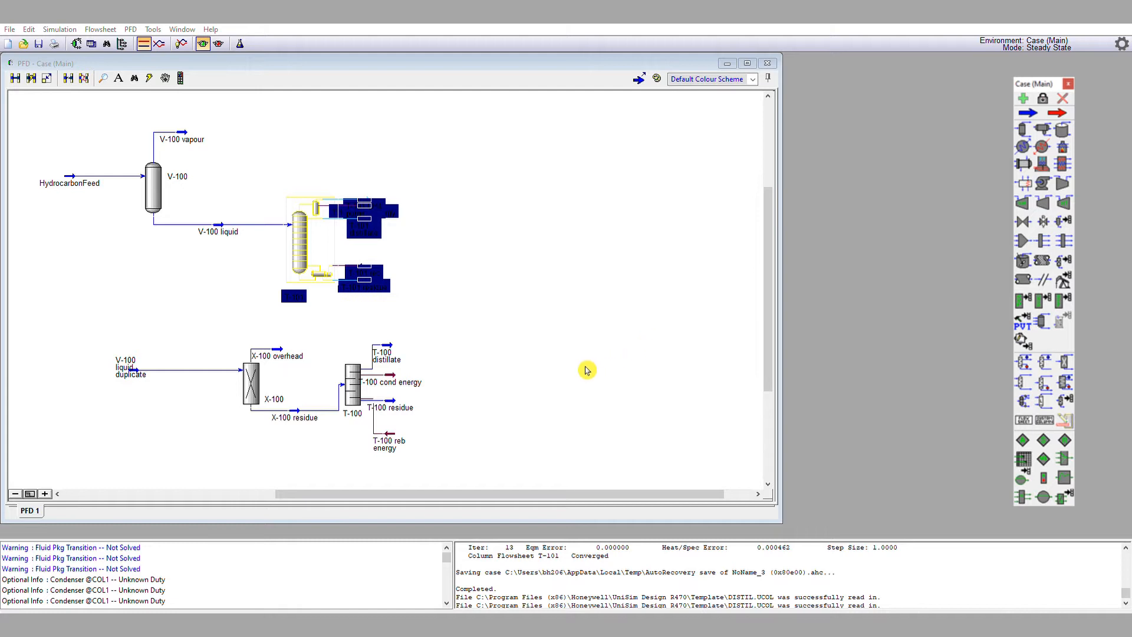
mouse_move(499, 404)
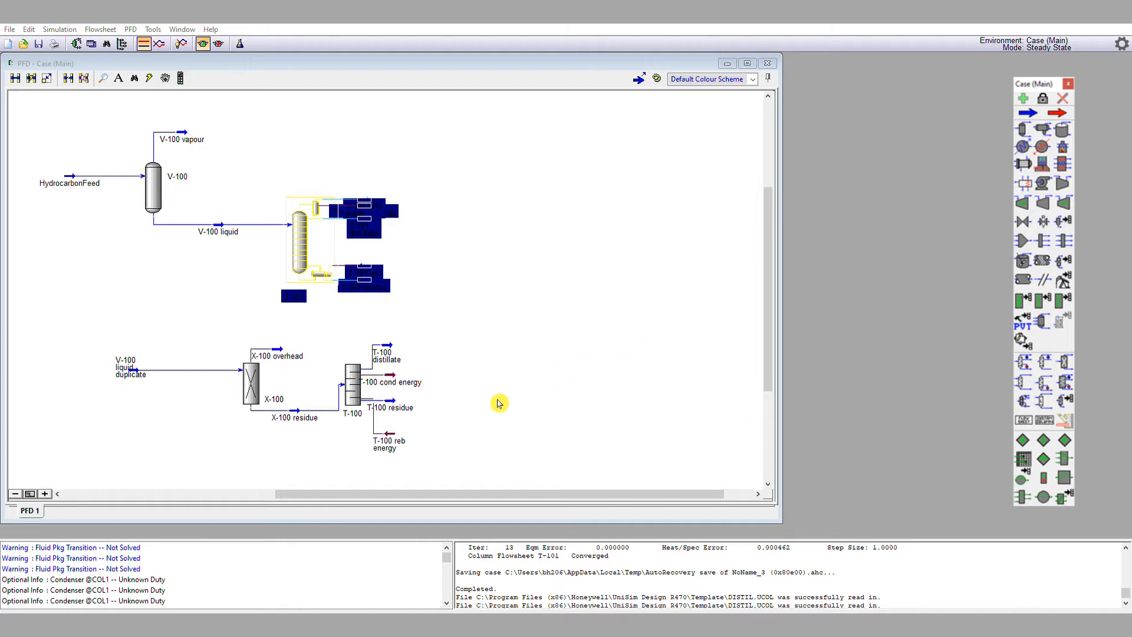
mouse_move(632, 251)
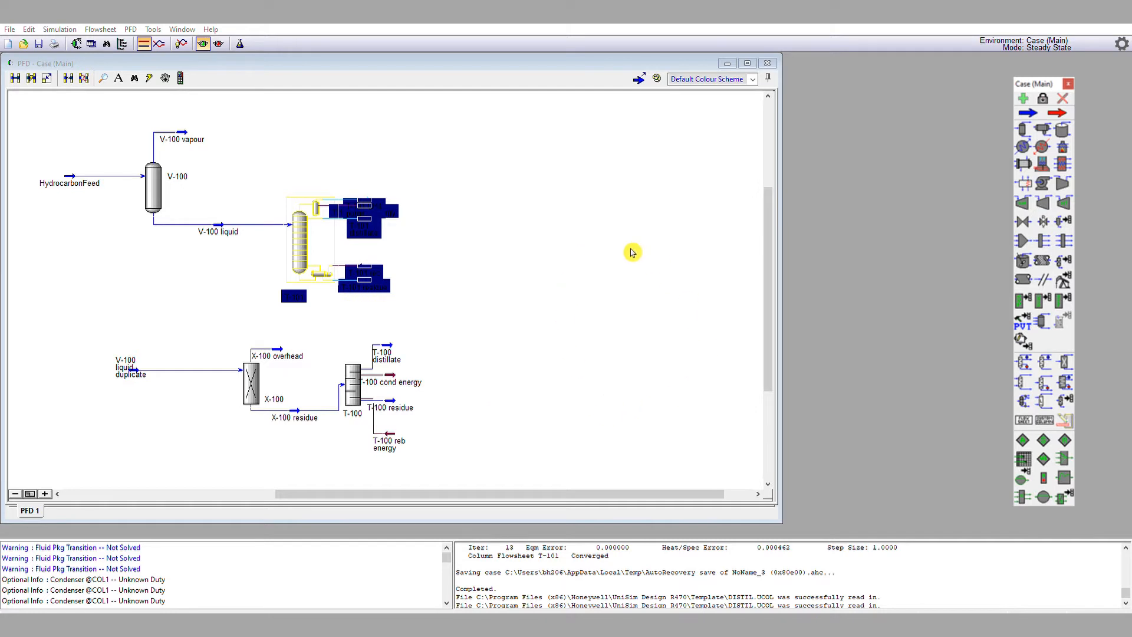
mouse_move(502, 405)
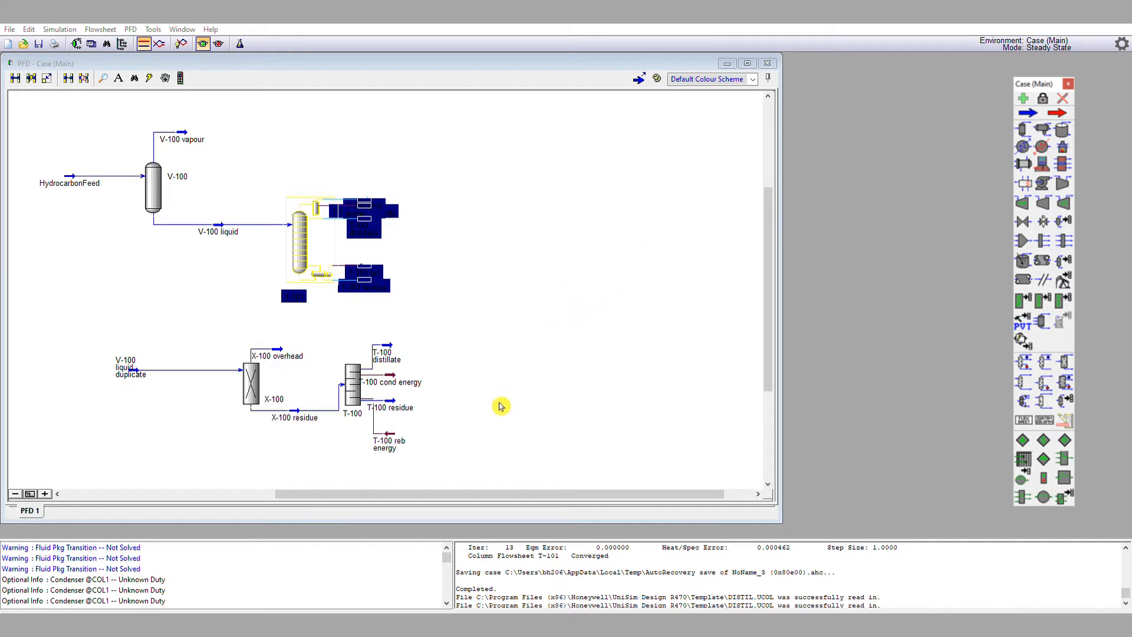
mouse_move(546, 338)
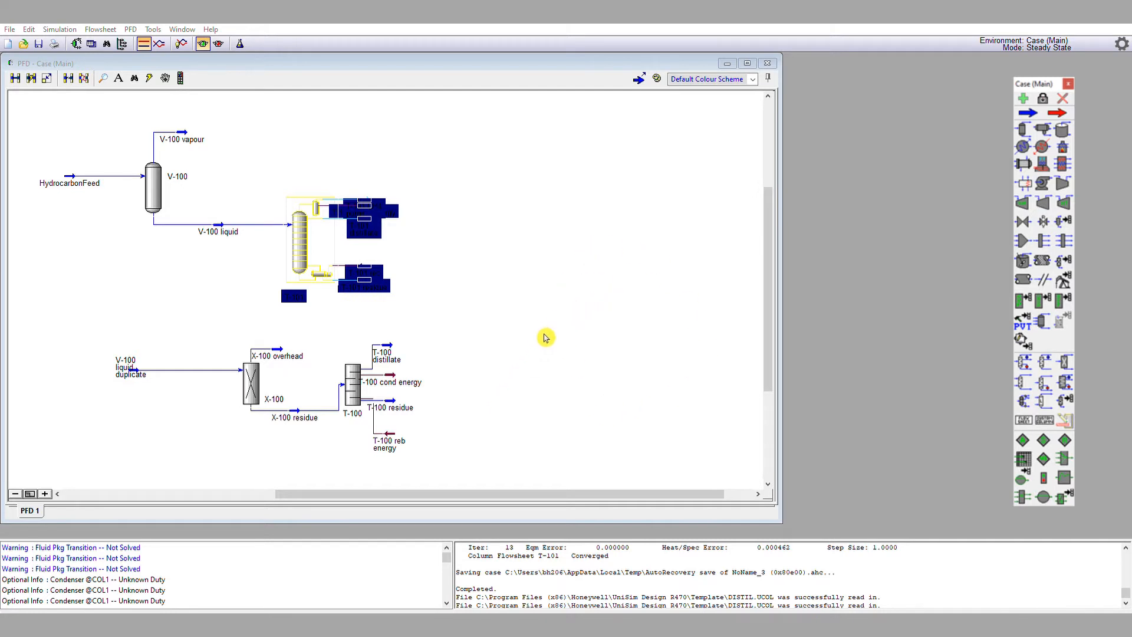
mouse_move(615, 314)
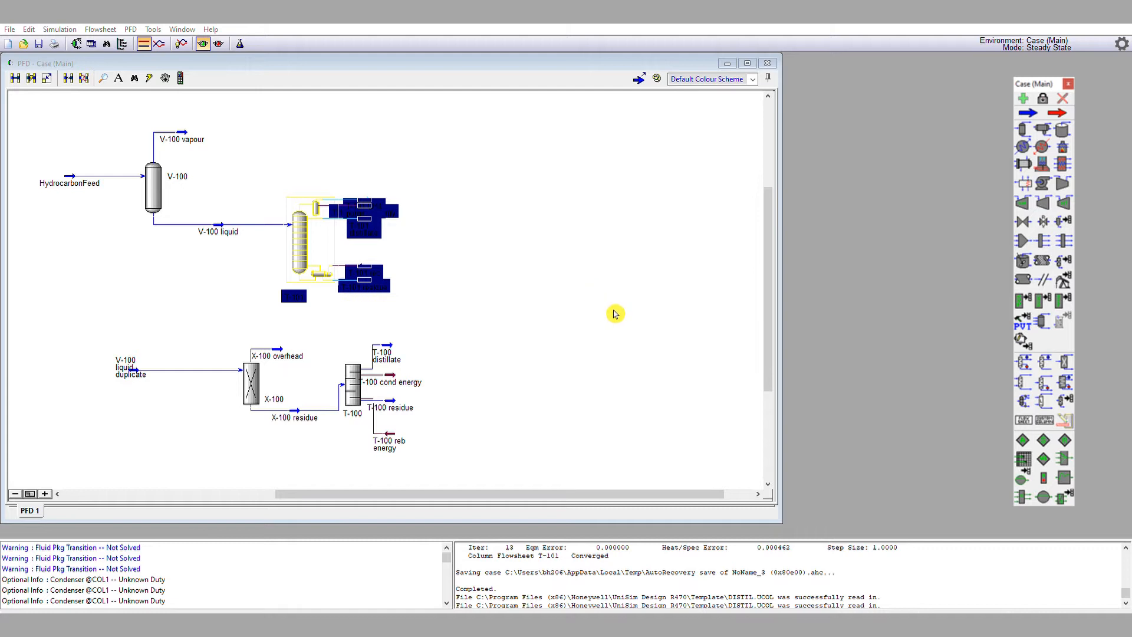
mouse_move(705, 265)
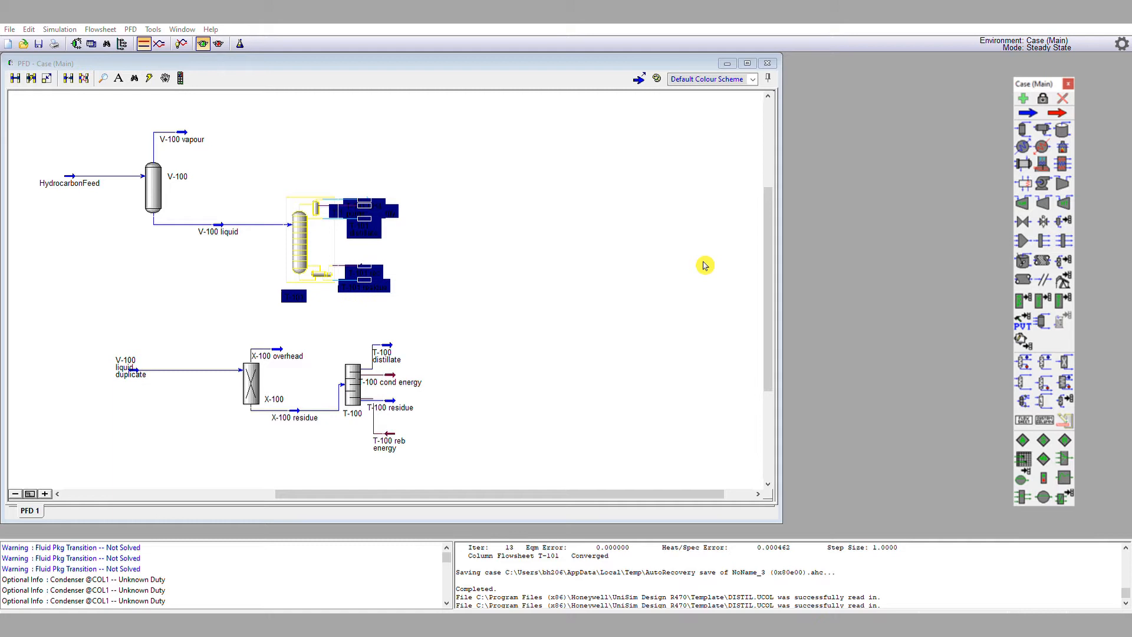
mouse_move(712, 239)
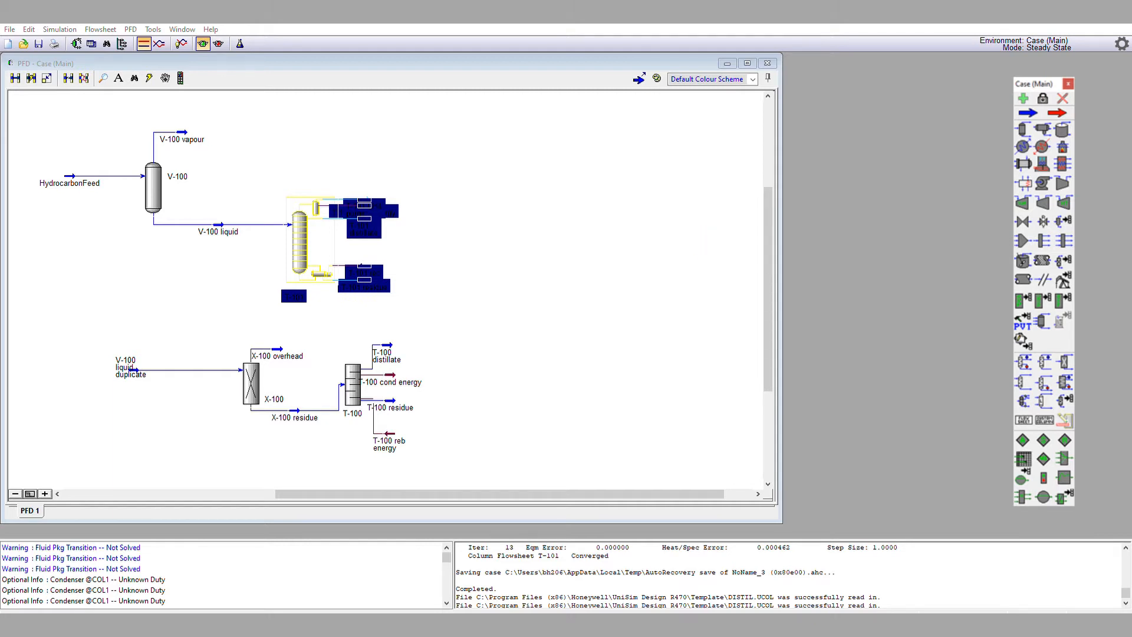
mouse_move(500, 429)
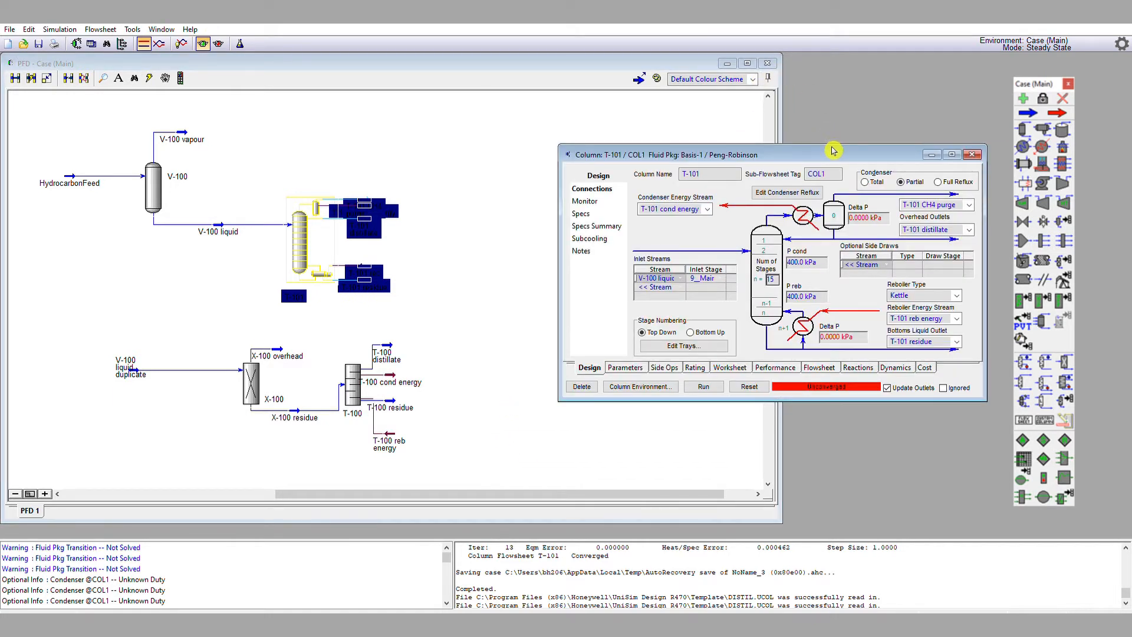
drag(834, 154, 738, 162)
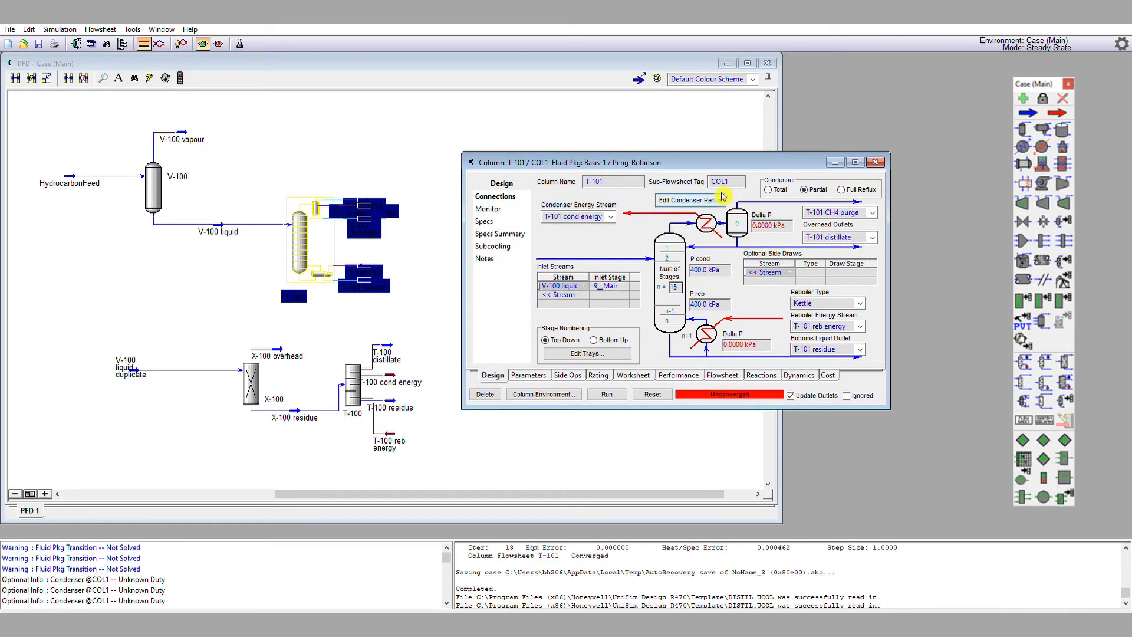
mouse_move(568, 369)
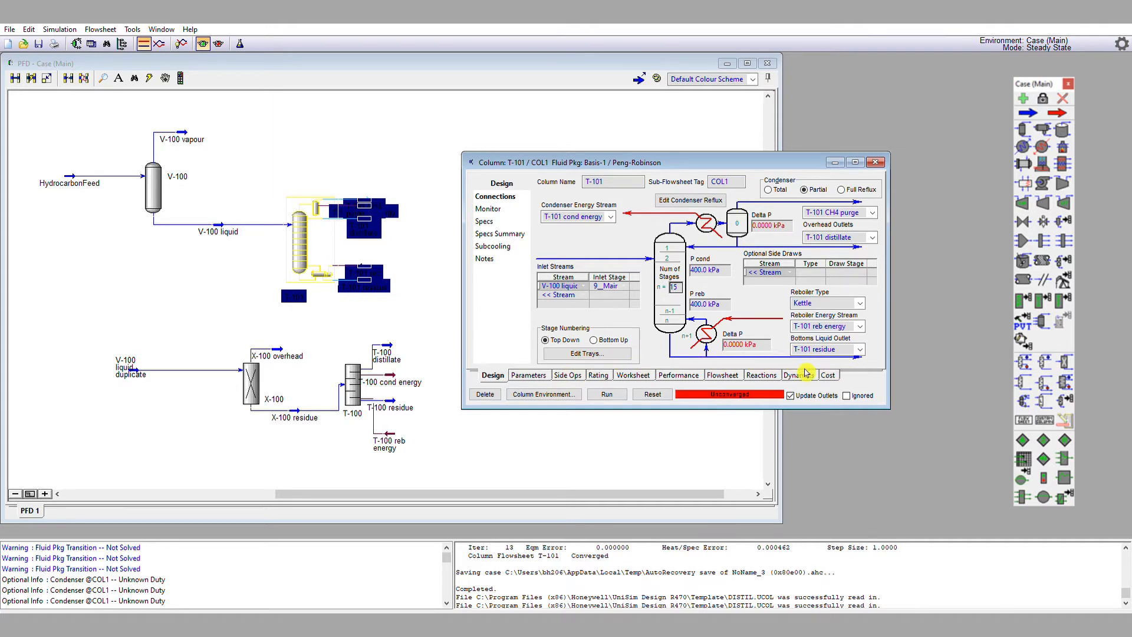
mouse_move(510, 375)
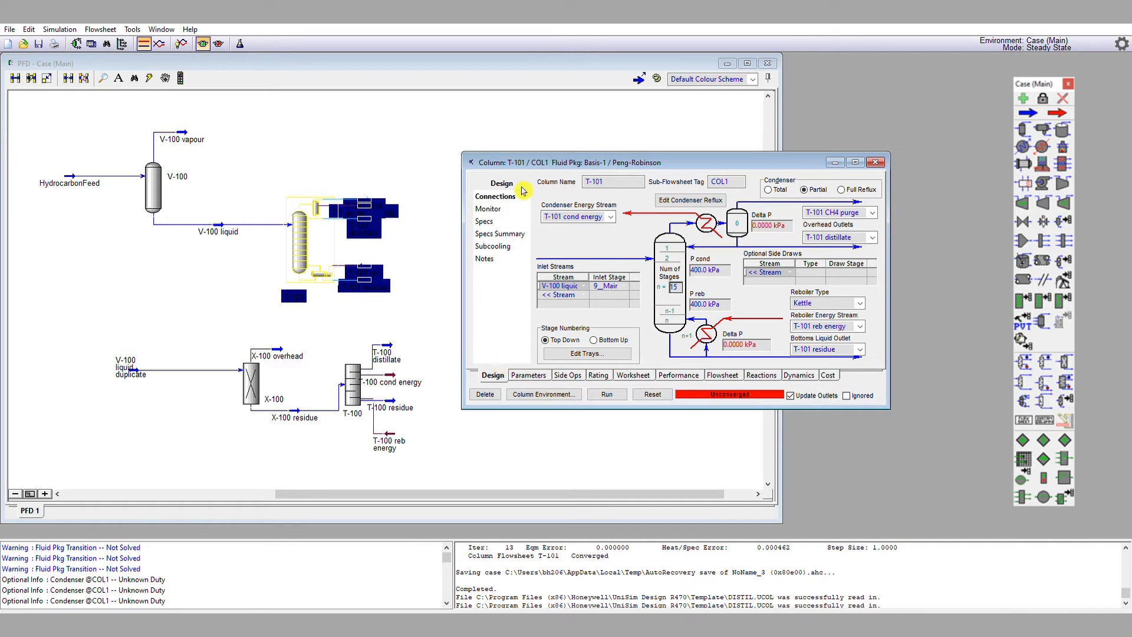
mouse_move(500, 263)
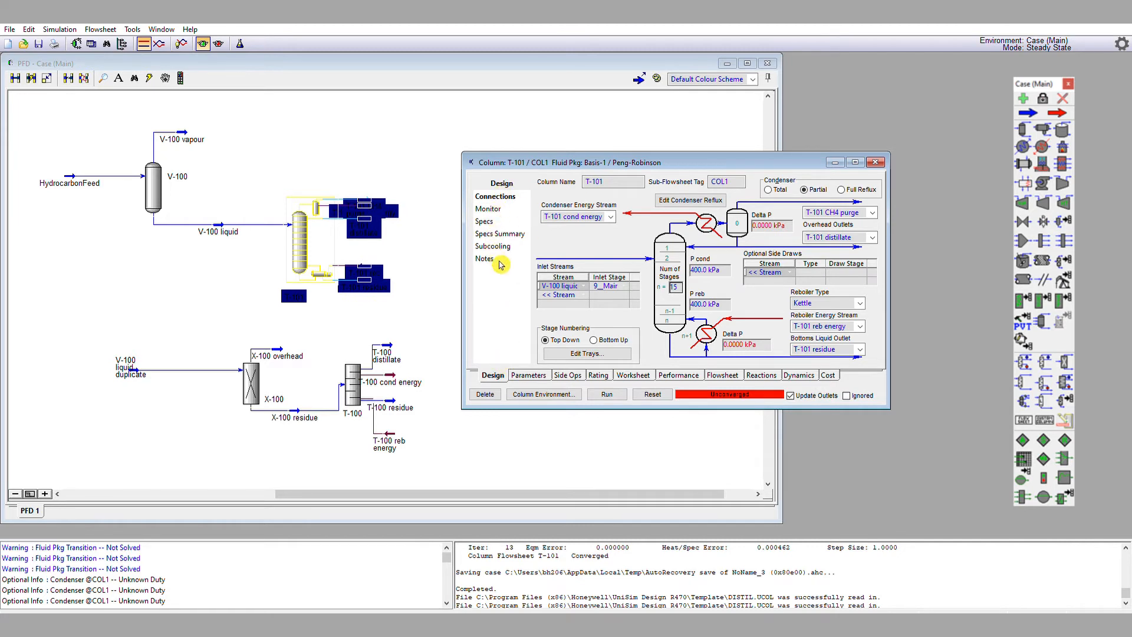
mouse_move(491, 224)
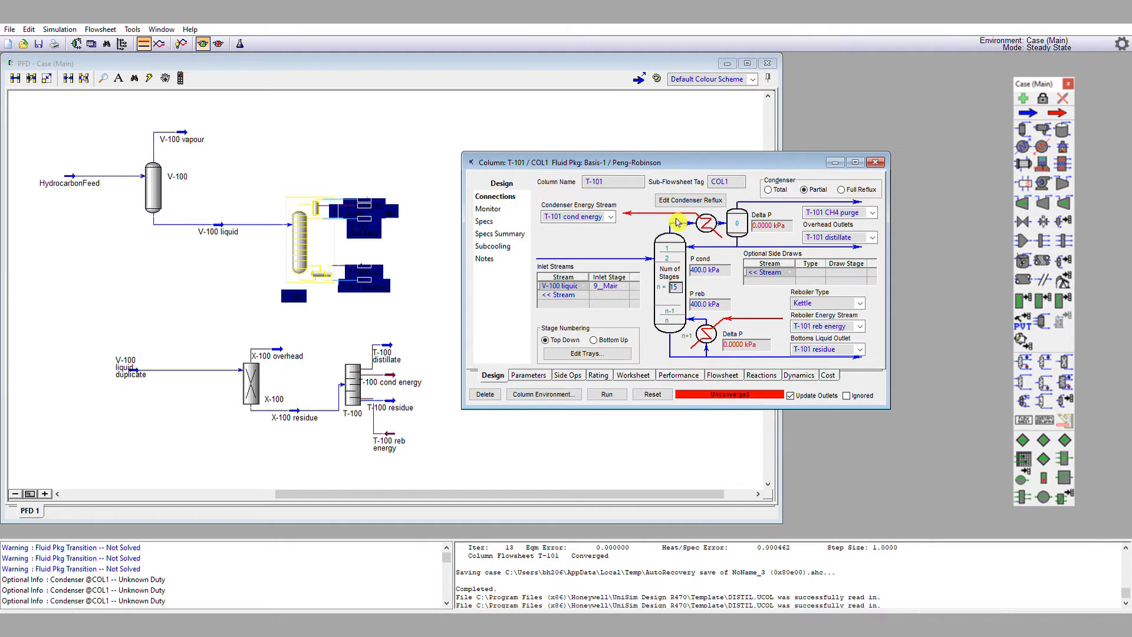
mouse_move(493, 203)
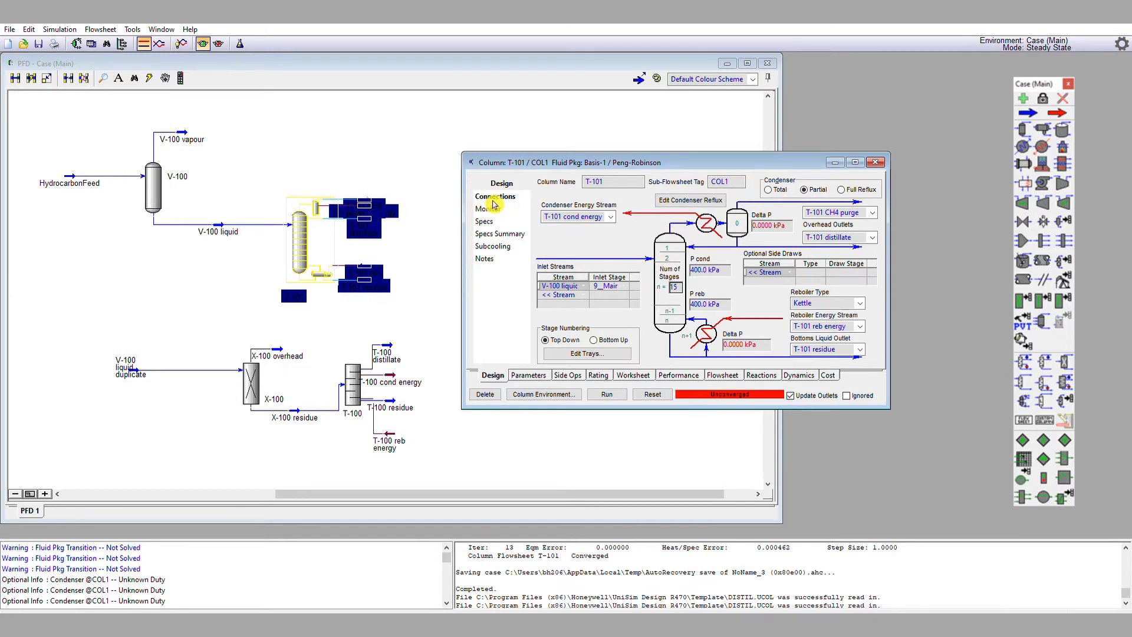
mouse_move(540, 205)
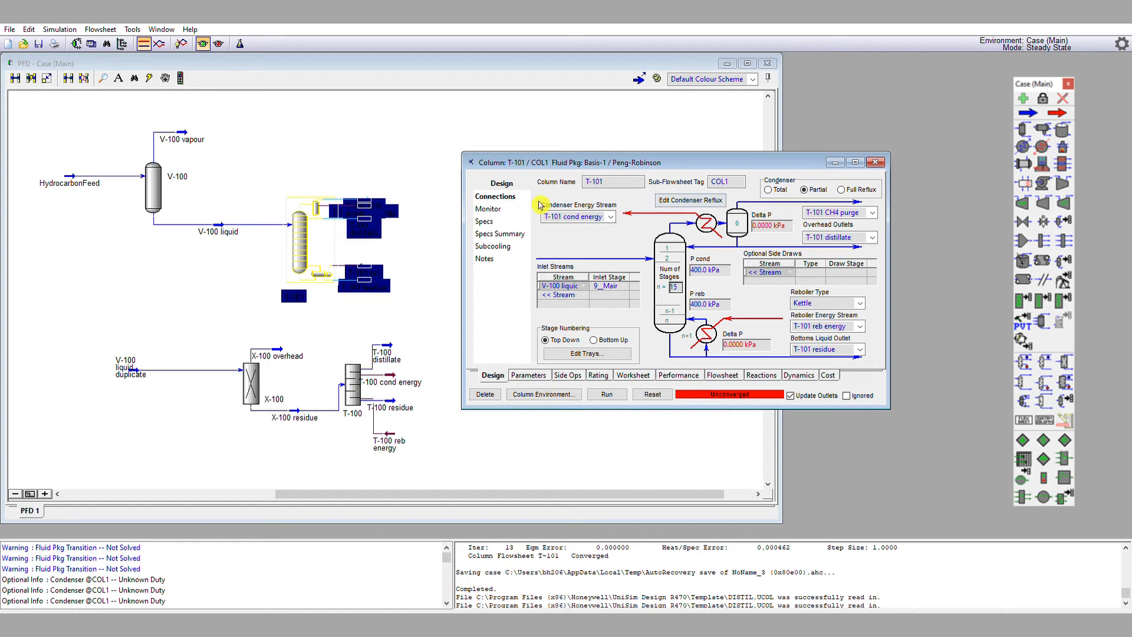
- View T-101's Monitor page and activate the specs: reflux ratio 5.5, overhead vapour 1.1, distillate 84.8 kgmole/h
click(489, 208)
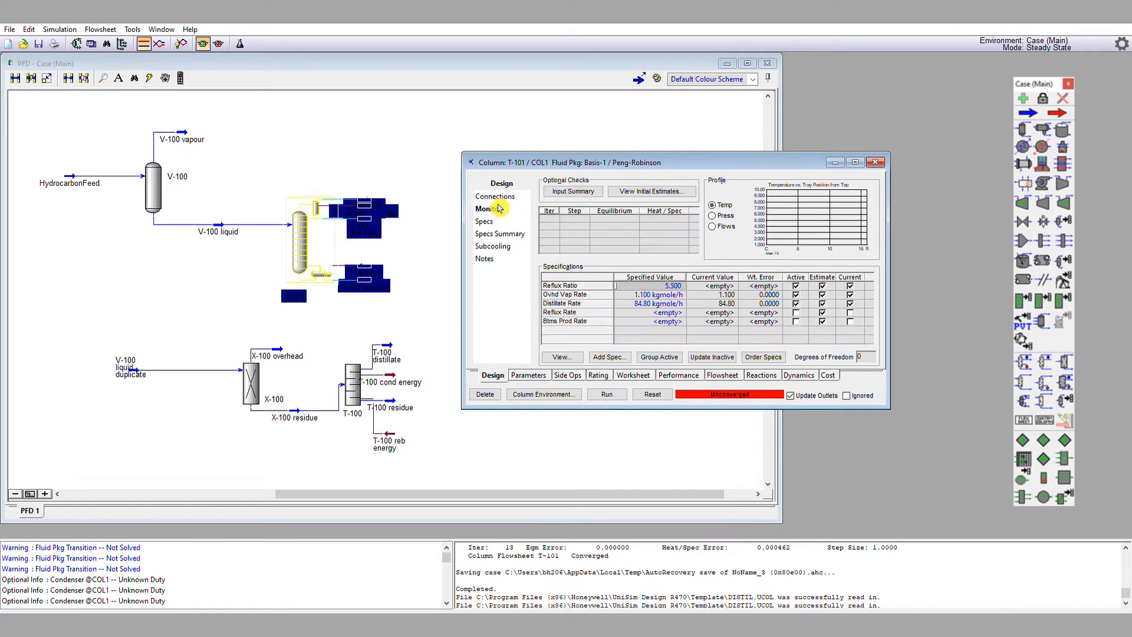
mouse_move(724, 271)
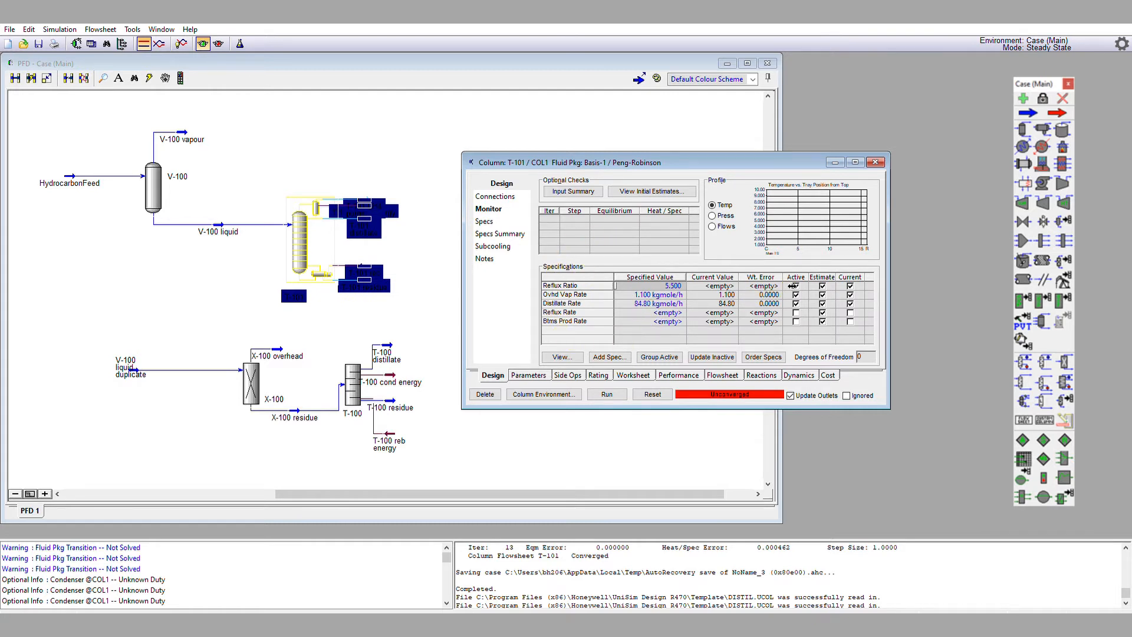
click(795, 285)
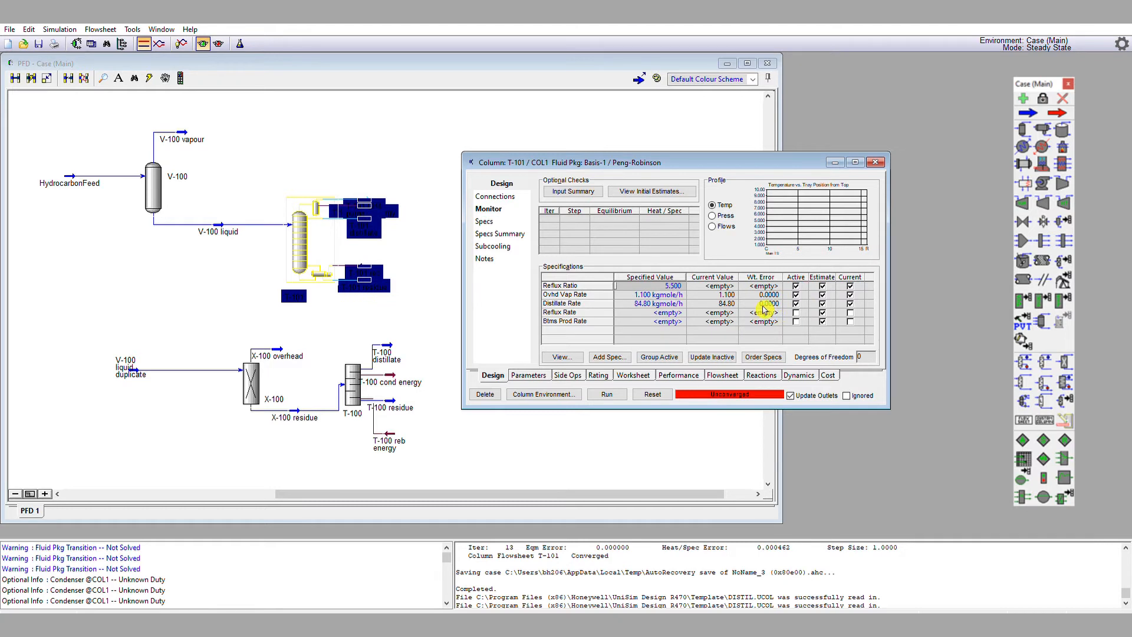
mouse_move(773, 233)
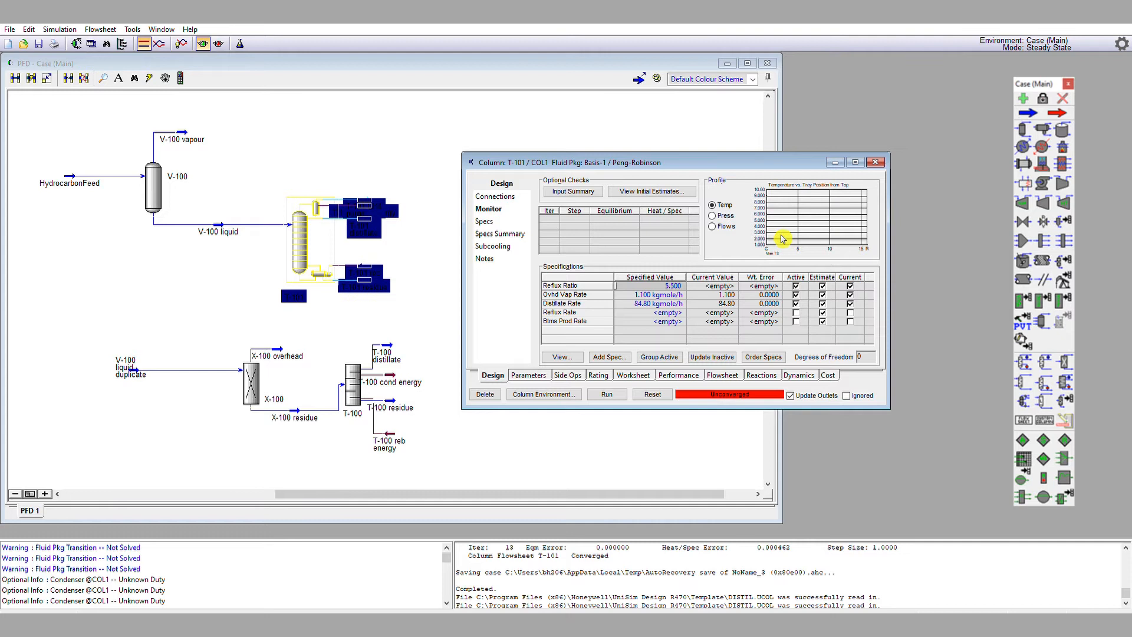
mouse_move(831, 225)
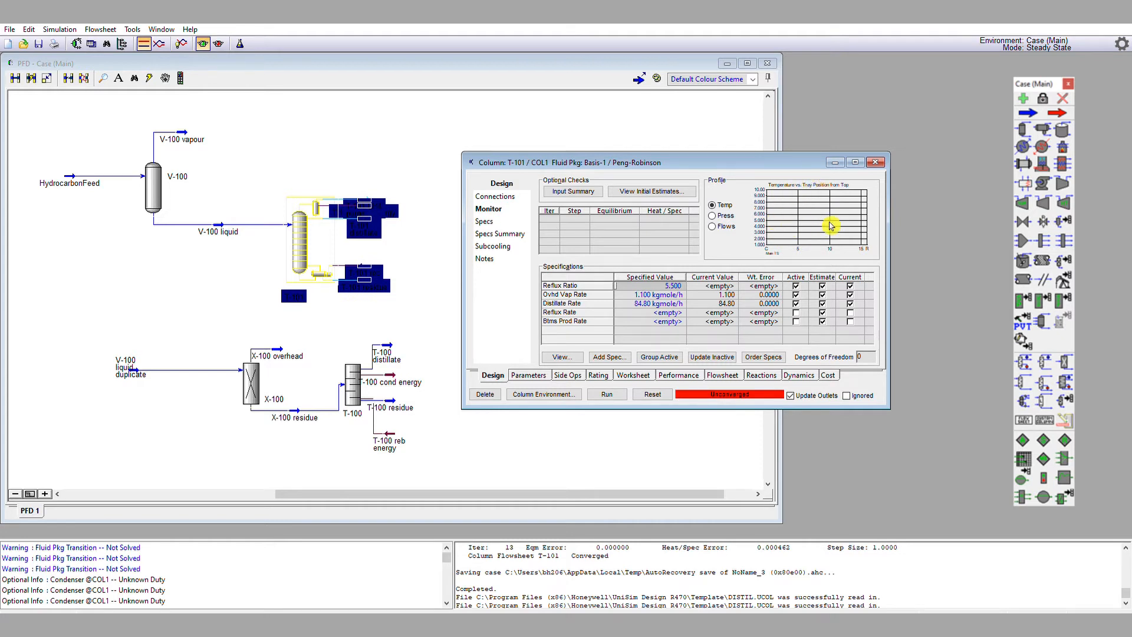
mouse_move(821, 224)
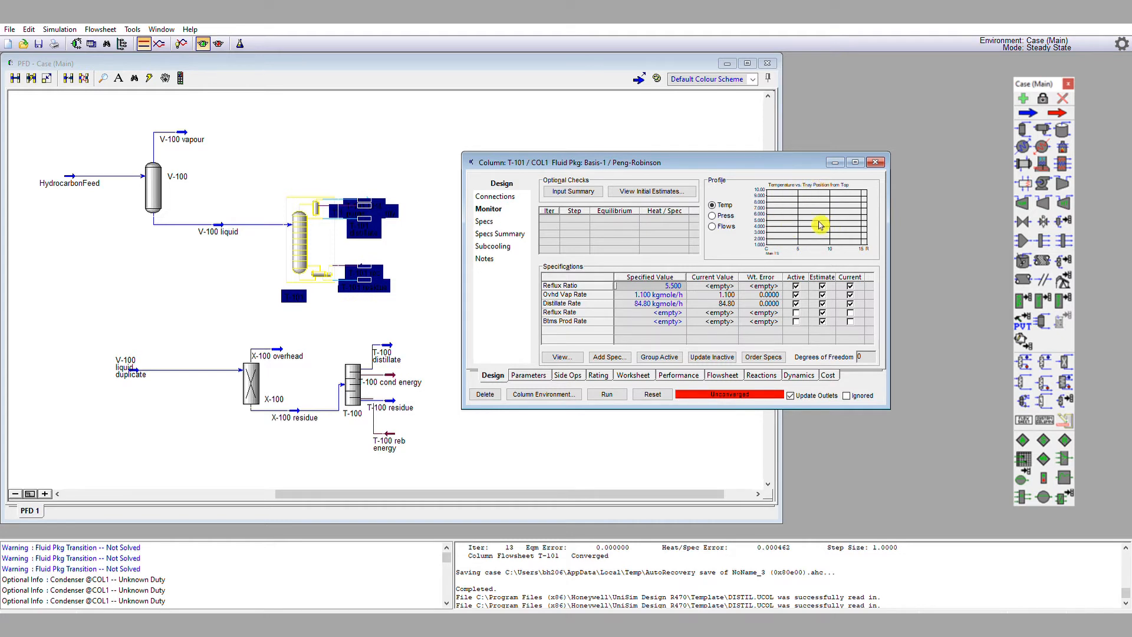
mouse_move(816, 230)
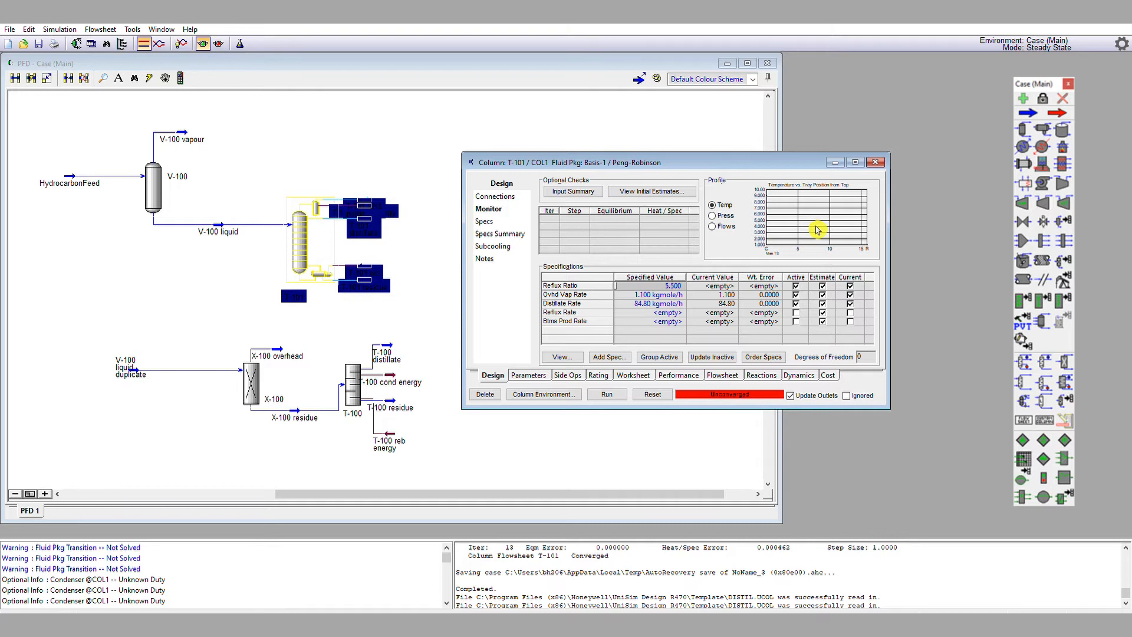
mouse_move(623, 342)
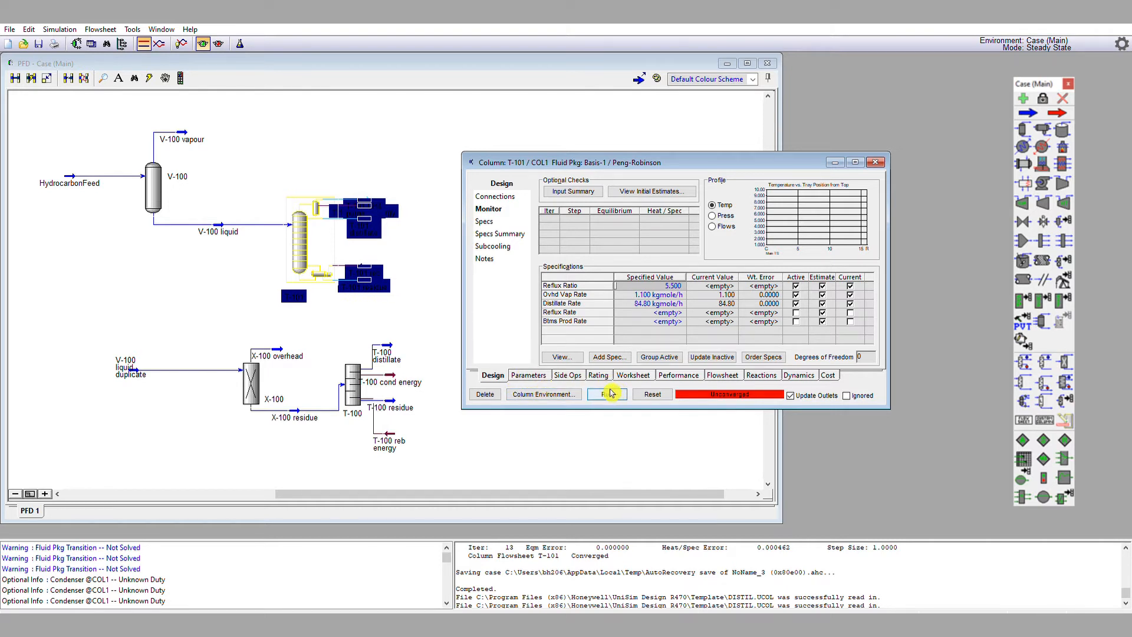
- Run column T-101 to convergence, giving reflux 472.4 and bottoms 8.516 kgmole/h
click(607, 394)
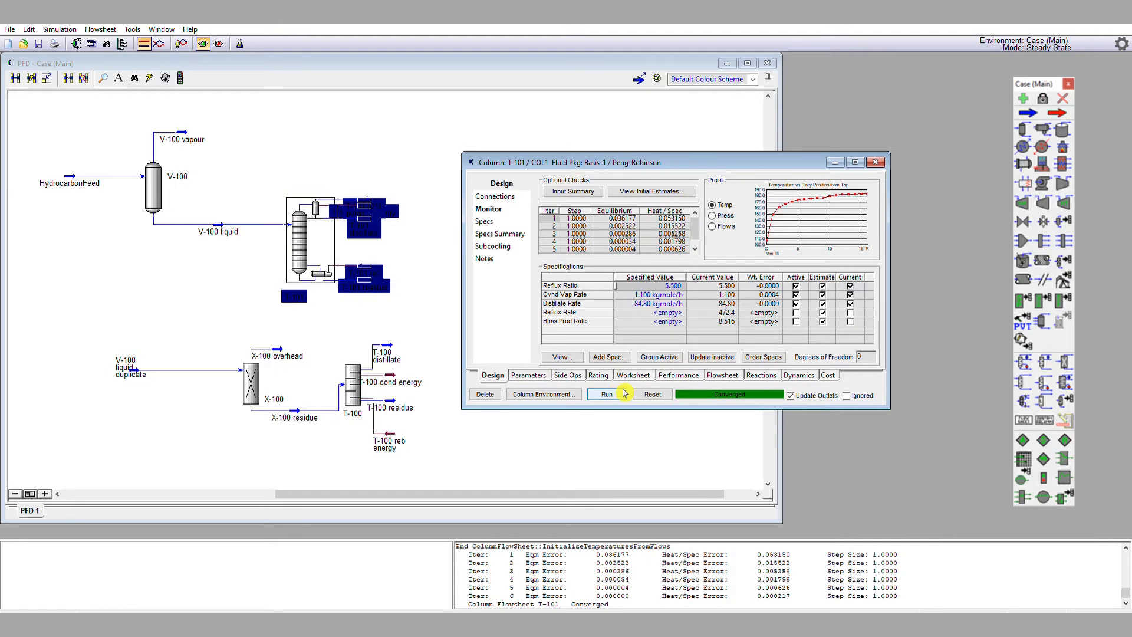
mouse_move(765, 383)
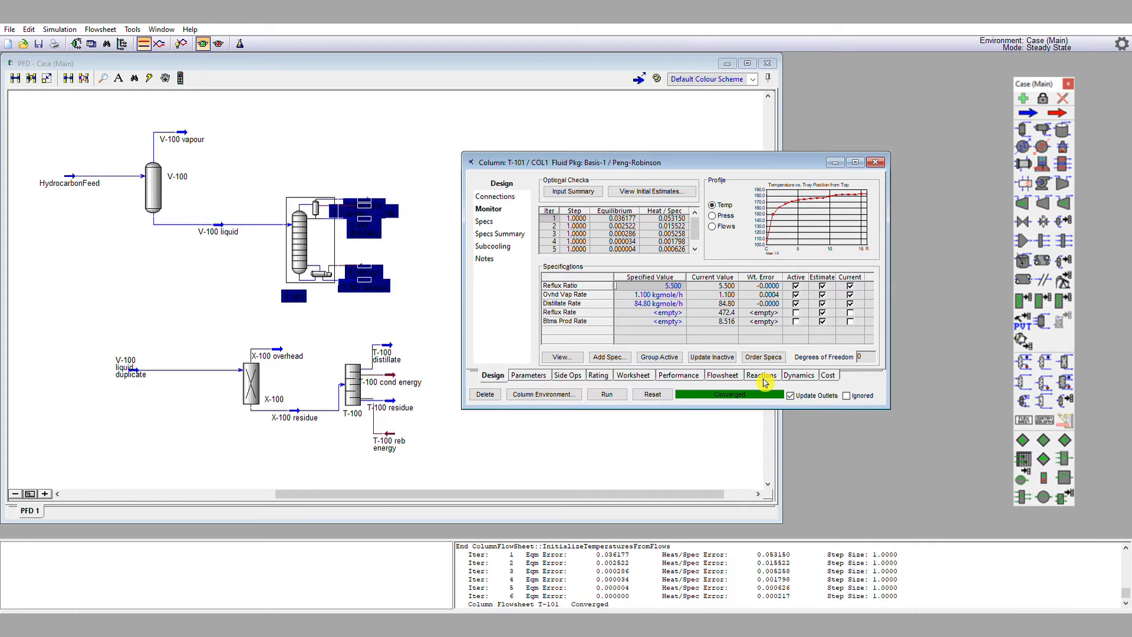
mouse_move(762, 158)
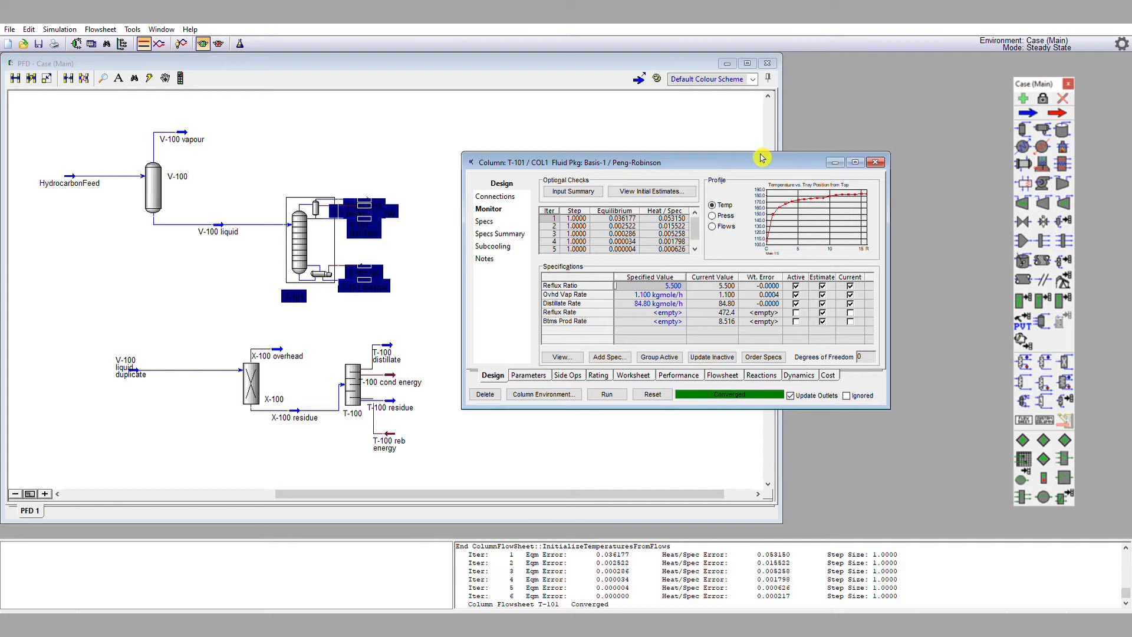
drag(762, 162, 1073, 185)
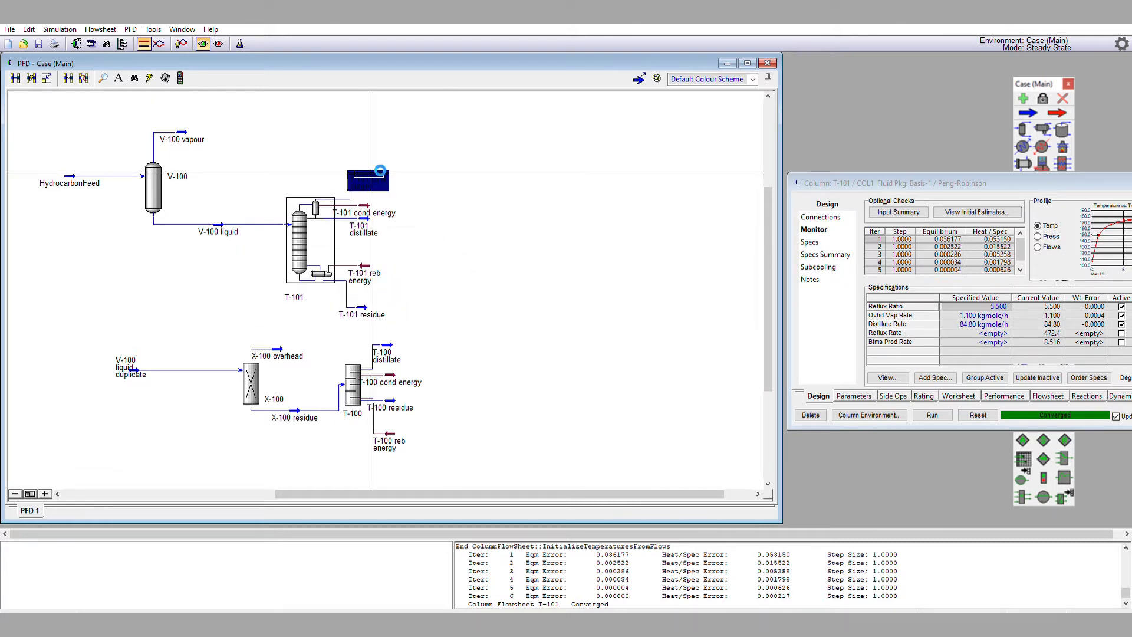
double_click(367, 179)
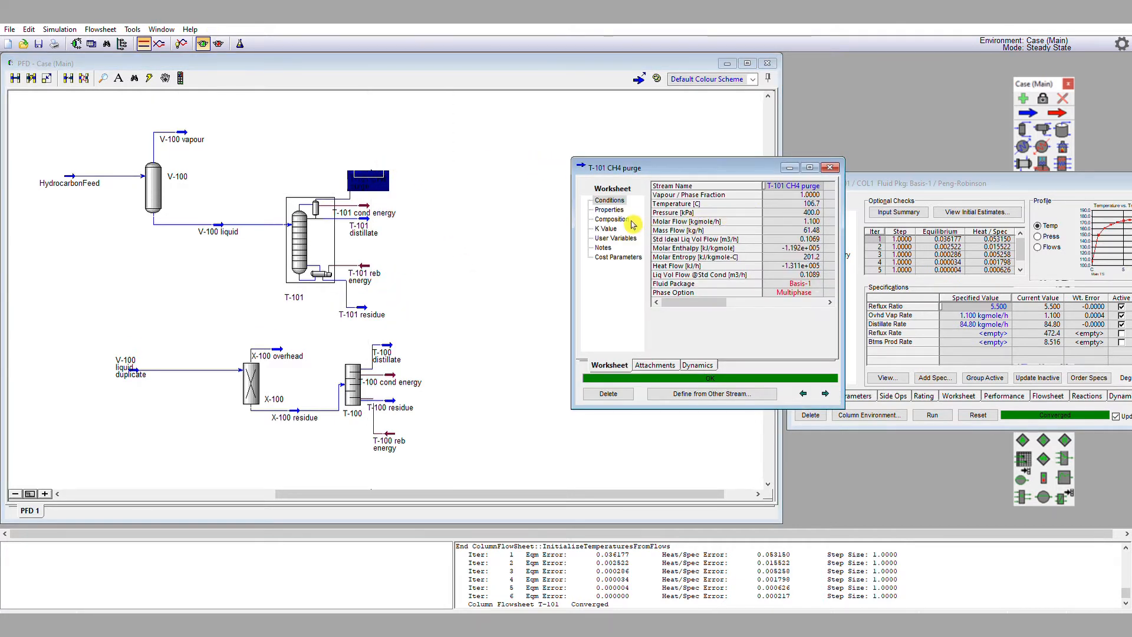
click(611, 220)
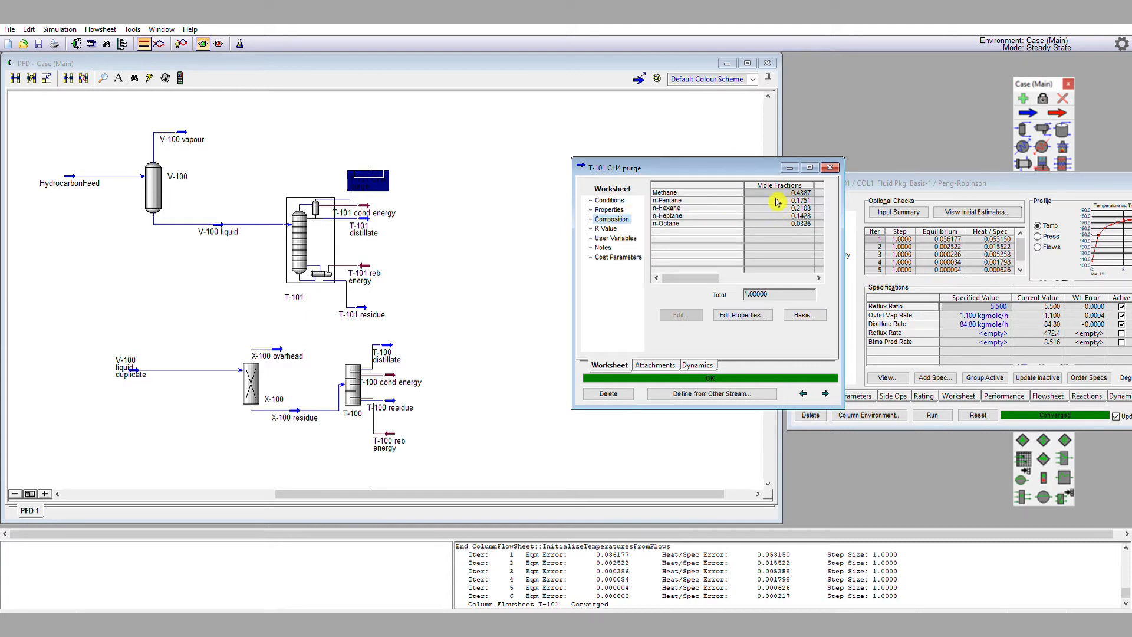
mouse_move(842, 162)
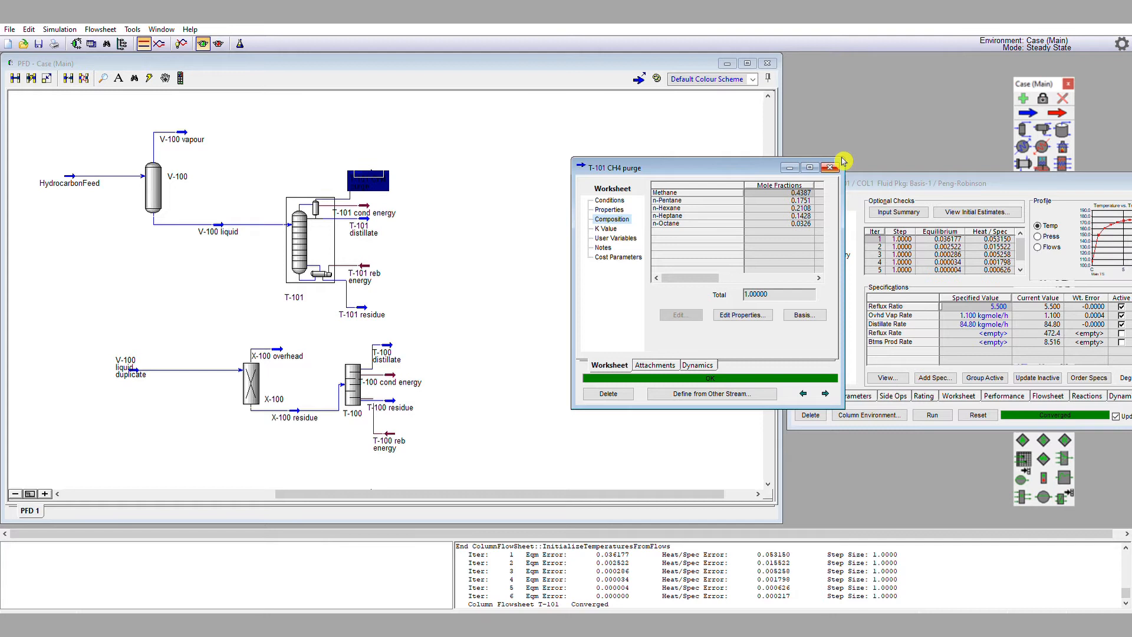
click(829, 168)
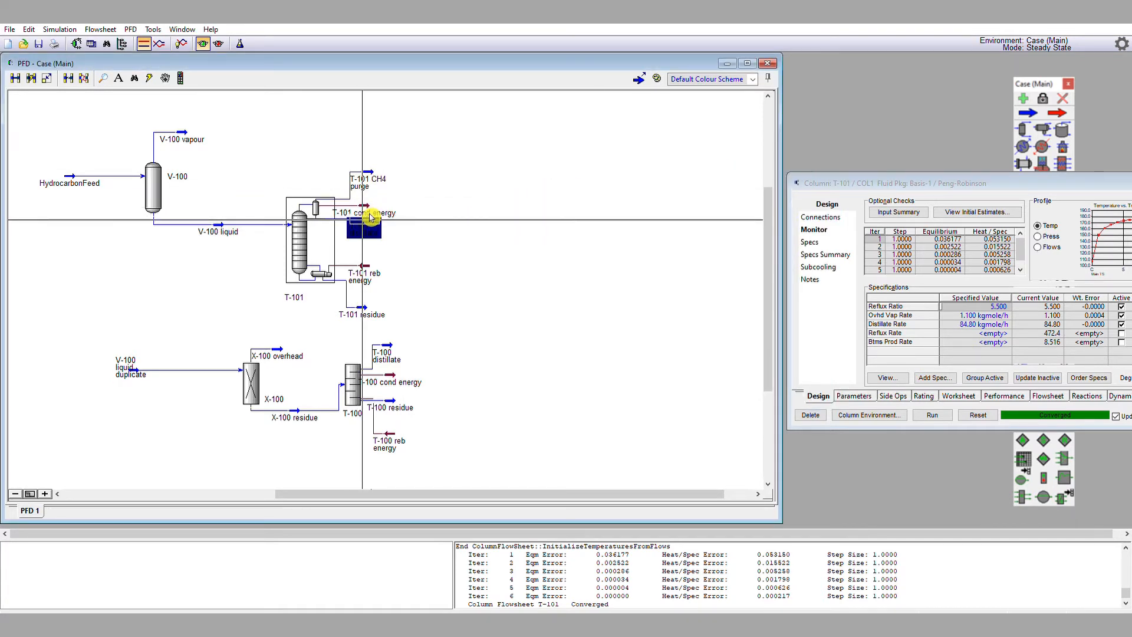
double_click(361, 225)
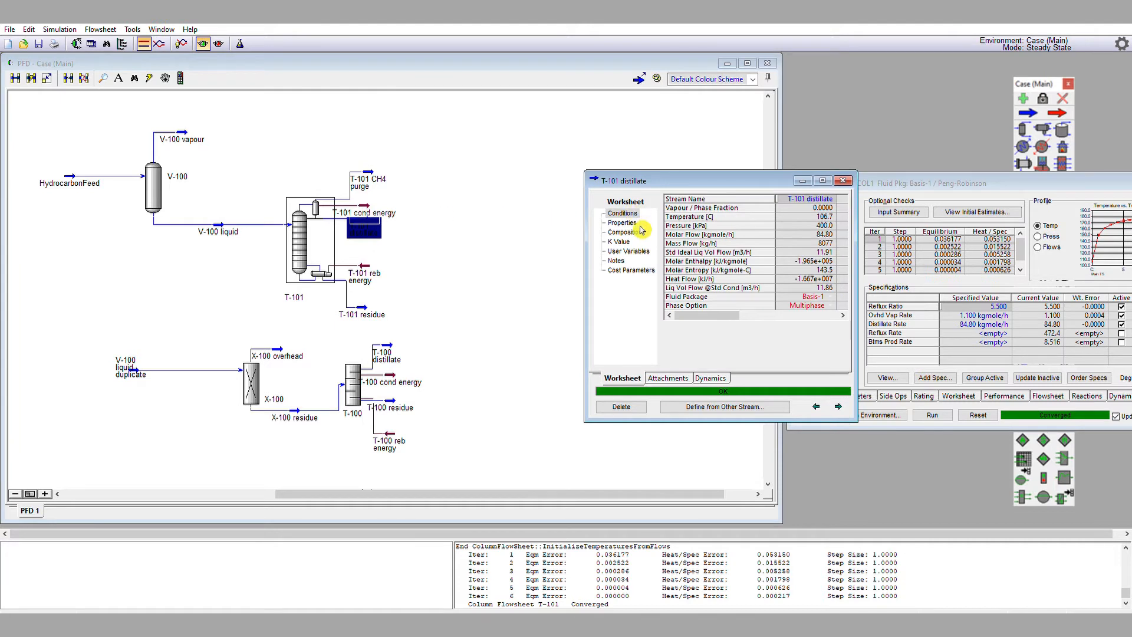
click(623, 231)
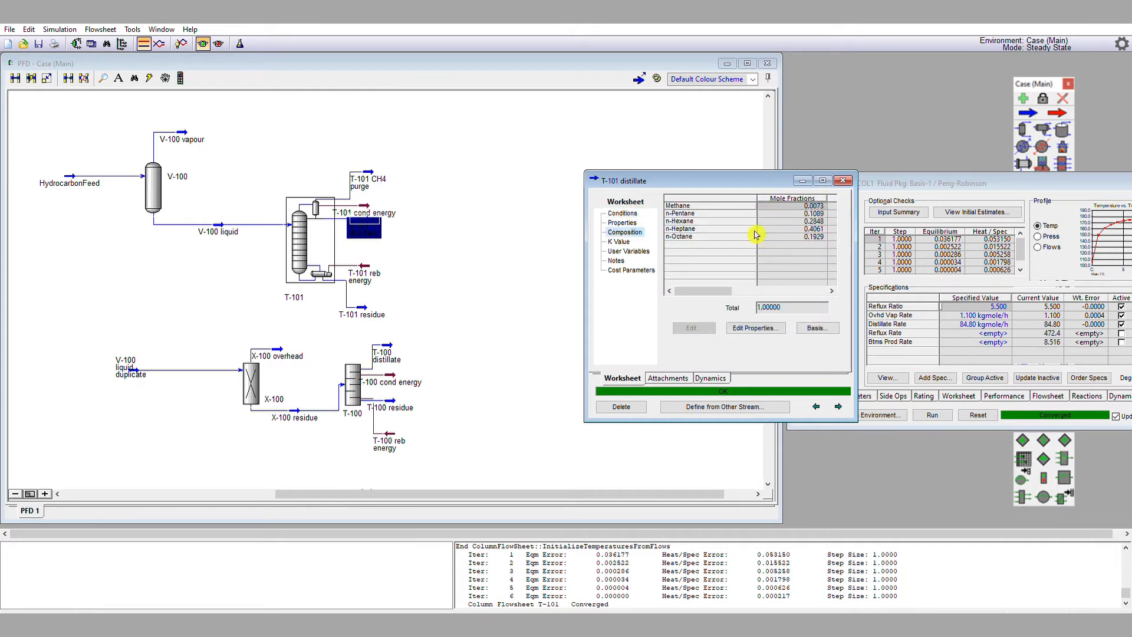
mouse_move(757, 250)
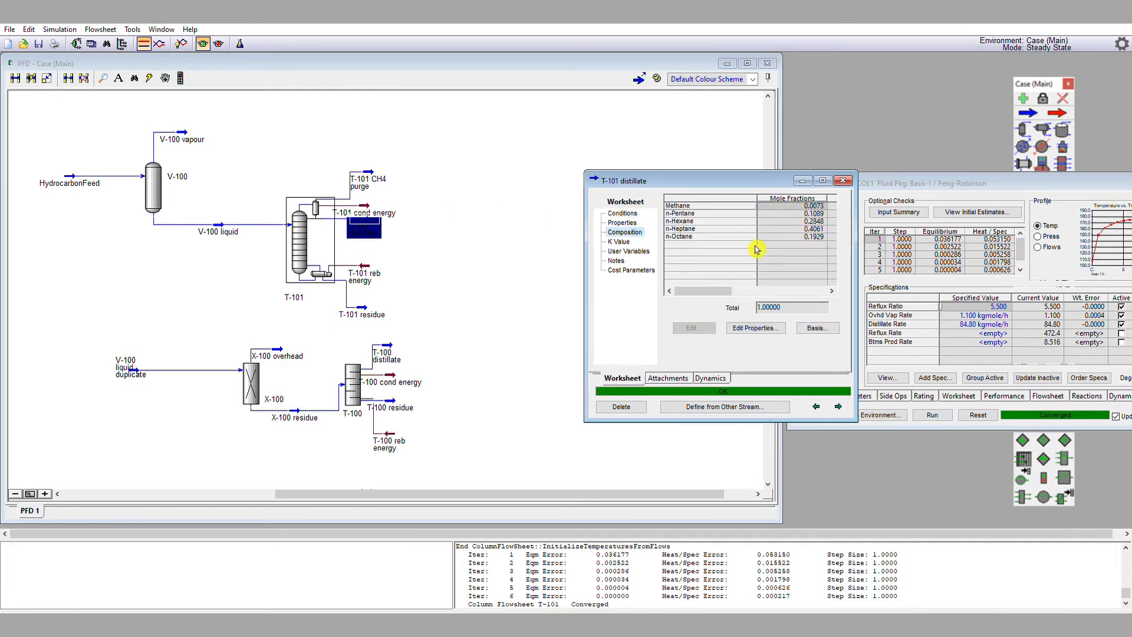
mouse_move(820, 229)
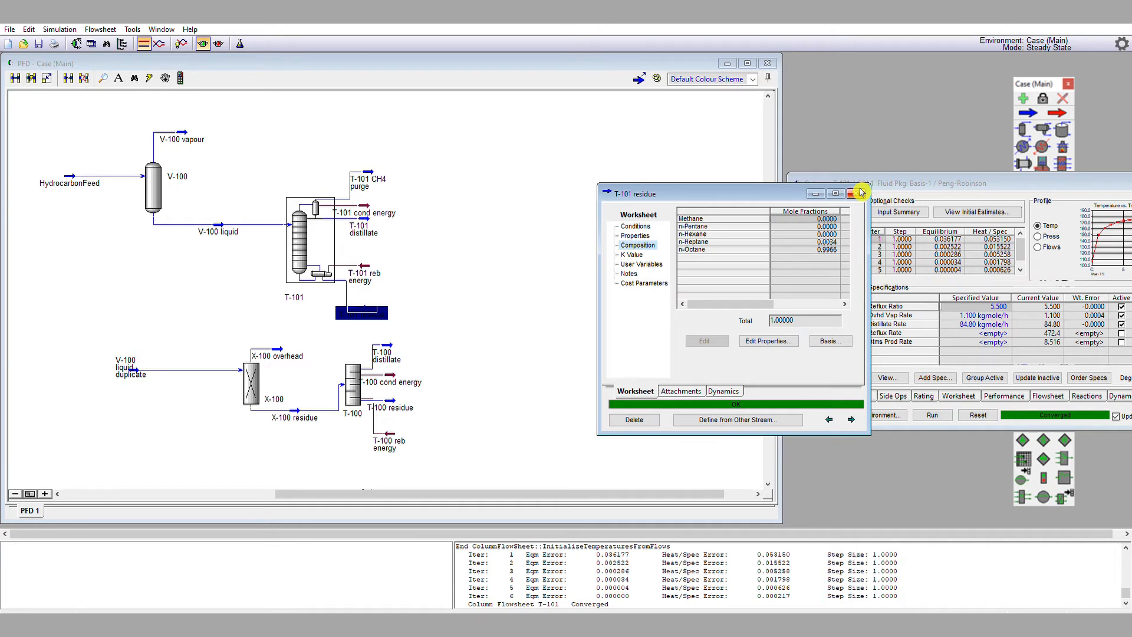
click(856, 194)
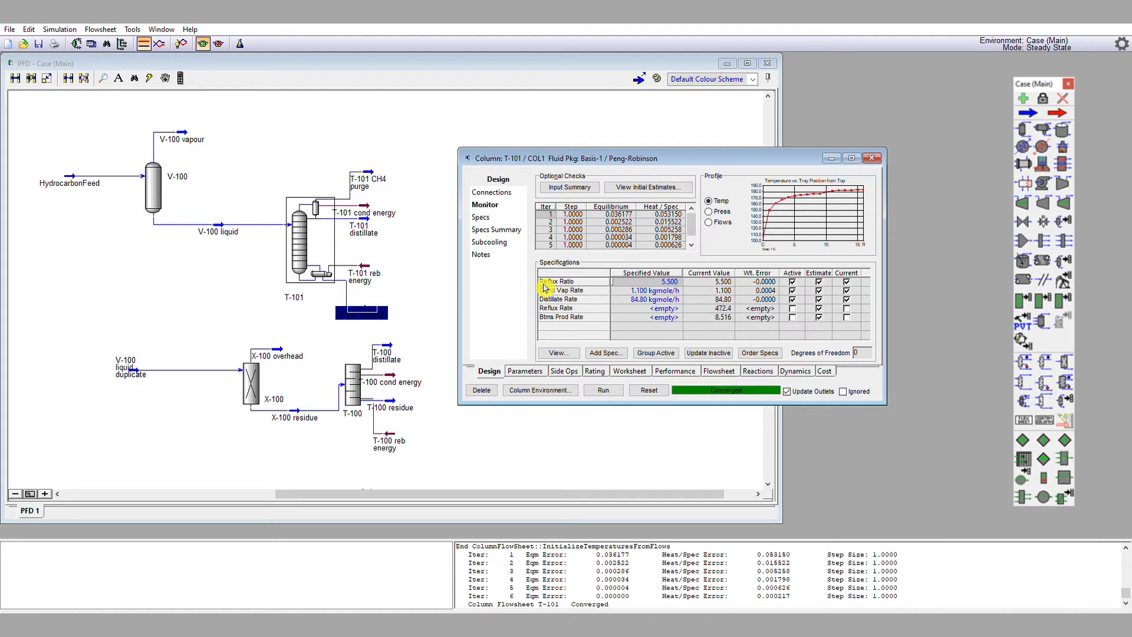
mouse_move(587, 305)
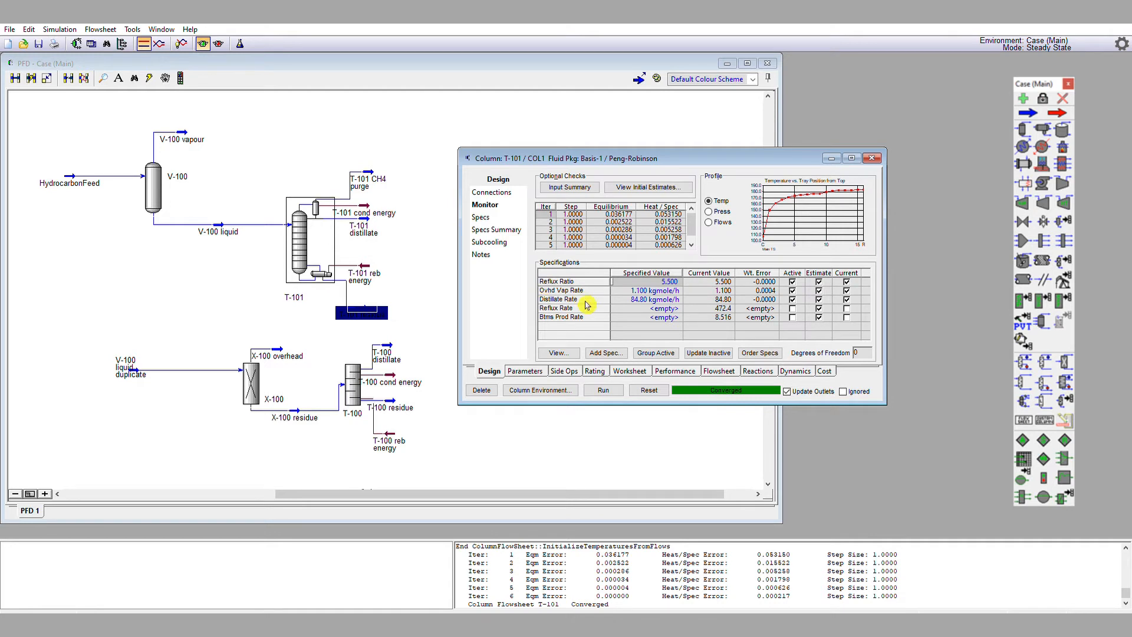
mouse_move(605, 332)
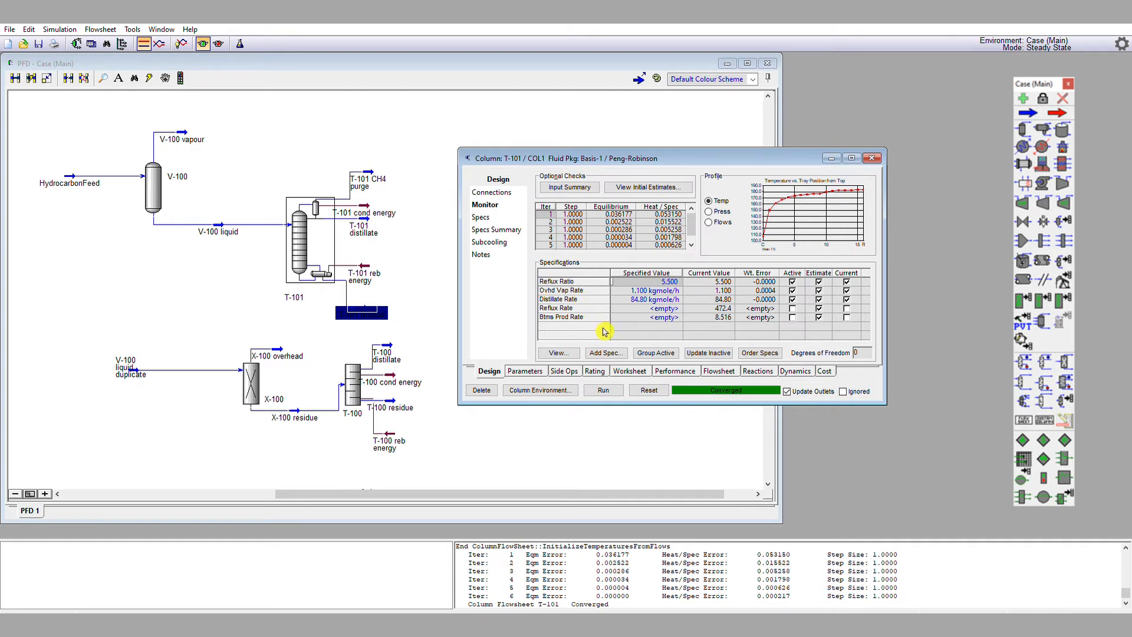
mouse_move(772, 283)
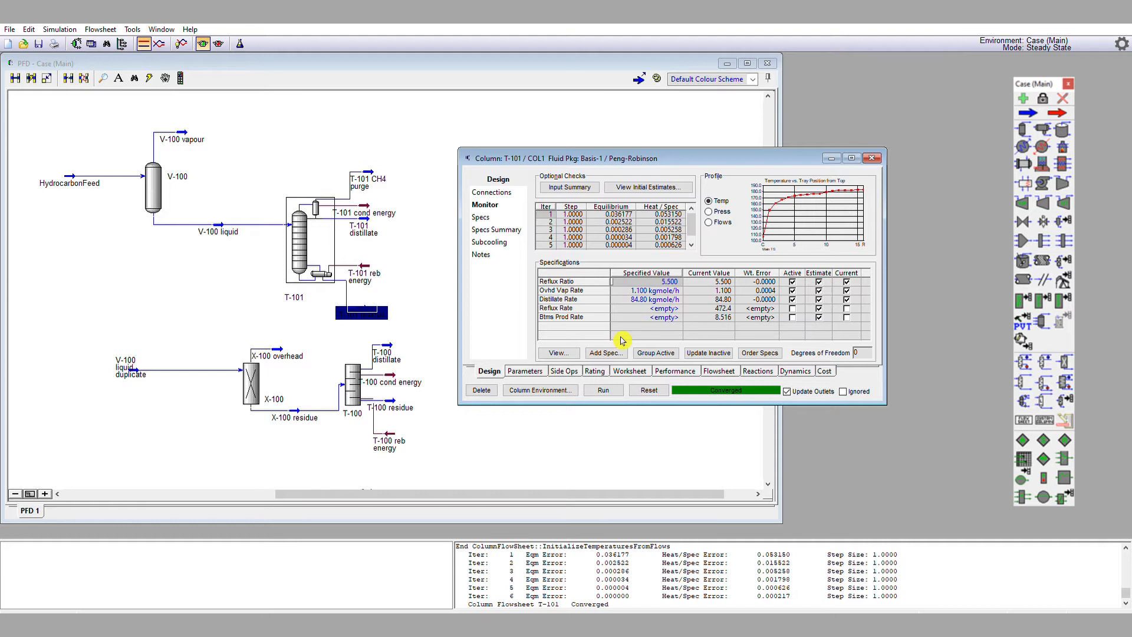
mouse_move(617, 354)
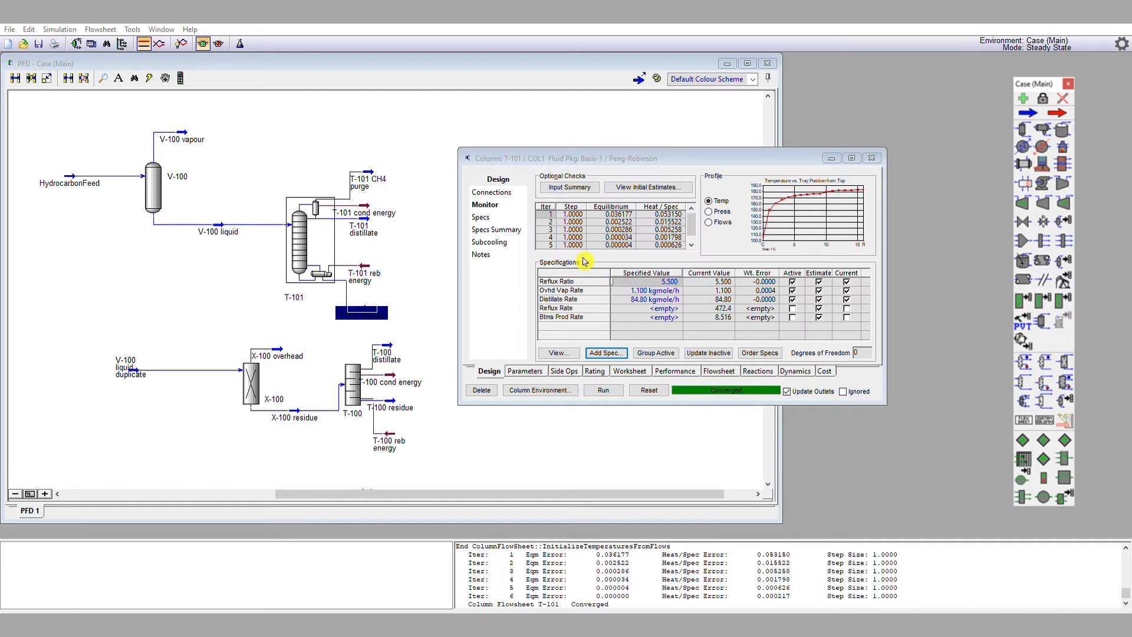
mouse_move(587, 408)
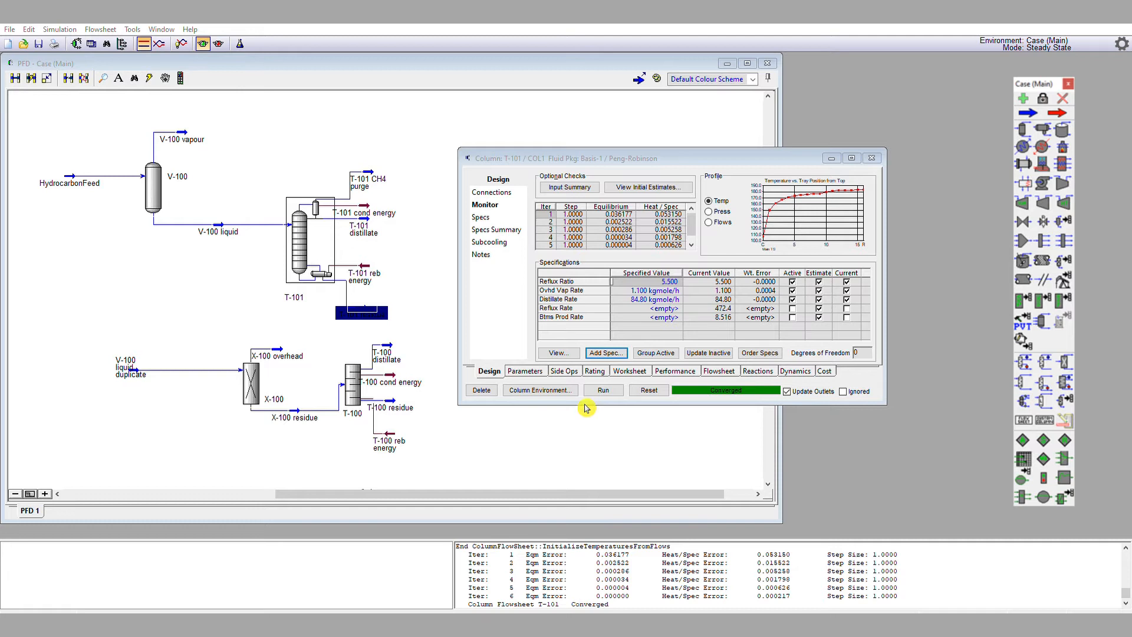
- Add a component-fraction spec for n-Pentane in the T-101 distillate stream with value 0.9900
click(605, 353)
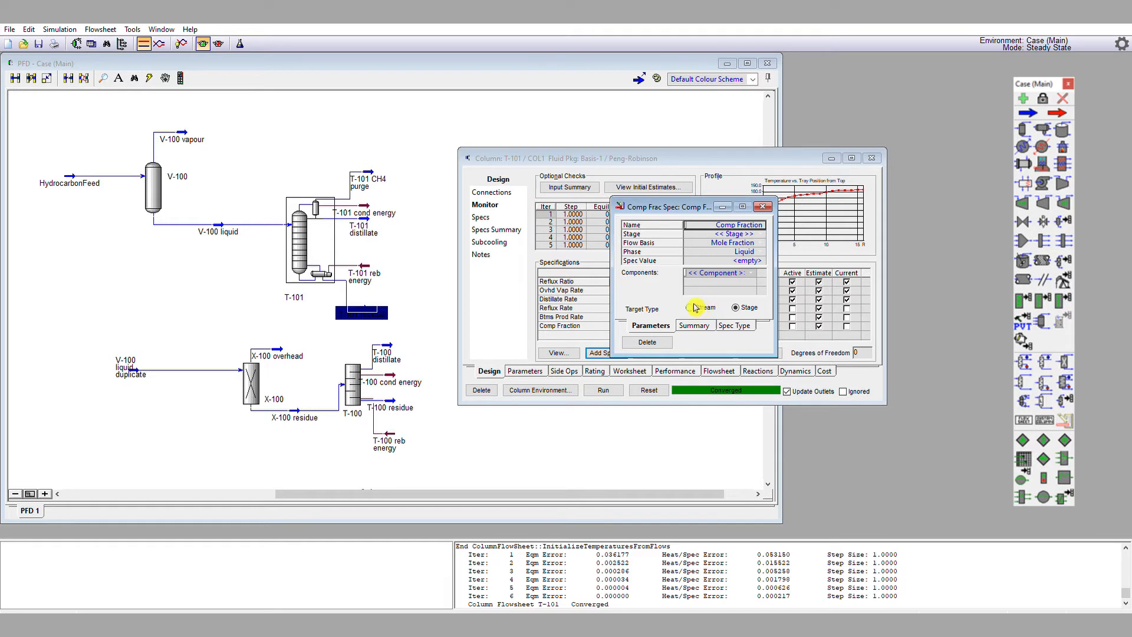
click(688, 306)
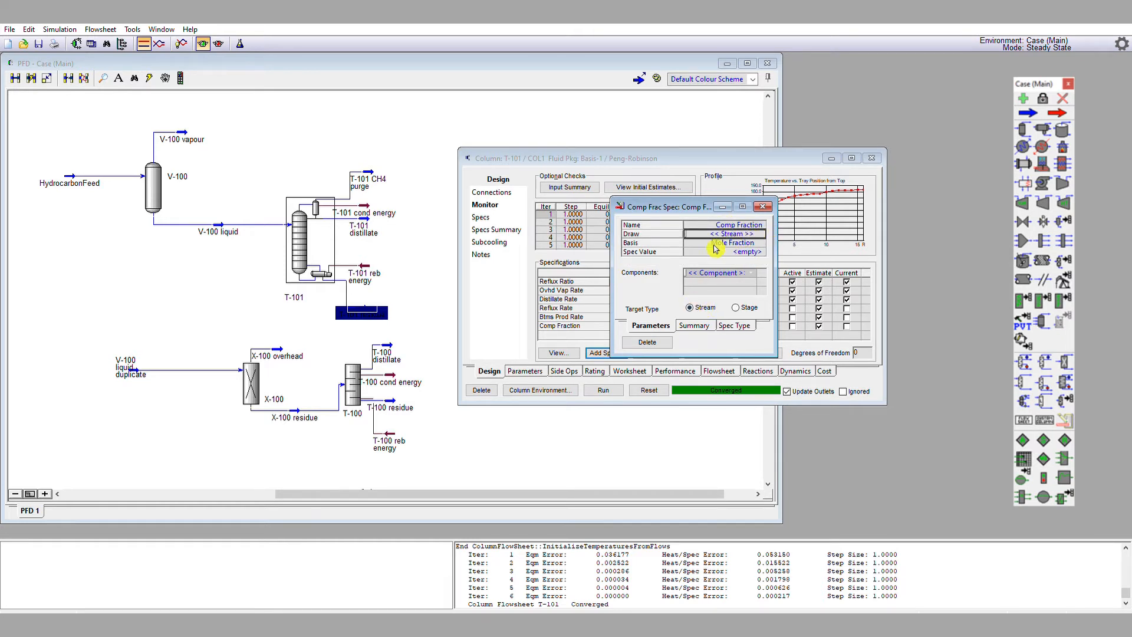
click(725, 234)
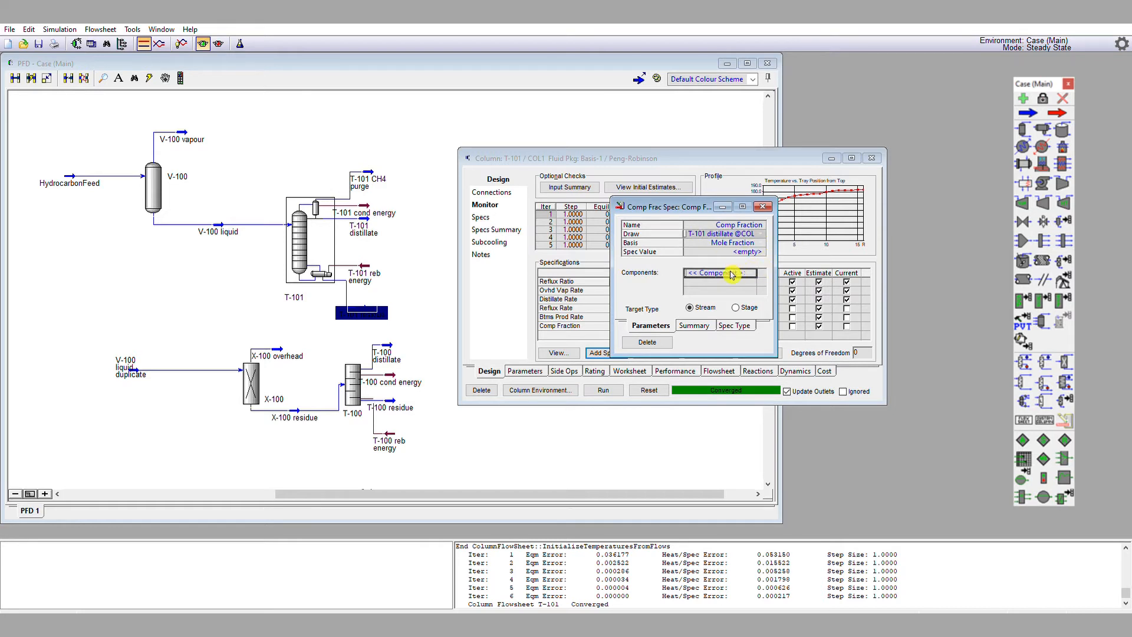
click(719, 272)
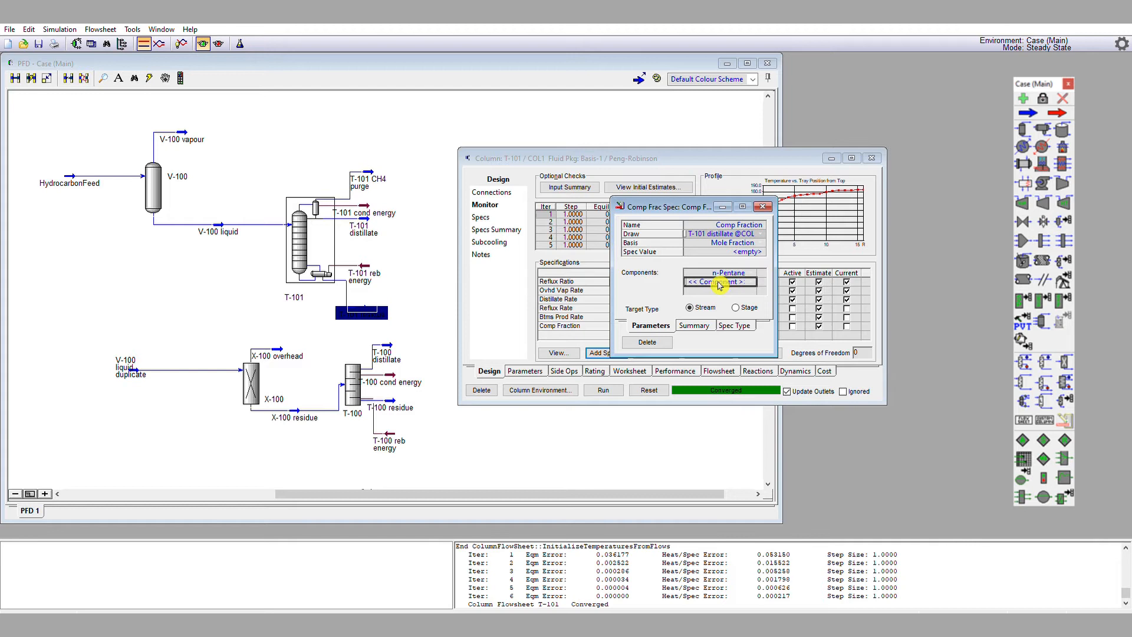
mouse_move(739, 250)
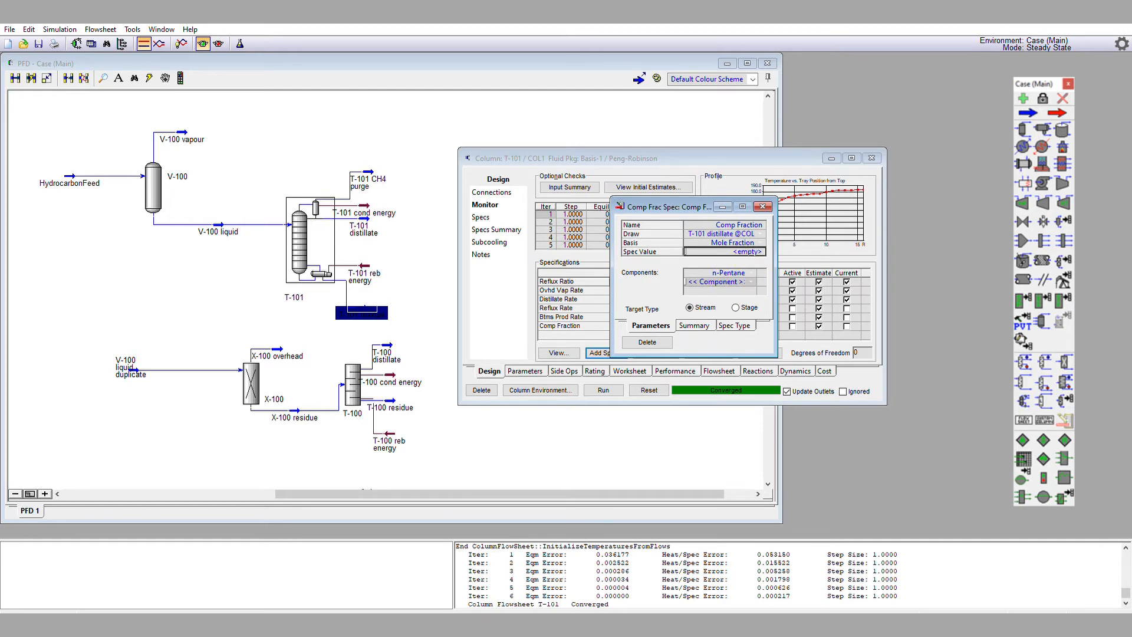
text(0.9900)
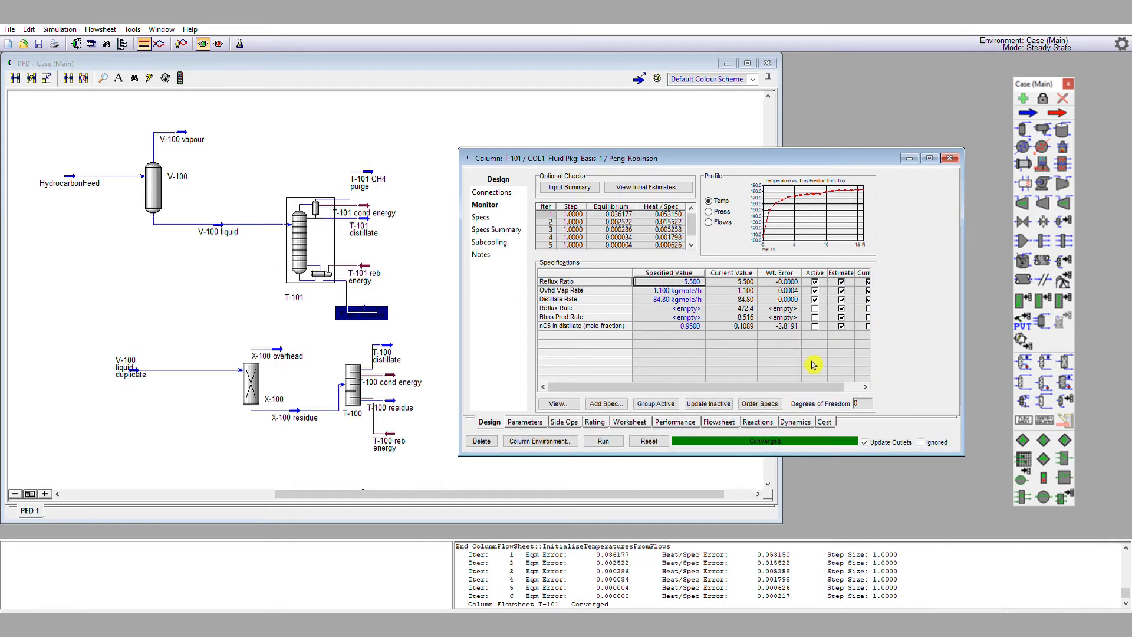
mouse_move(807, 364)
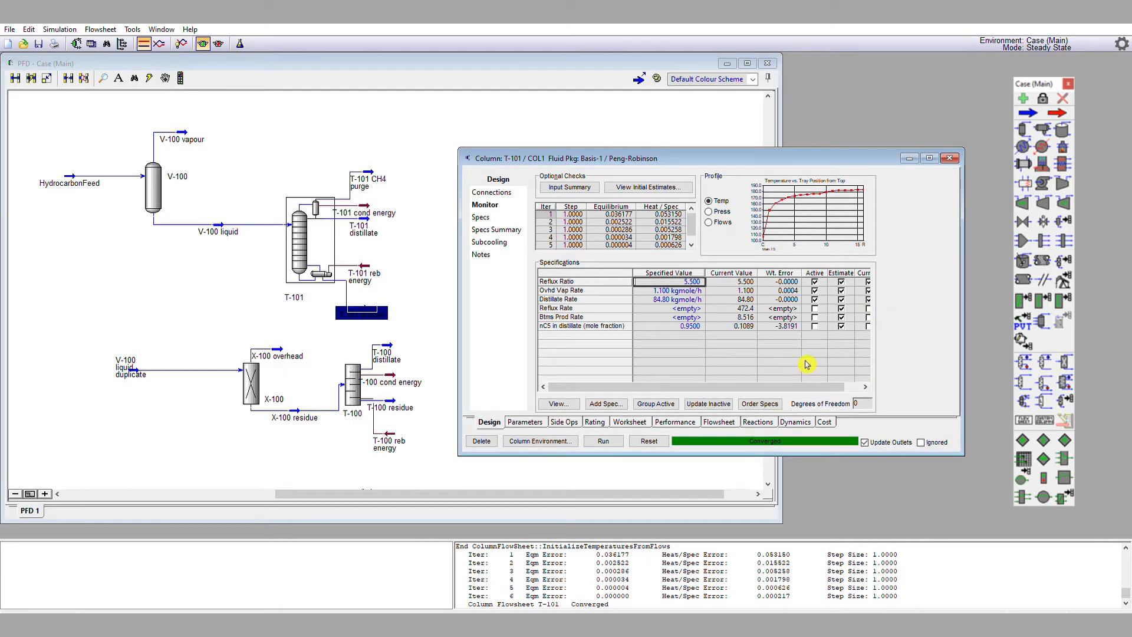
mouse_move(821, 362)
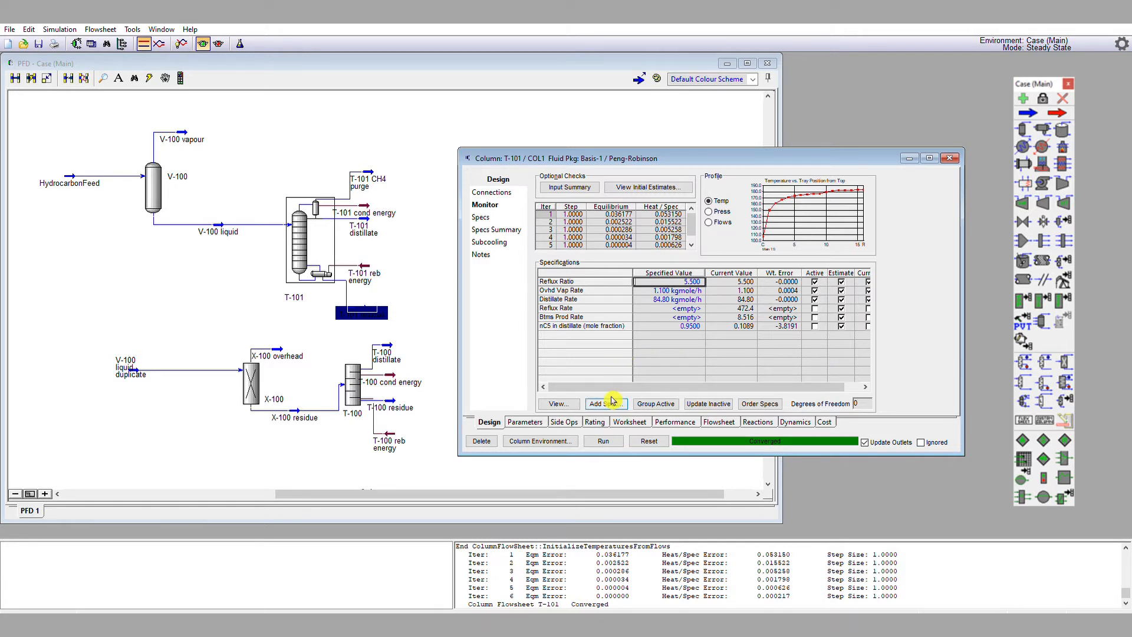
mouse_move(622, 400)
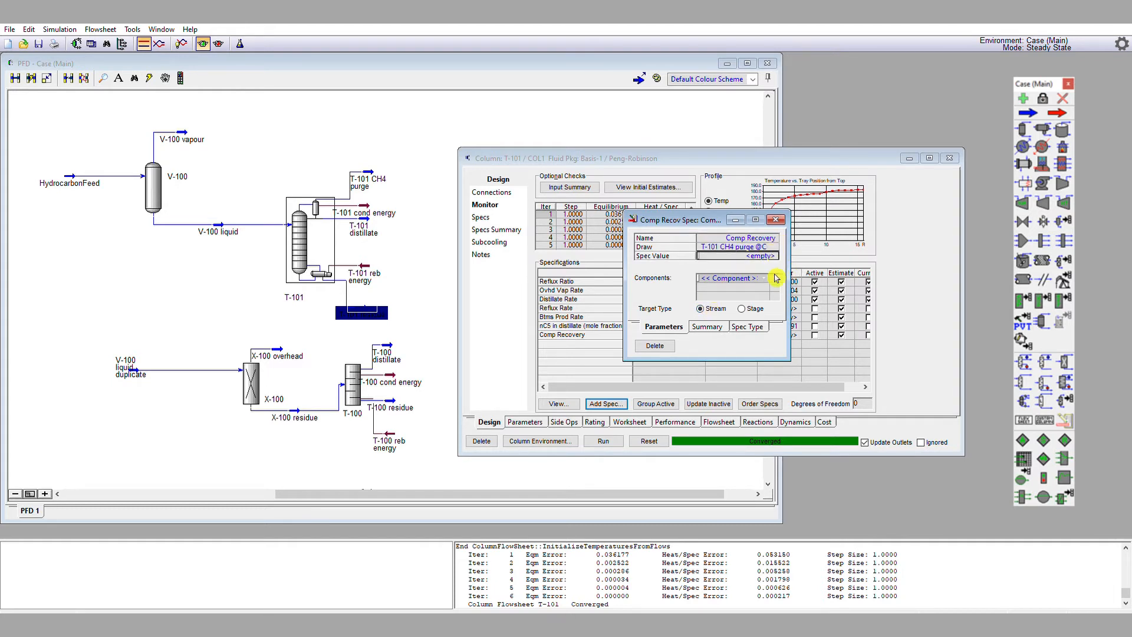
- Set Methane as the CH4 purge recovery spec component (target 1.000) and close the spec
click(765, 277)
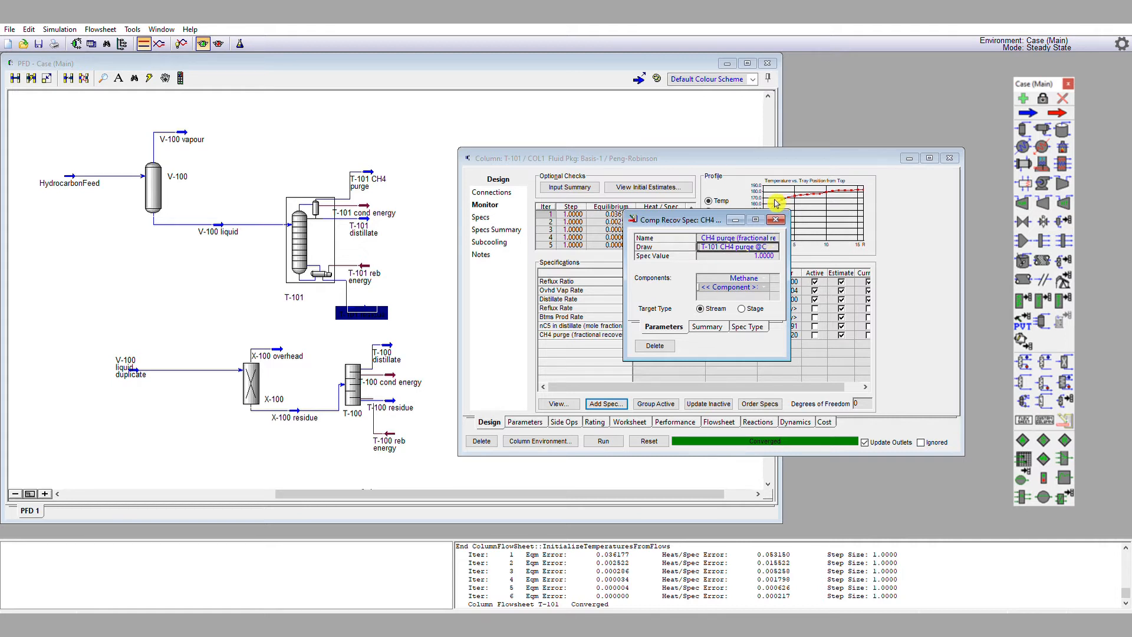
click(776, 219)
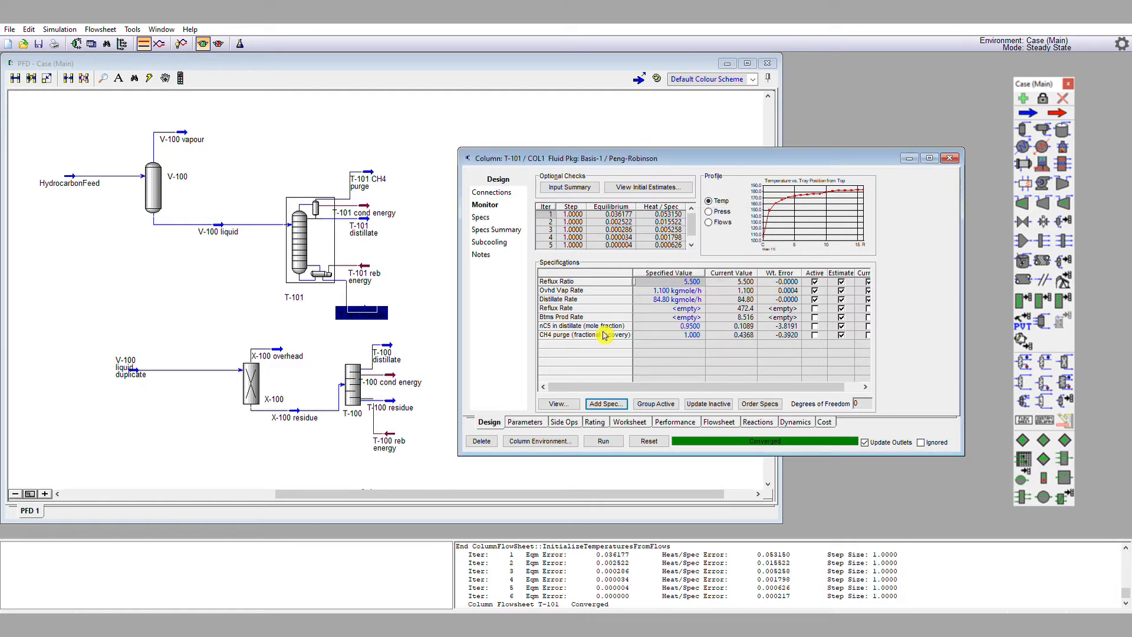
mouse_move(582, 358)
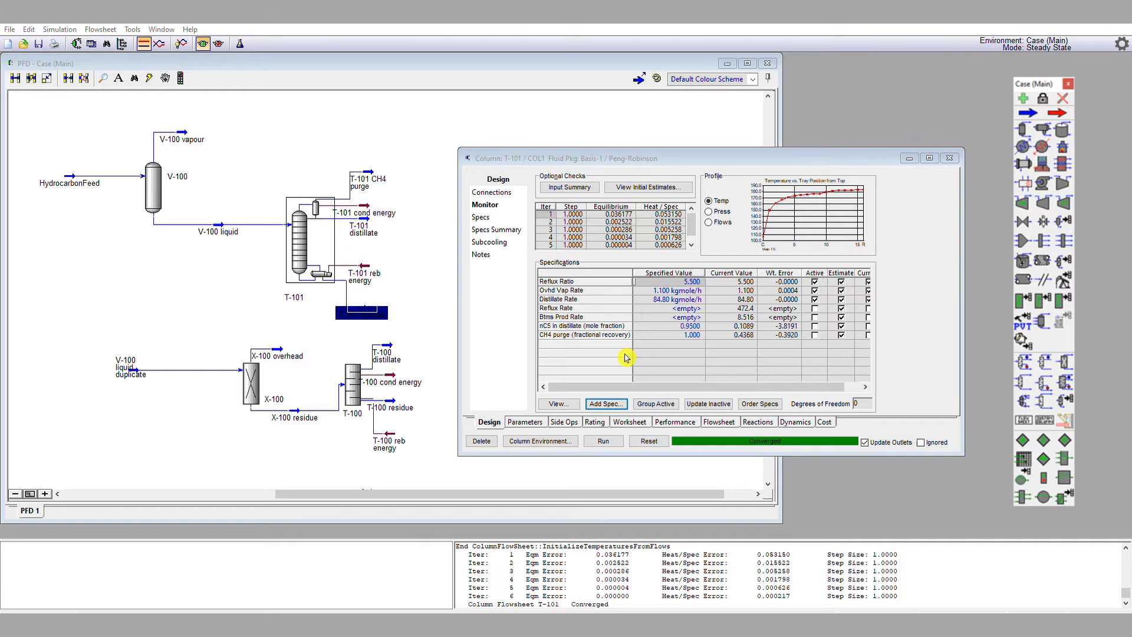
mouse_move(594, 274)
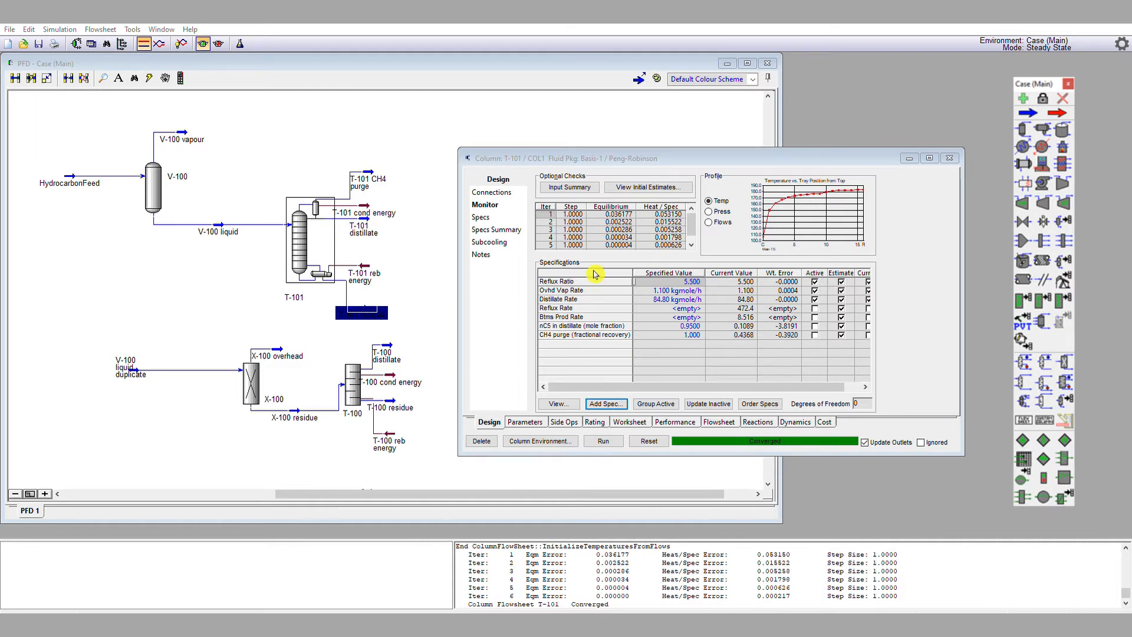
mouse_move(605, 259)
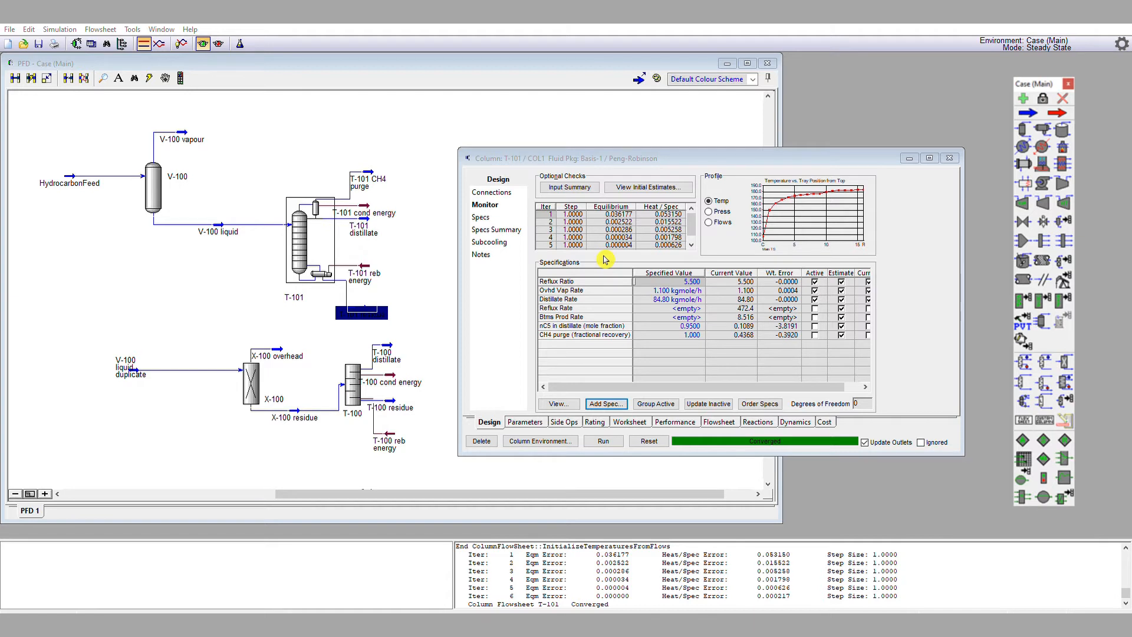
- Add a component-fraction spec for n-Hexane targeting a product stream, the T-101 residue
click(606, 403)
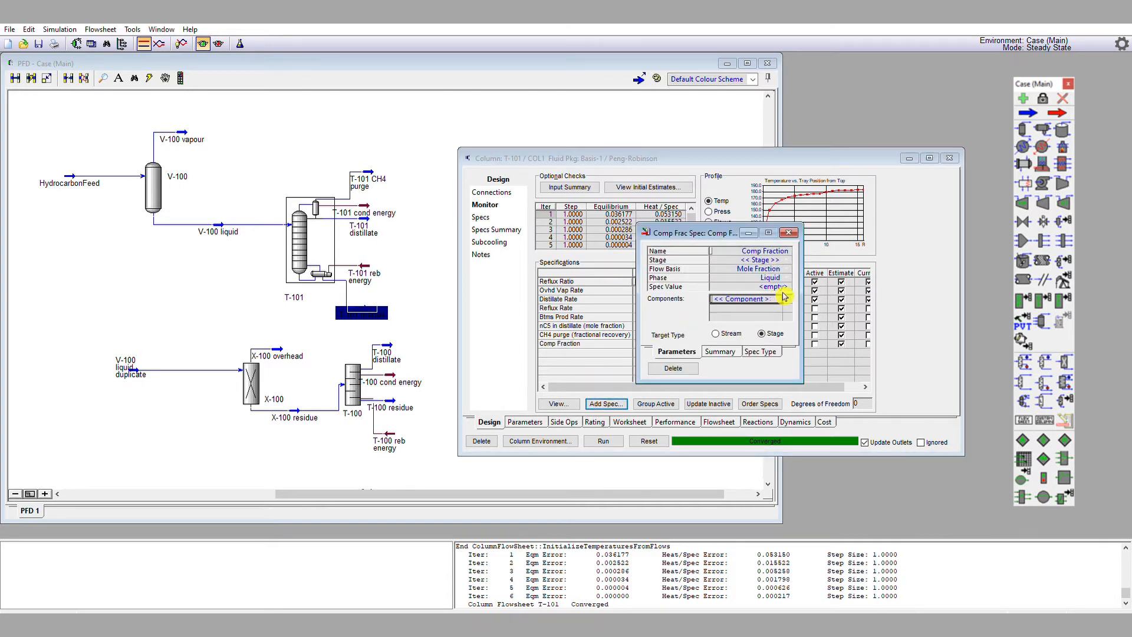
click(745, 299)
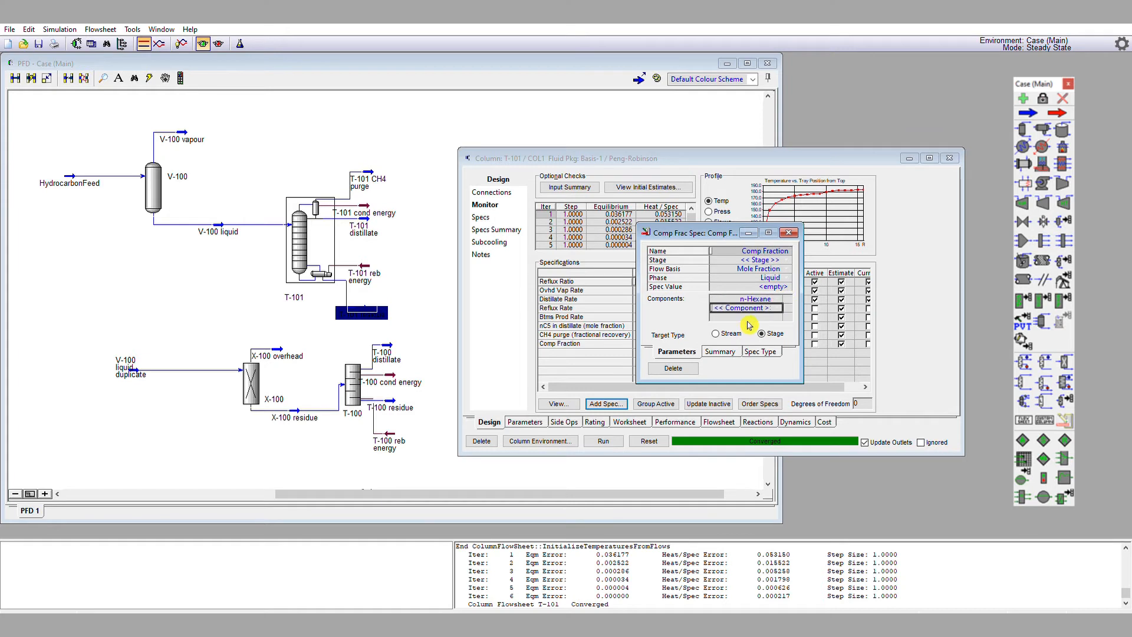
click(715, 333)
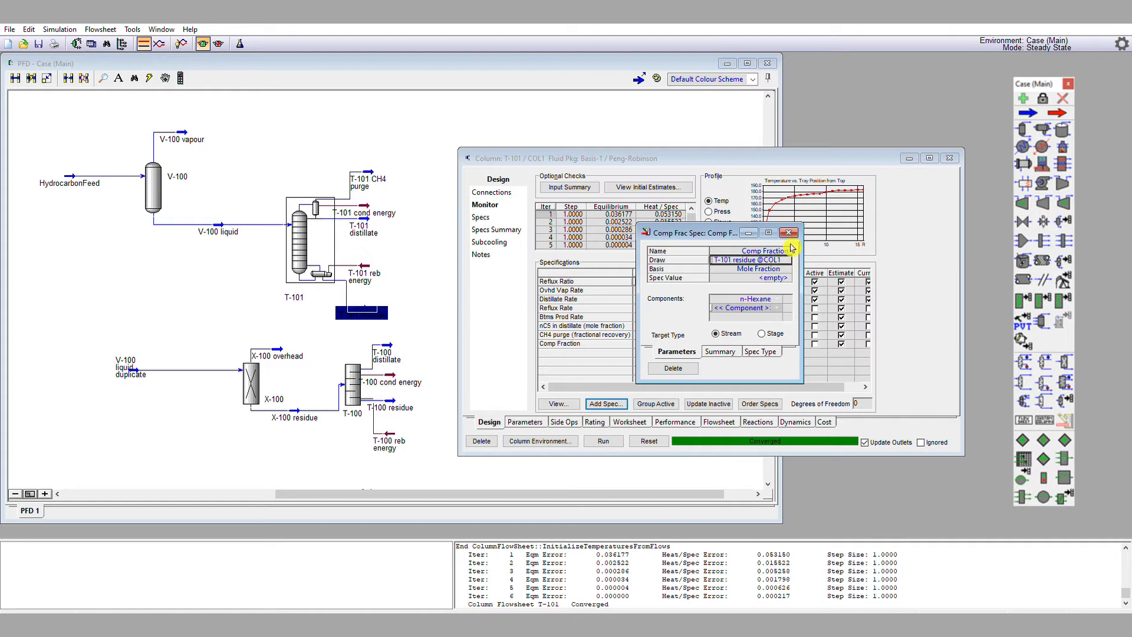
mouse_move(796, 280)
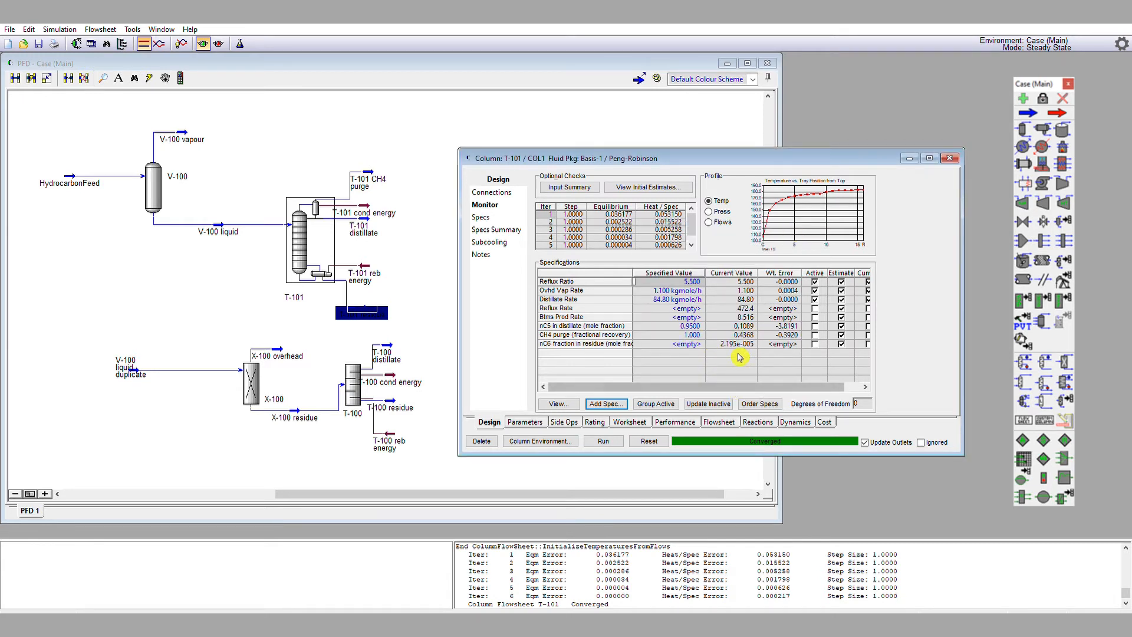
mouse_move(597, 335)
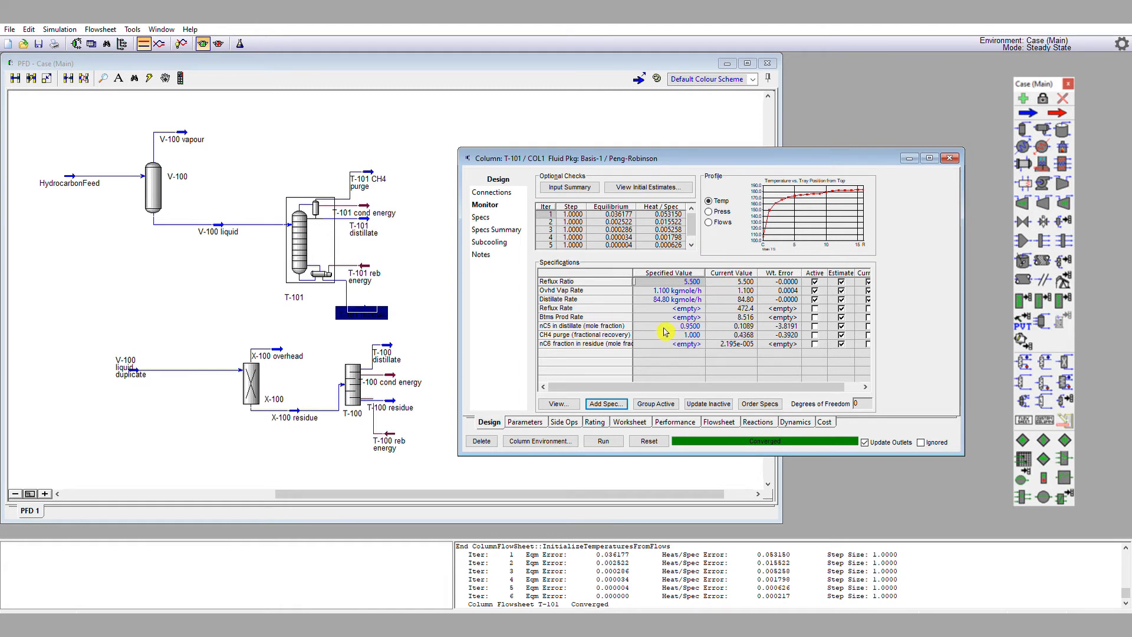
mouse_move(636, 328)
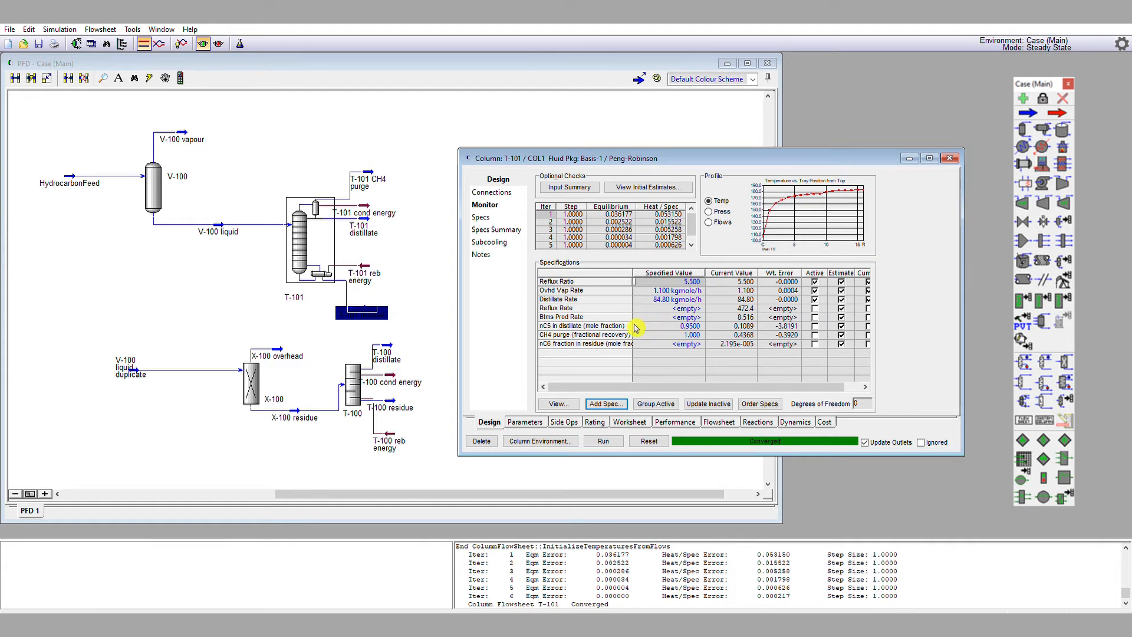
mouse_move(674, 328)
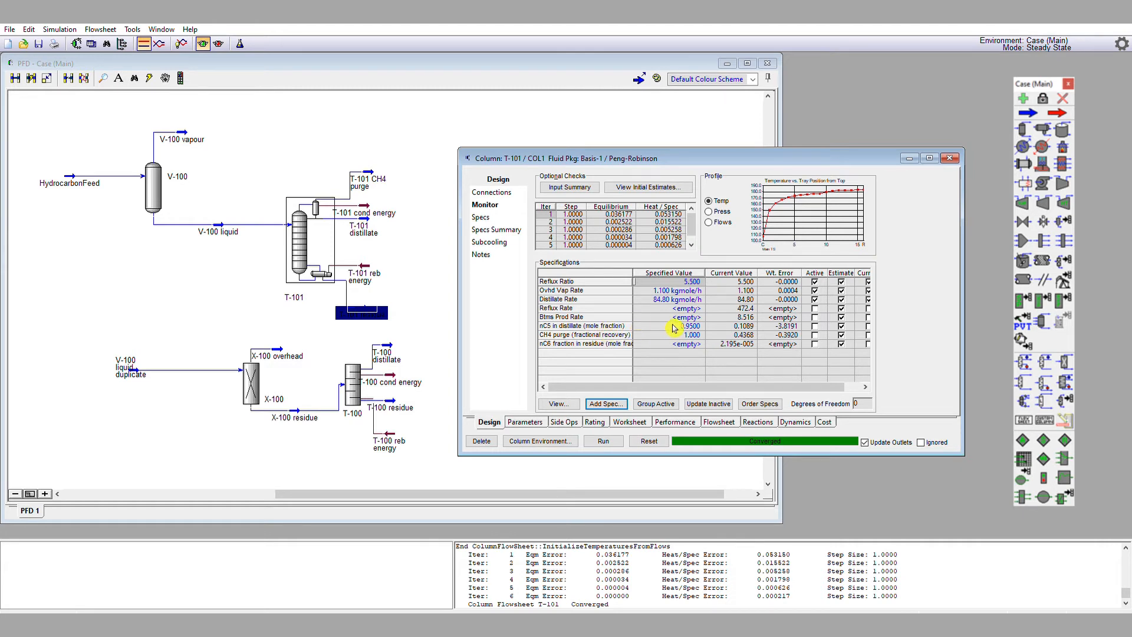
mouse_move(692, 335)
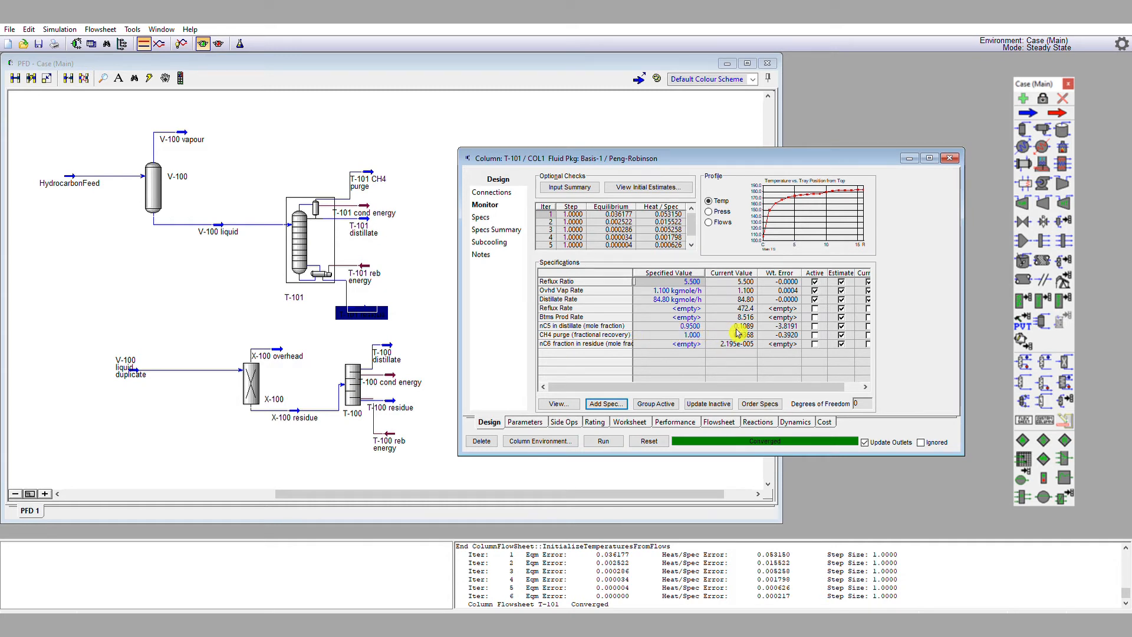
mouse_move(733, 335)
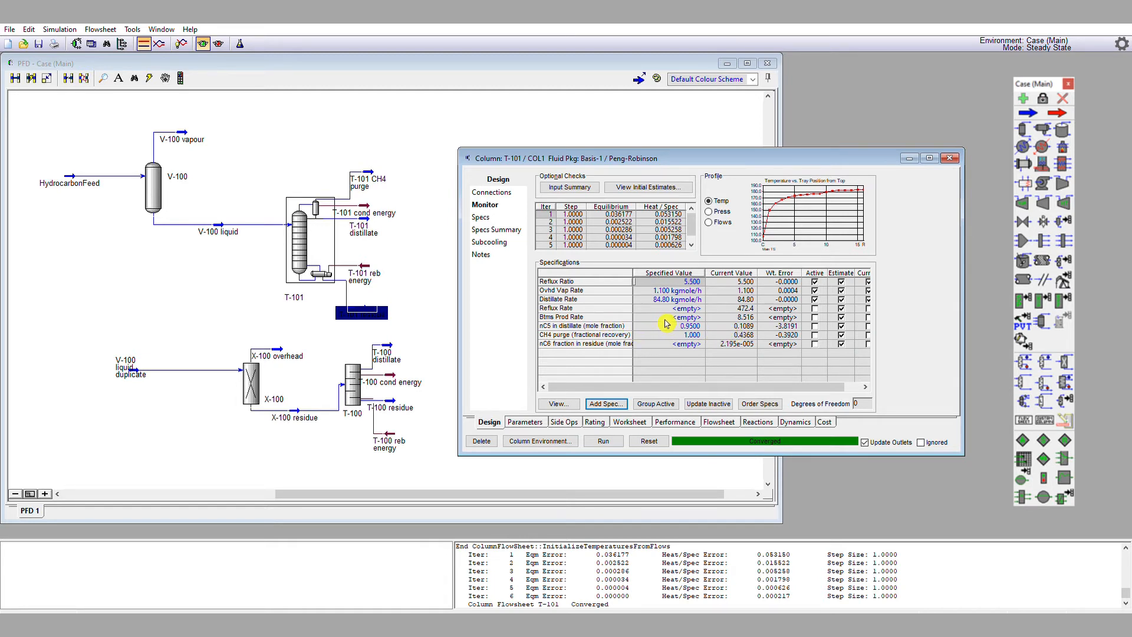
mouse_move(672, 321)
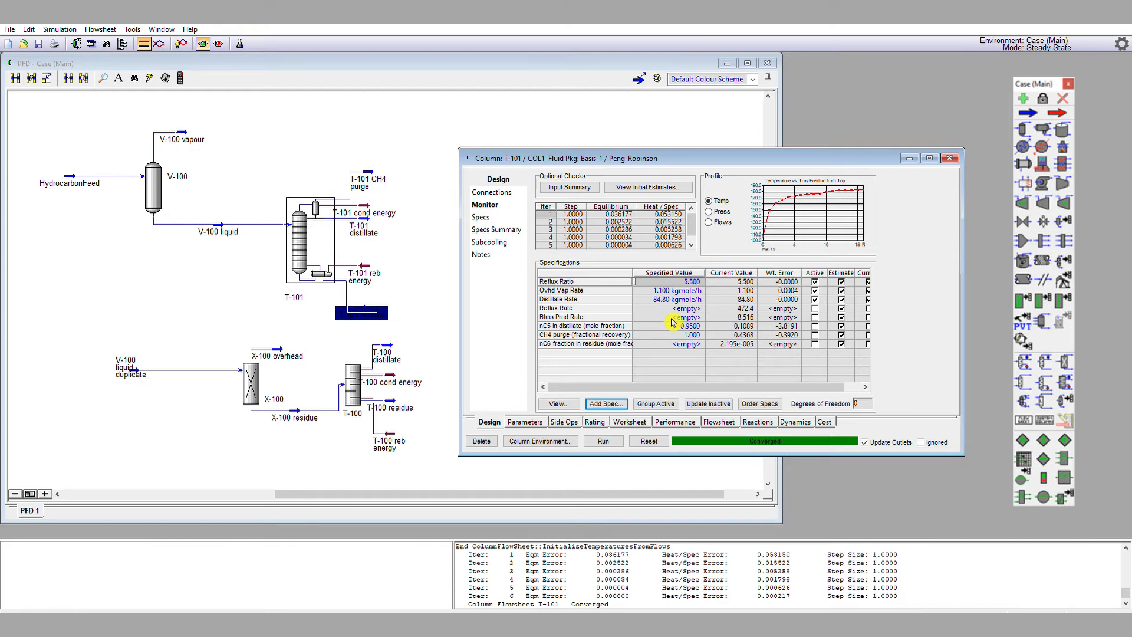
mouse_move(736, 326)
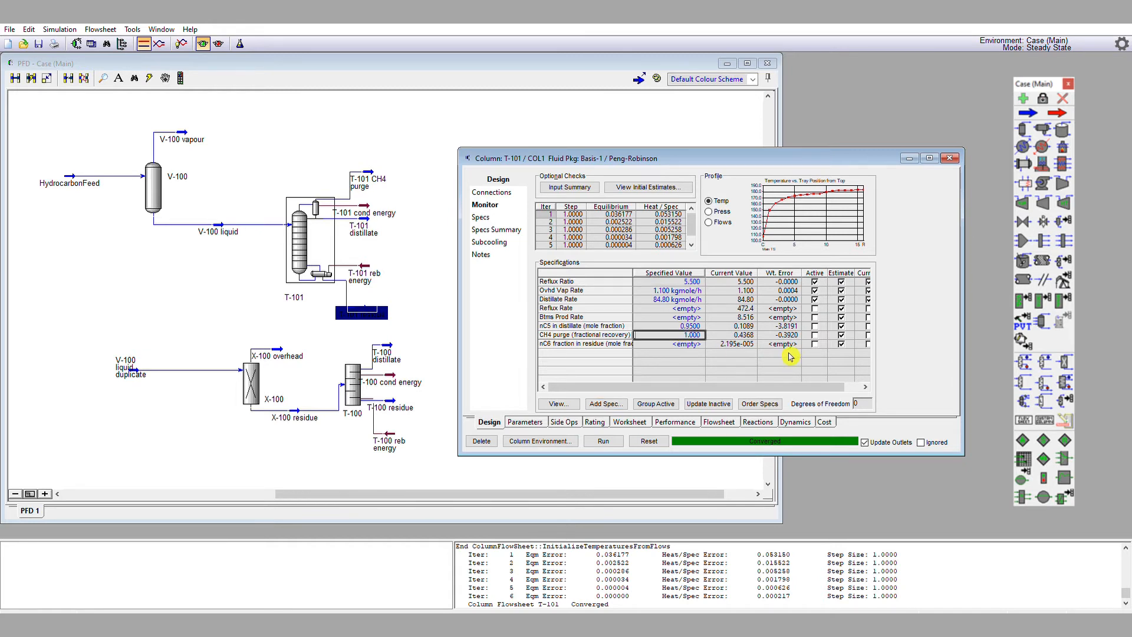
mouse_move(676, 340)
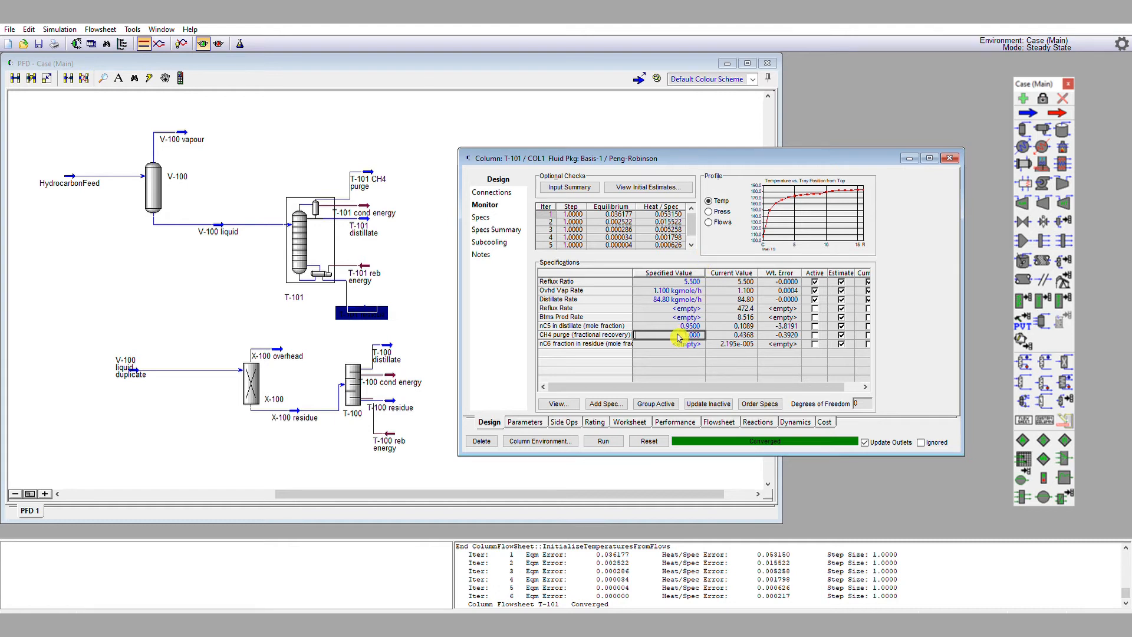
mouse_move(679, 338)
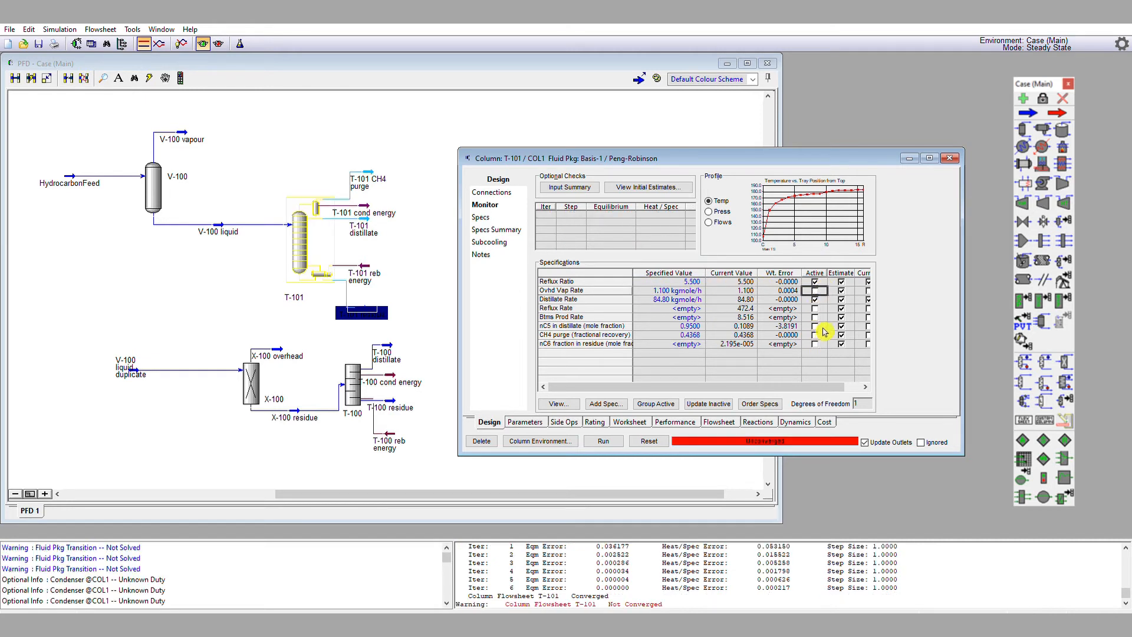
- Reactivate the CH4 purge spec and adjust its recovery target to 0.8600 so T-101 converges
click(814, 335)
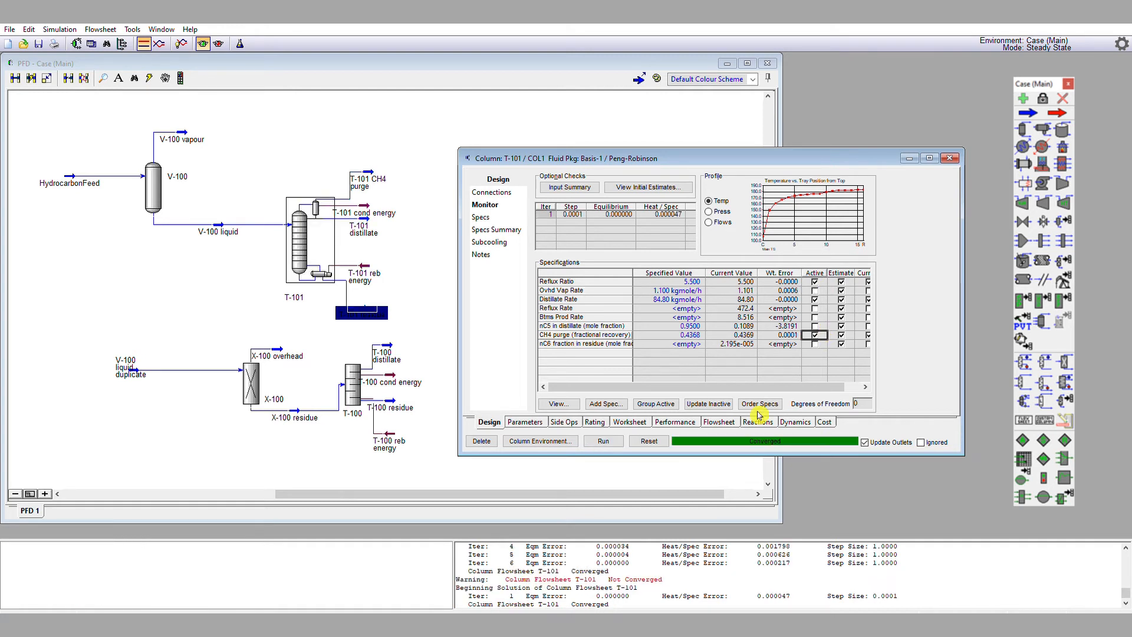
mouse_move(694, 354)
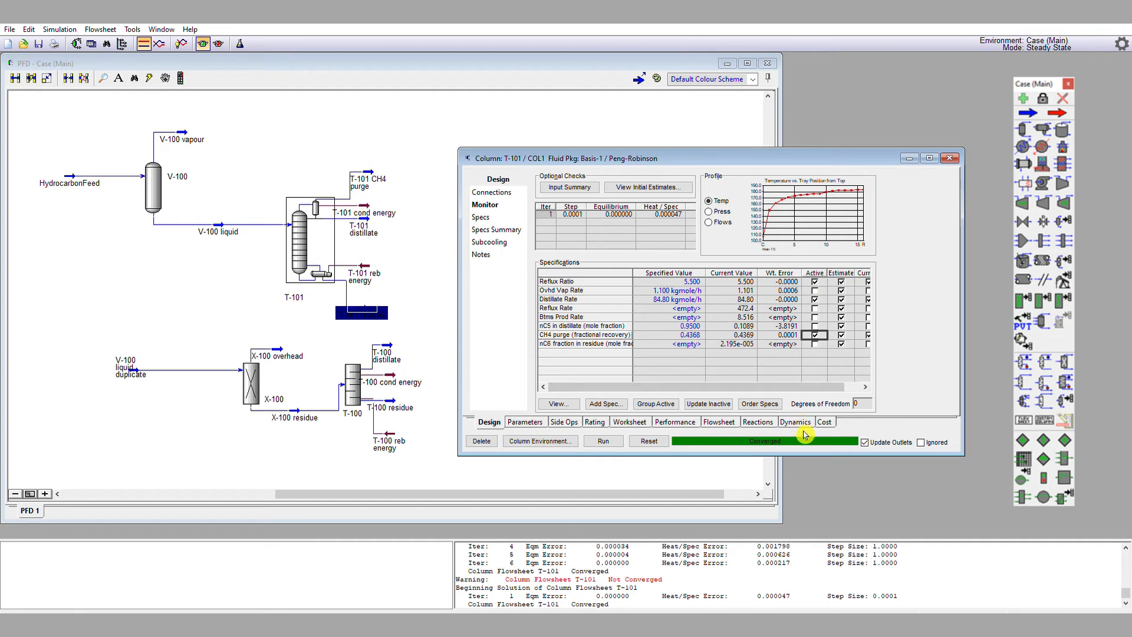
mouse_move(809, 438)
text(0.4500)
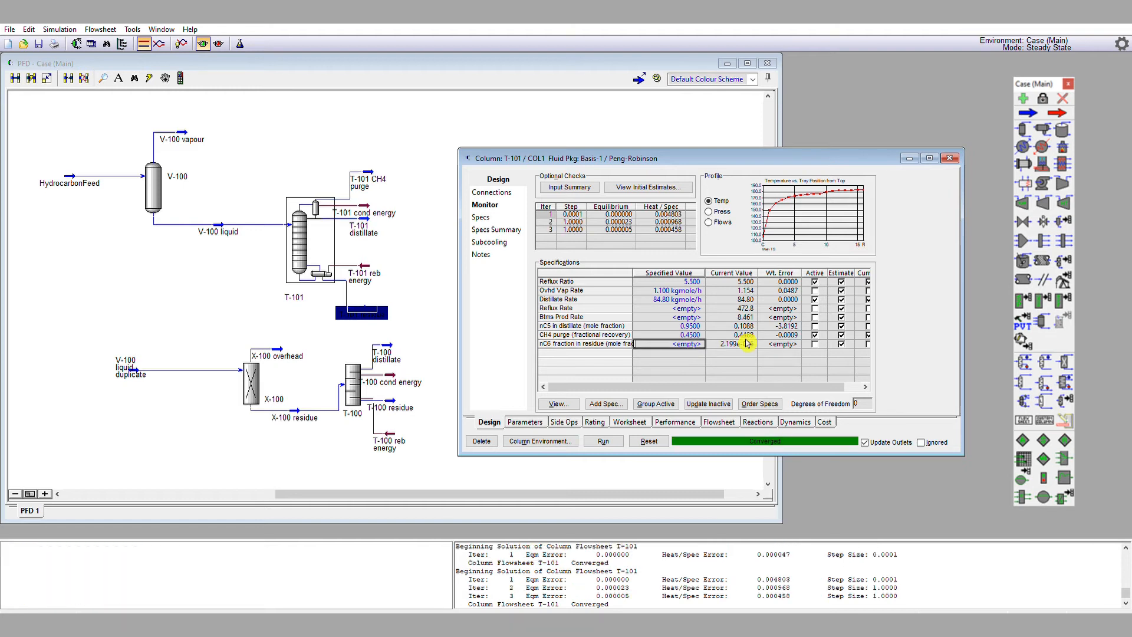
click(668, 335)
text(0.9000)
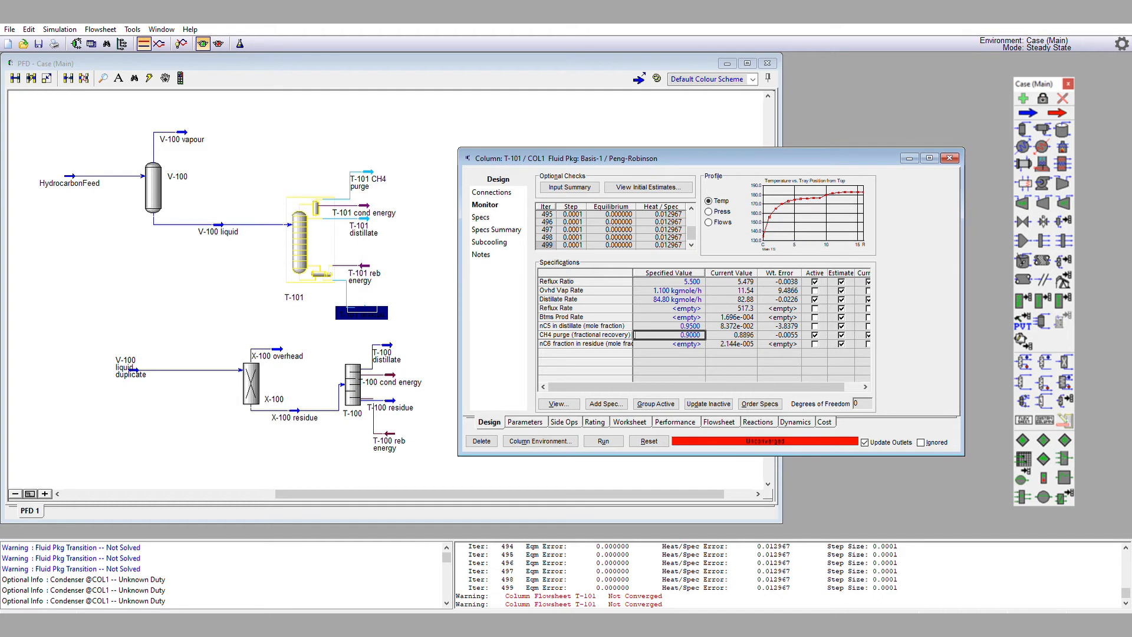
click(603, 442)
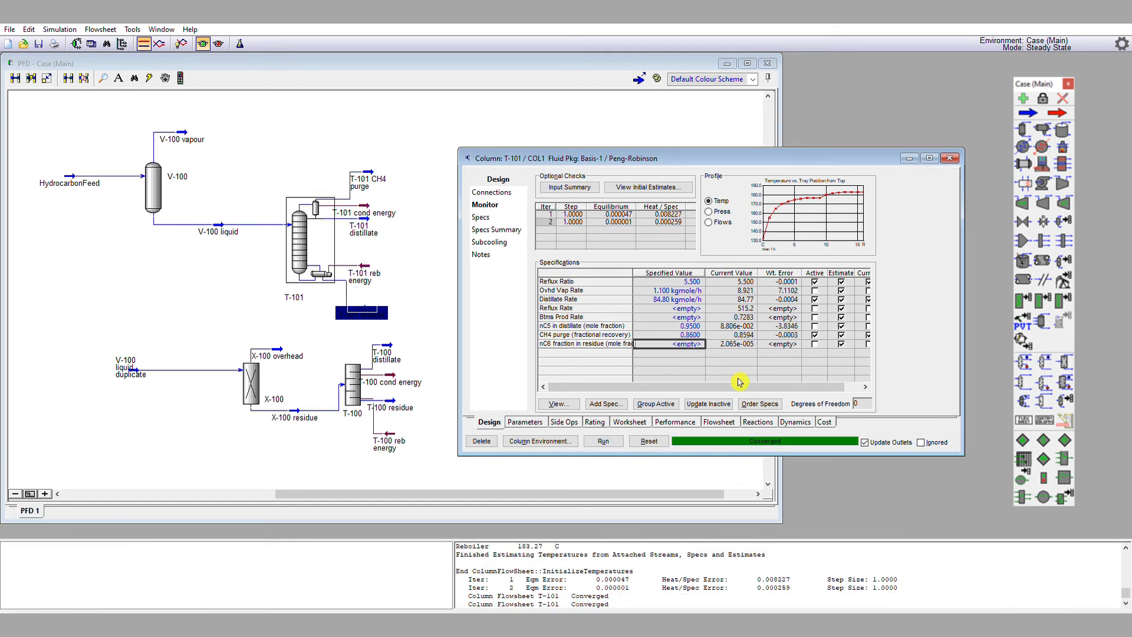
mouse_move(717, 377)
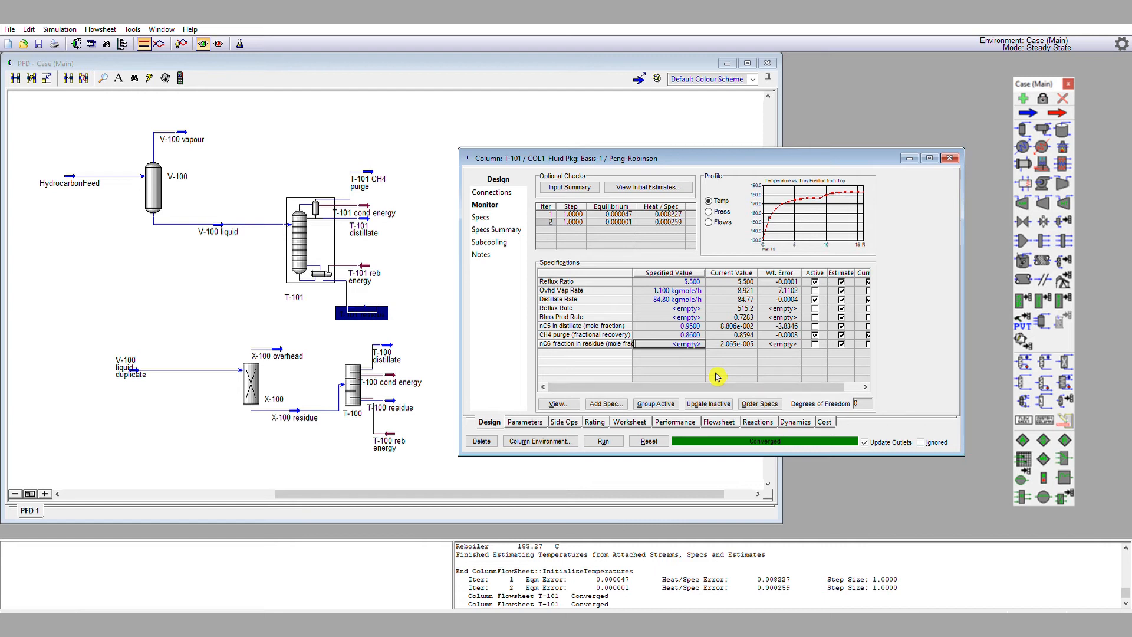
mouse_move(713, 373)
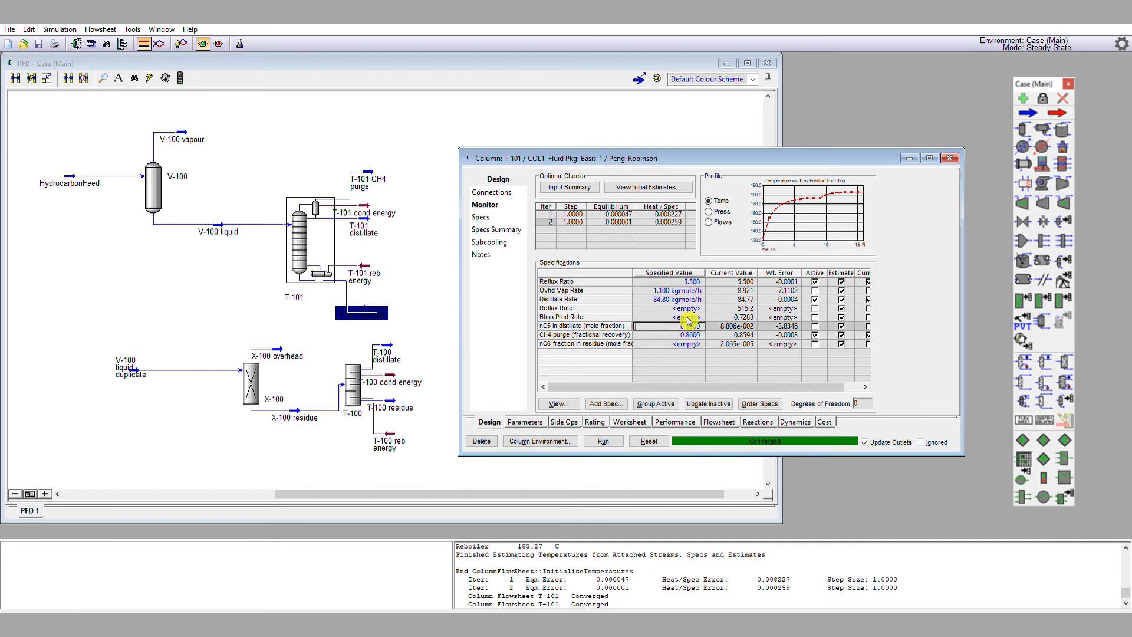
- Set nC5 in distillate to 0.9500, swap active specs to it, and converge T-101 with CH4 recovery 0.8601
text(0.9500)
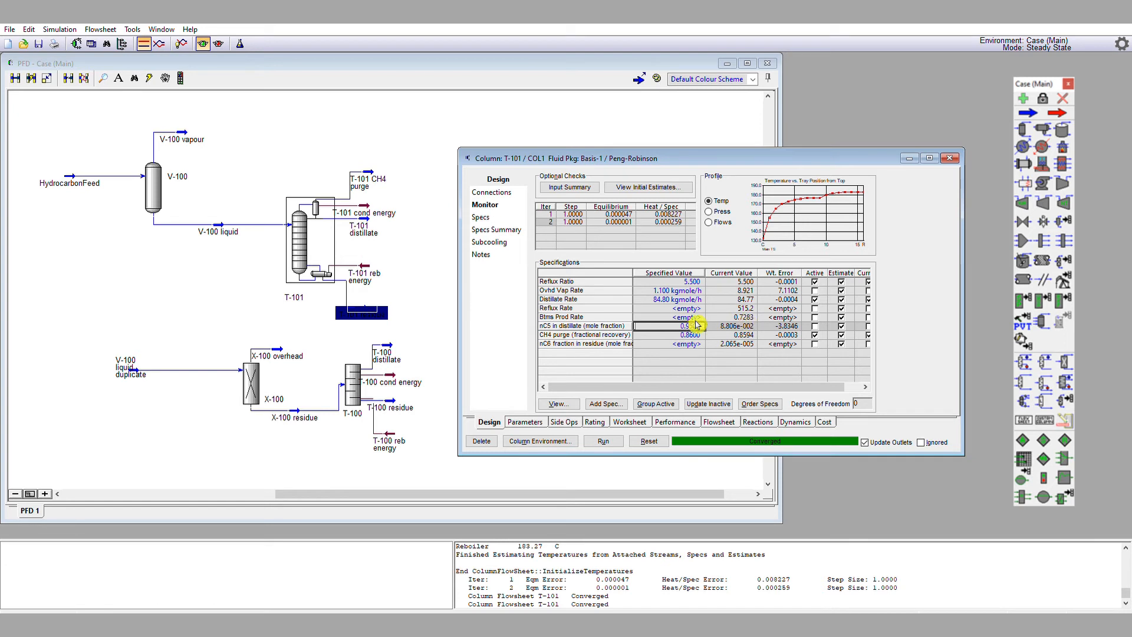
text(0.9500)
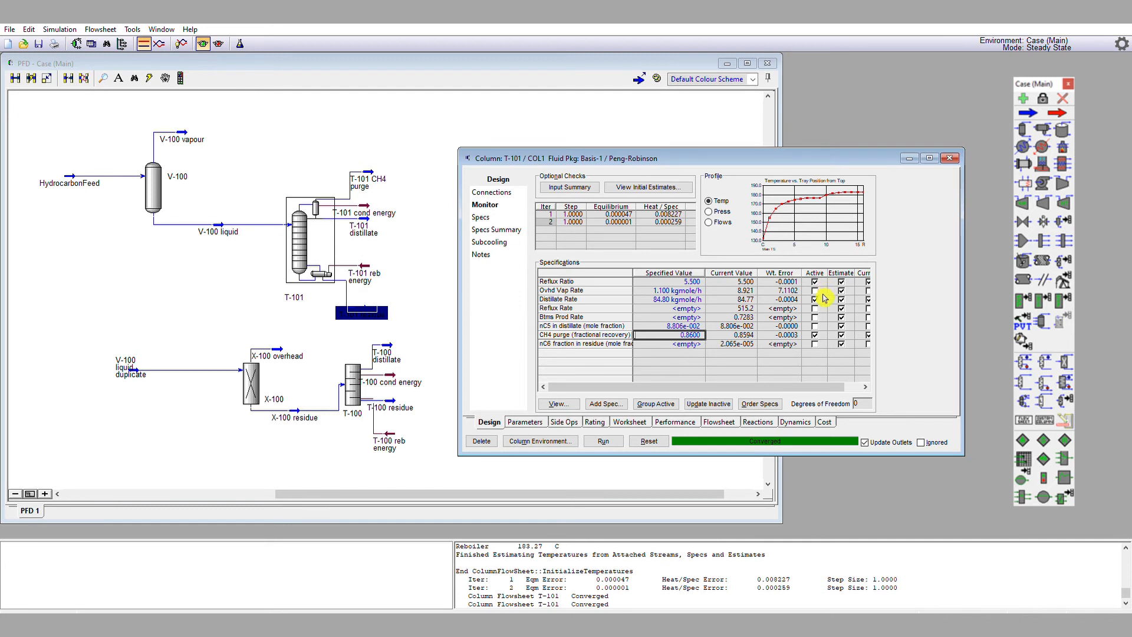
click(814, 300)
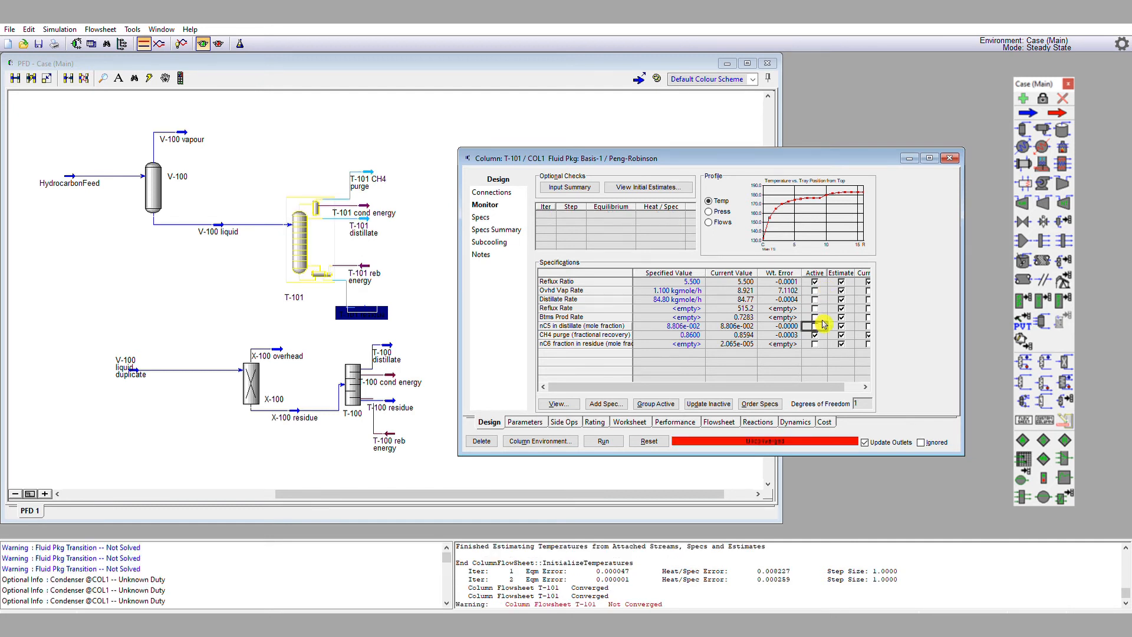
click(603, 442)
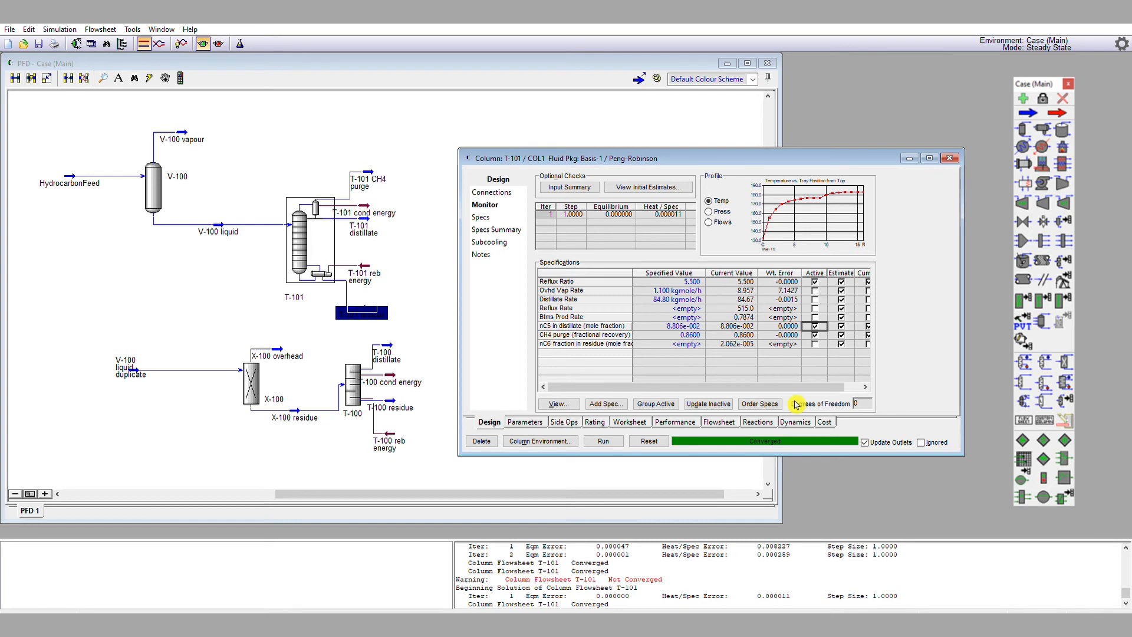
click(677, 326)
text(0.9500)
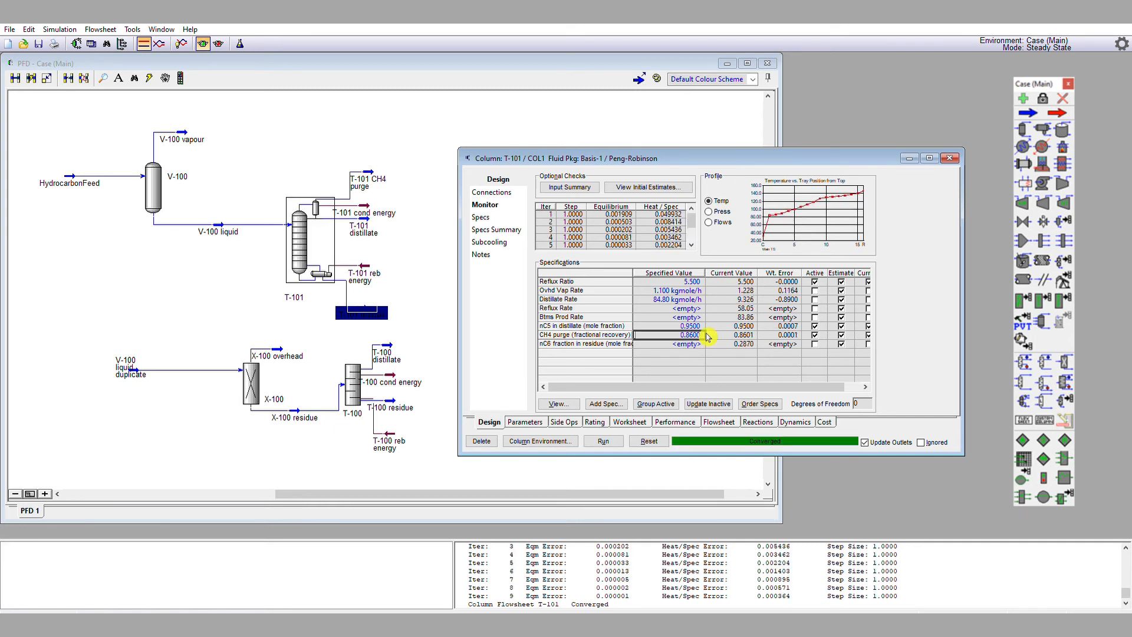
- Raise the nC5 distillate fraction target to 0.9700 and rerun T-101 until converged
click(688, 326)
text(0.960)
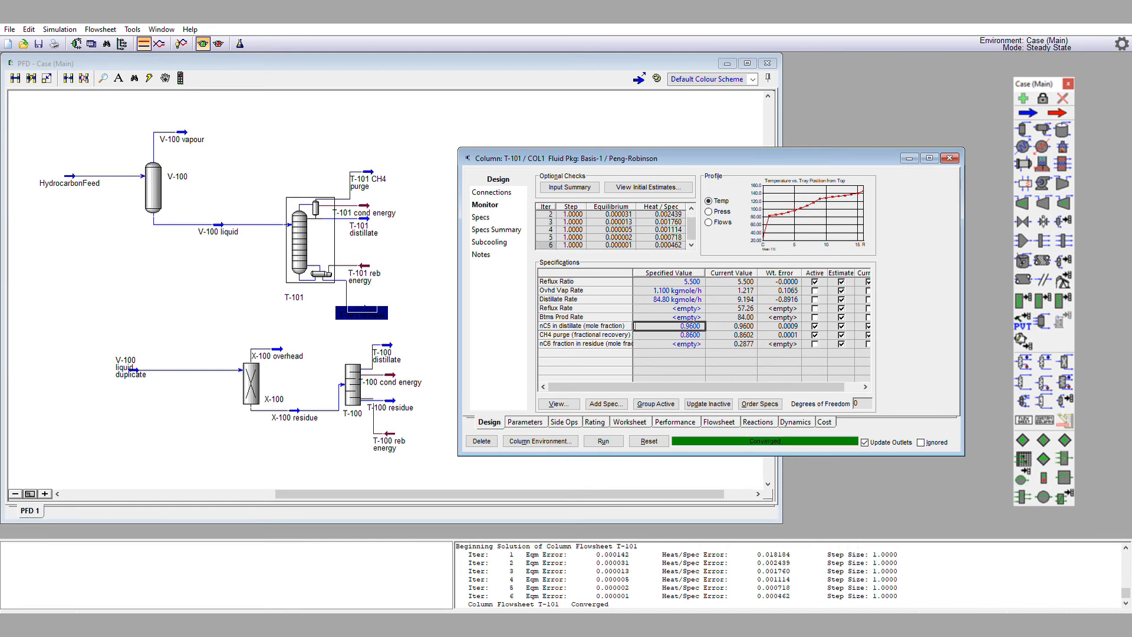
text(0.9700)
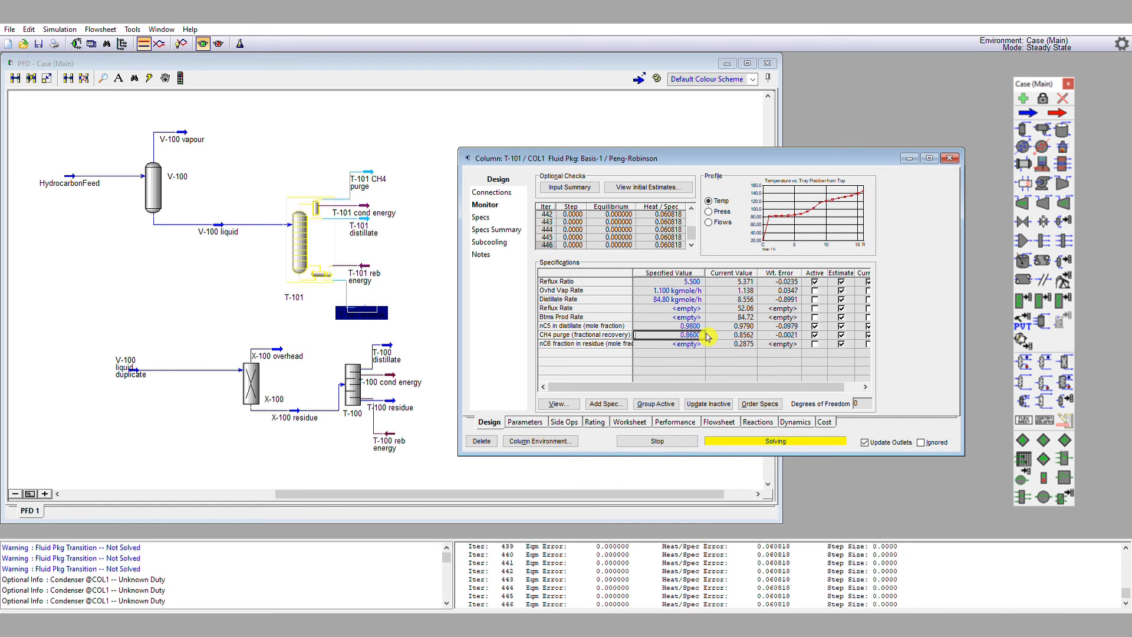
click(657, 441)
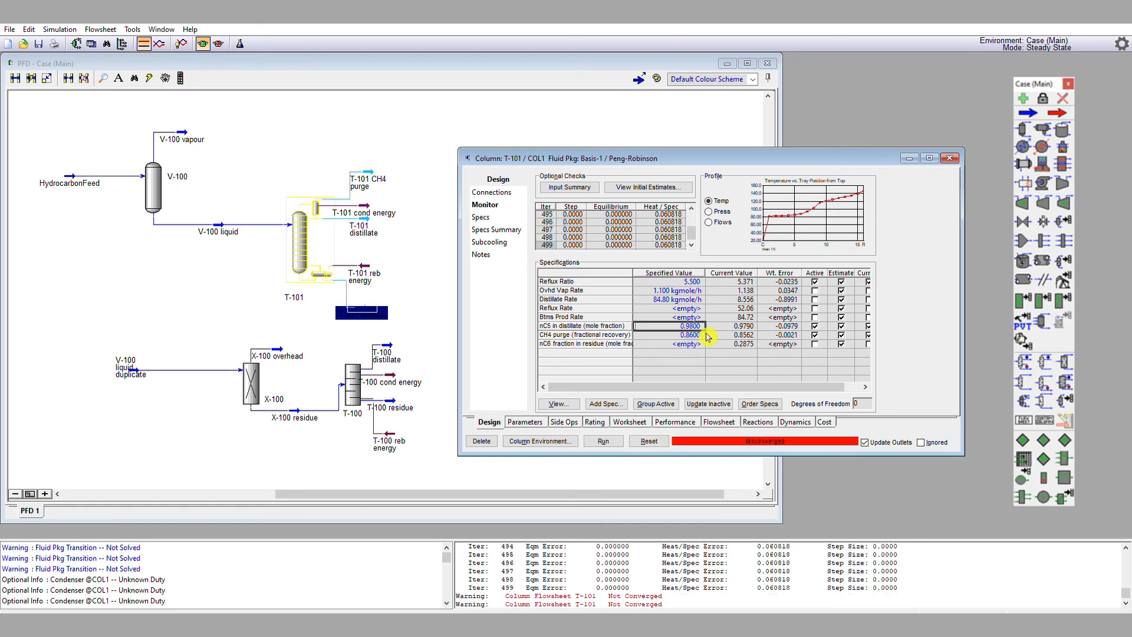
click(603, 441)
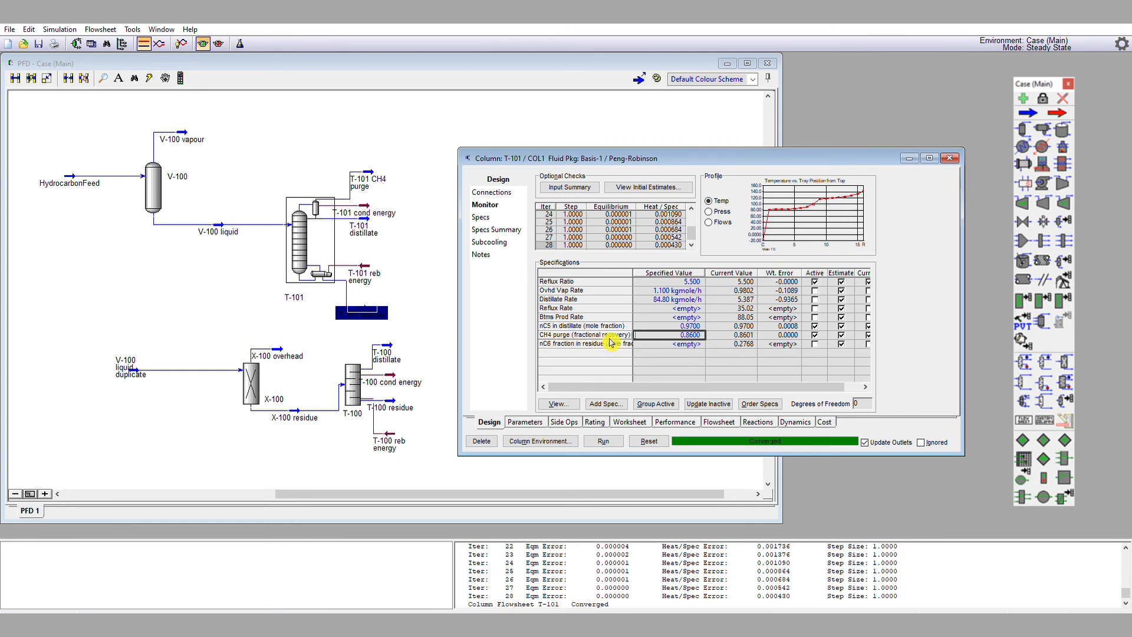
mouse_move(965, 152)
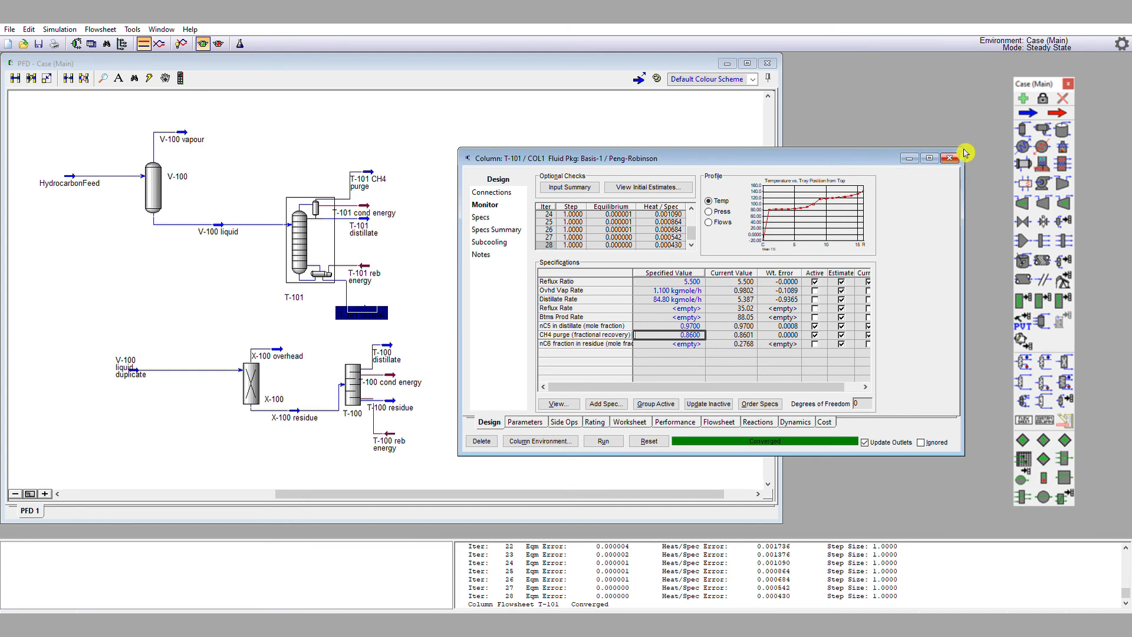
mouse_move(822, 158)
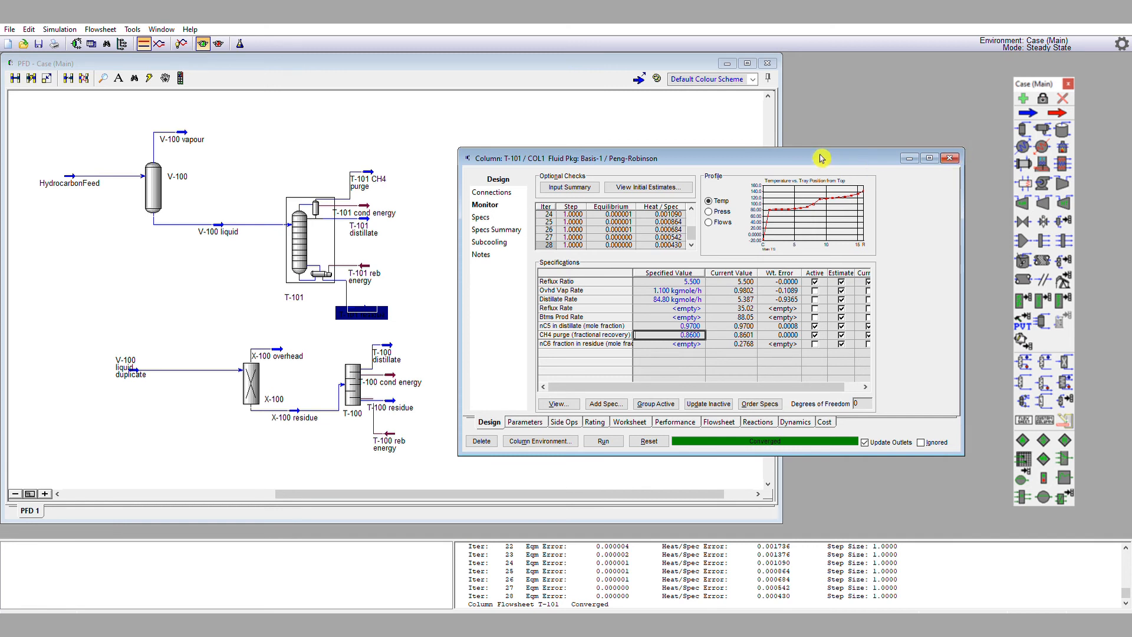
- Close the column window and check the CH4 purge stream composition: 0.9698 methane, 0.0302 n-pentane
drag(821, 158, 912, 174)
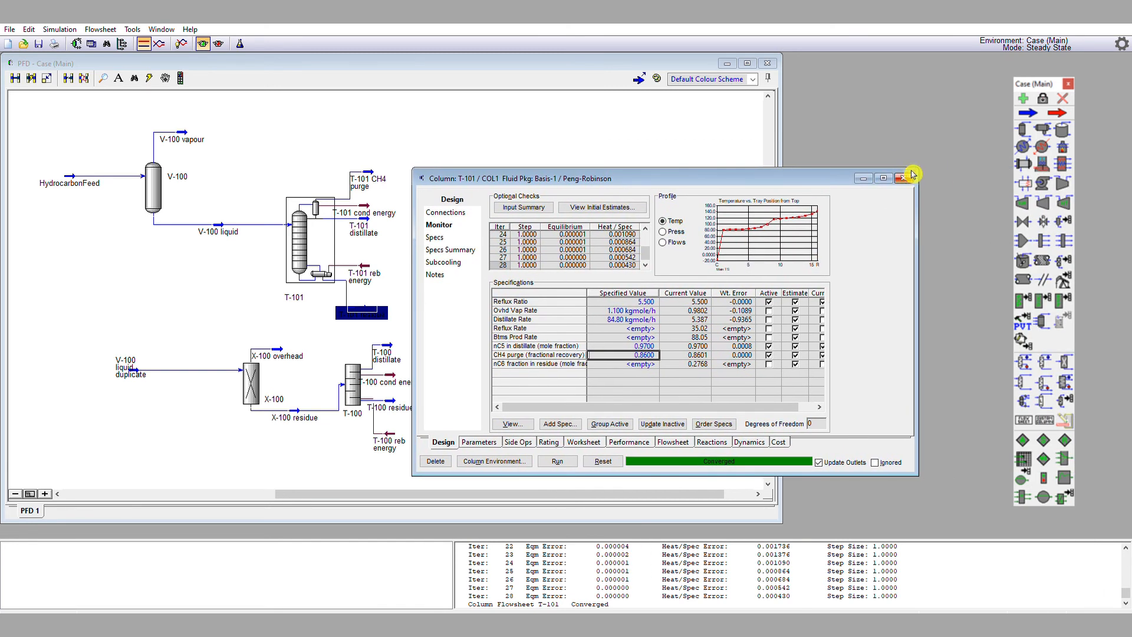
click(903, 177)
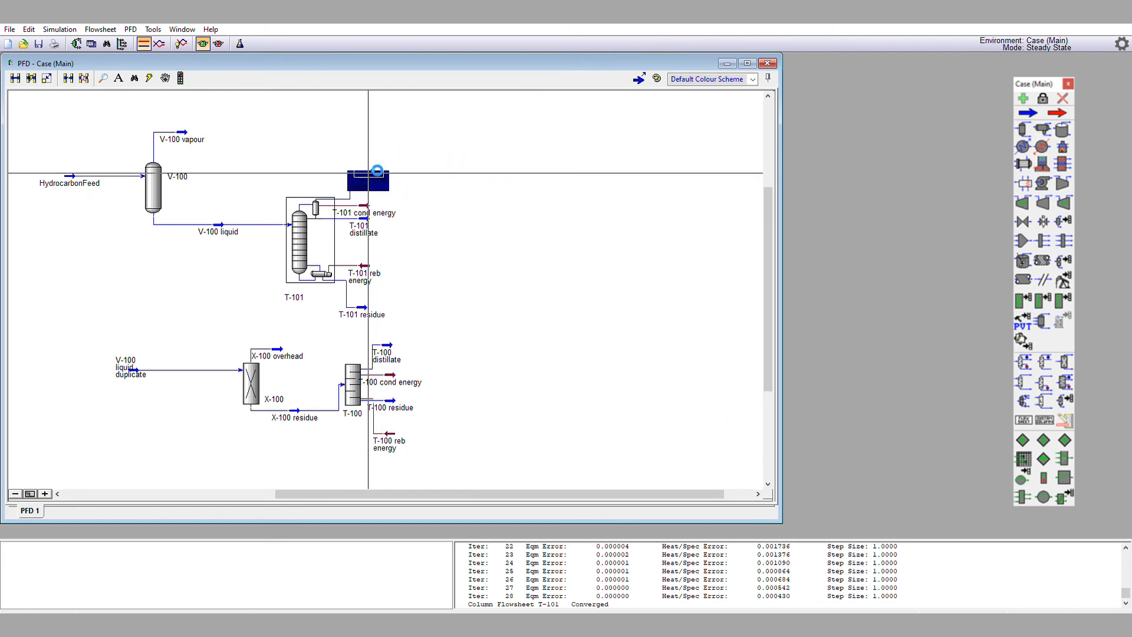
double_click(375, 170)
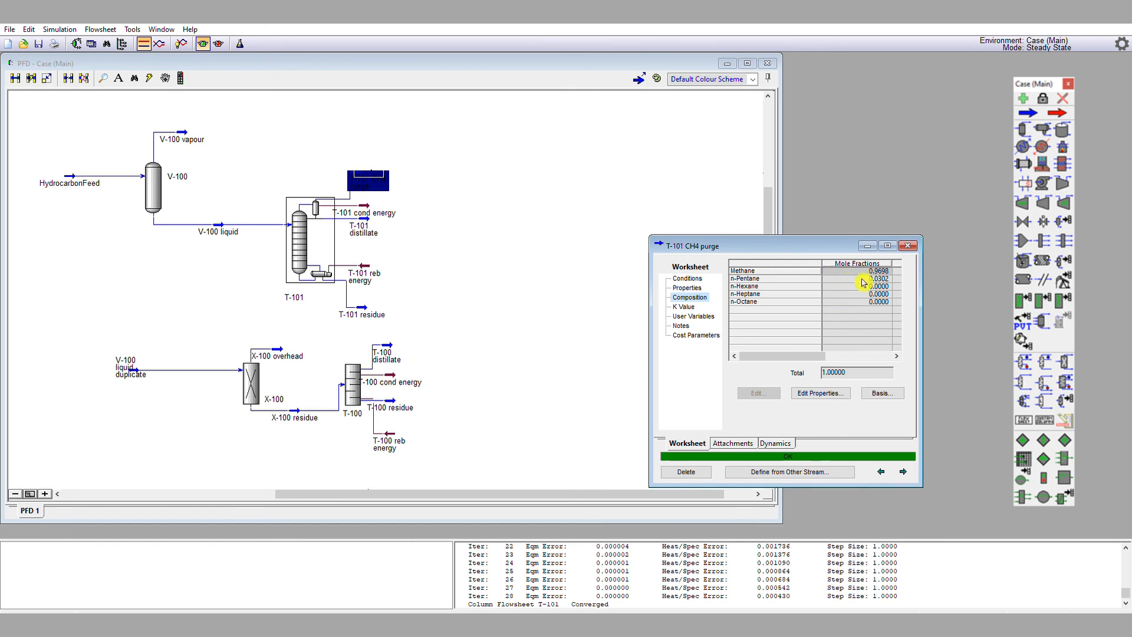
mouse_move(863, 300)
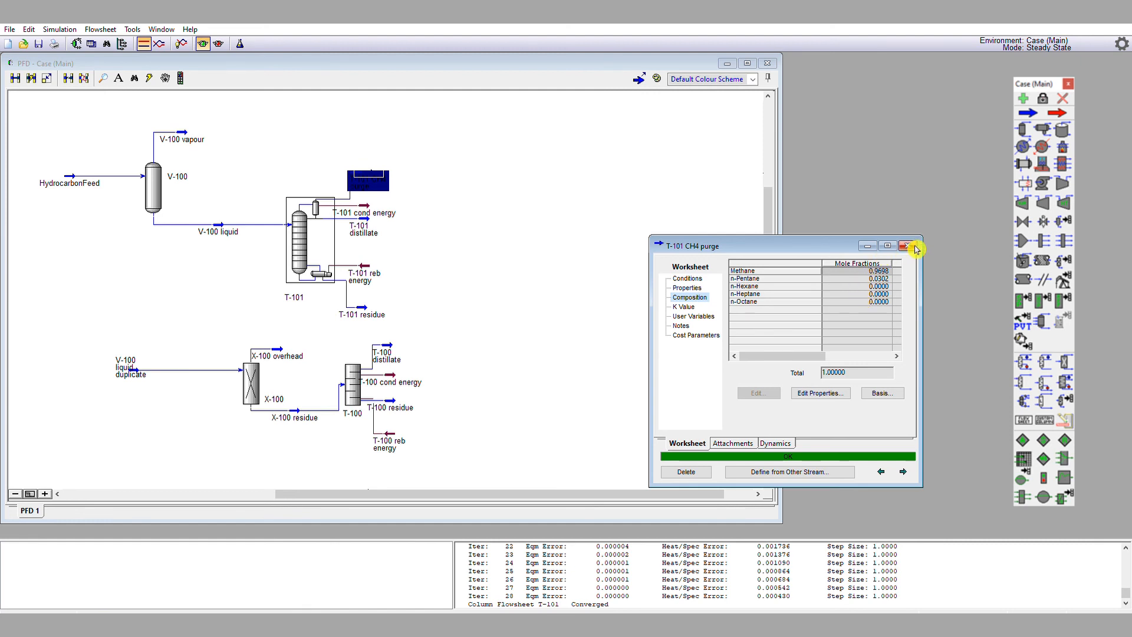
click(906, 246)
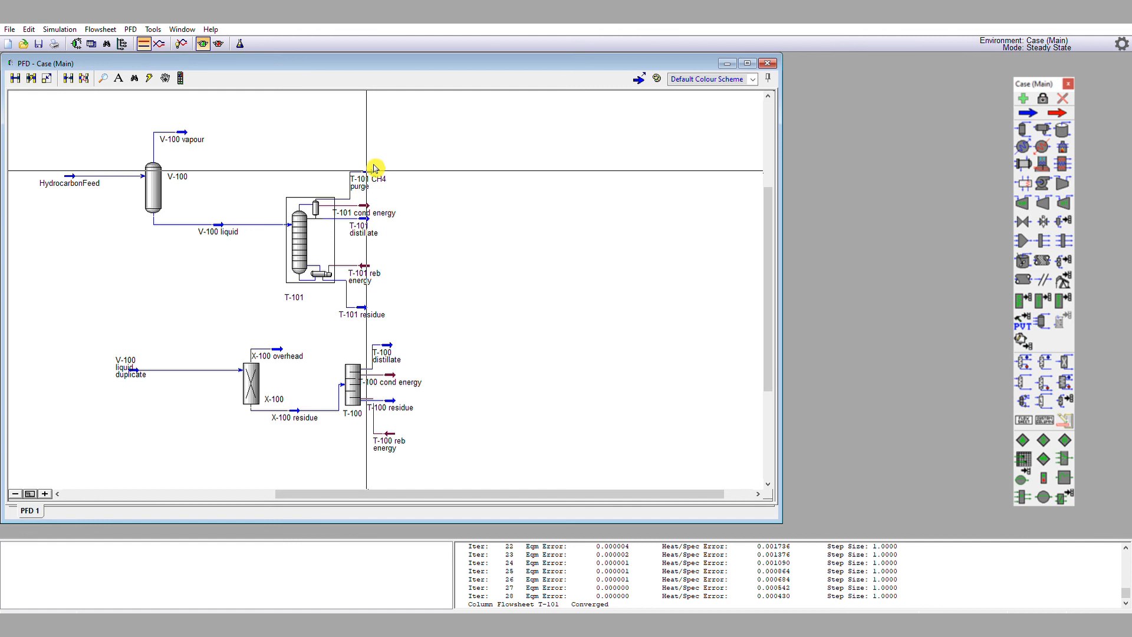
mouse_move(373, 170)
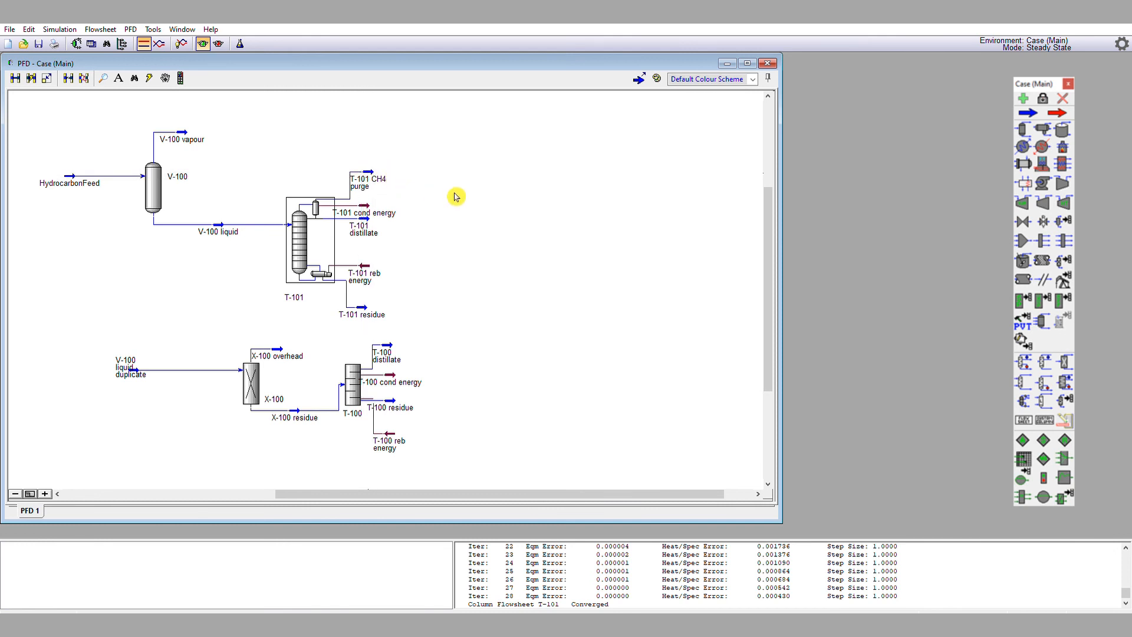
mouse_move(445, 195)
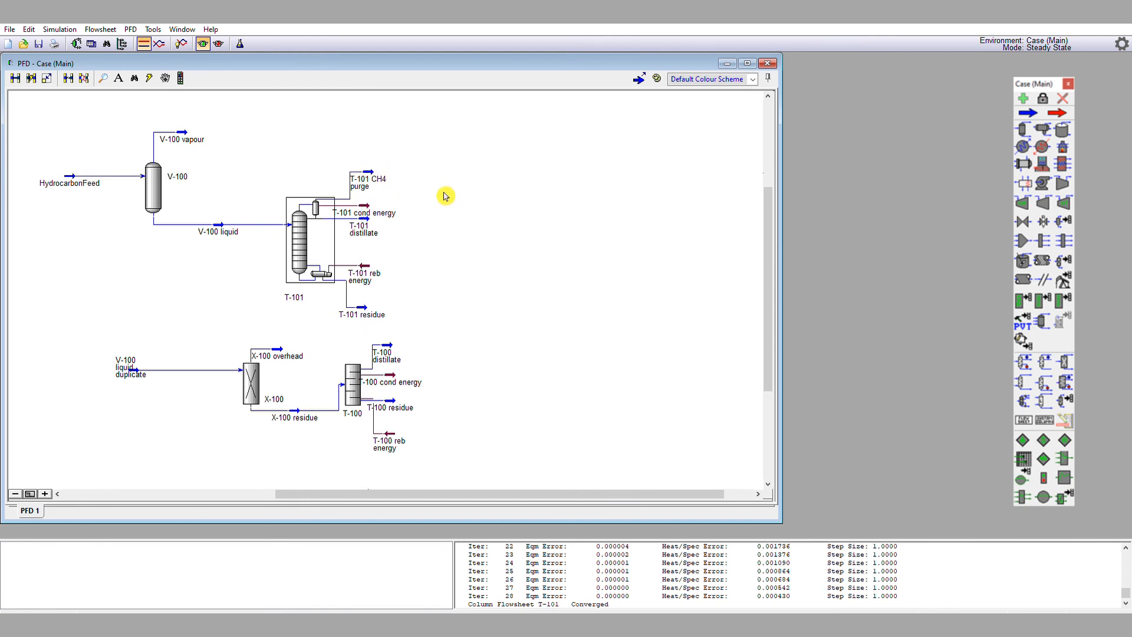
mouse_move(465, 202)
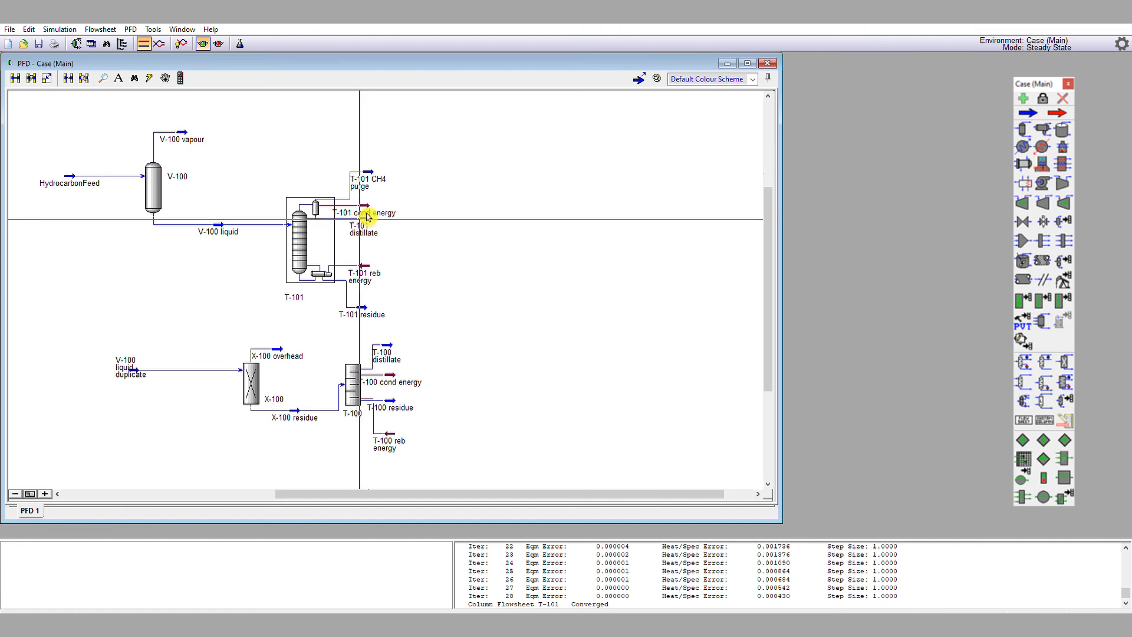
mouse_move(371, 300)
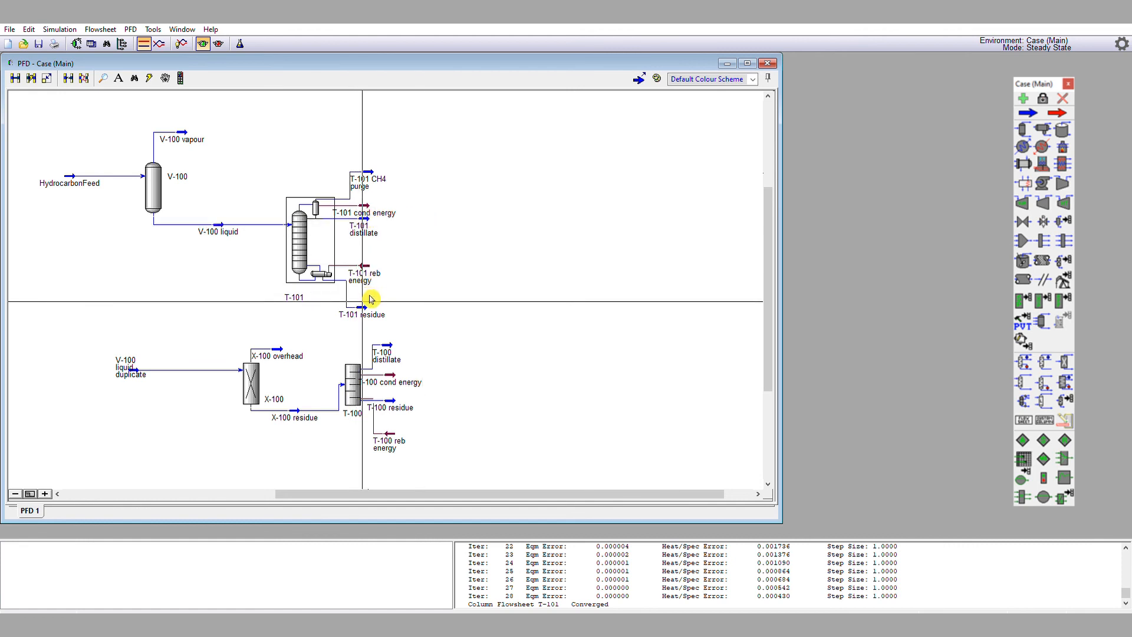
double_click(371, 212)
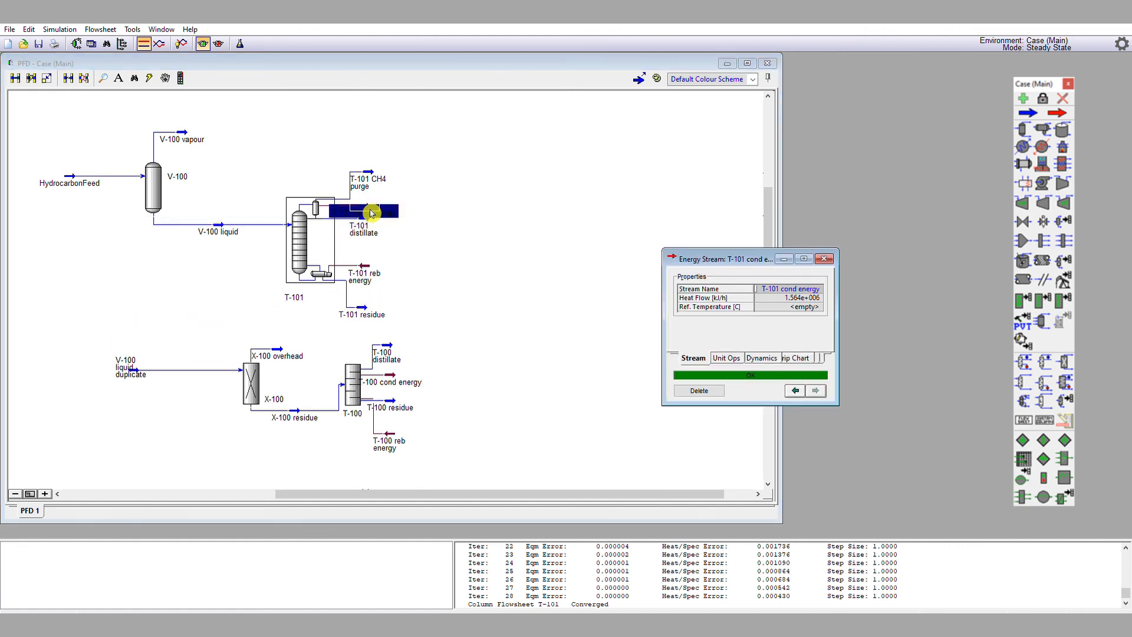
click(823, 259)
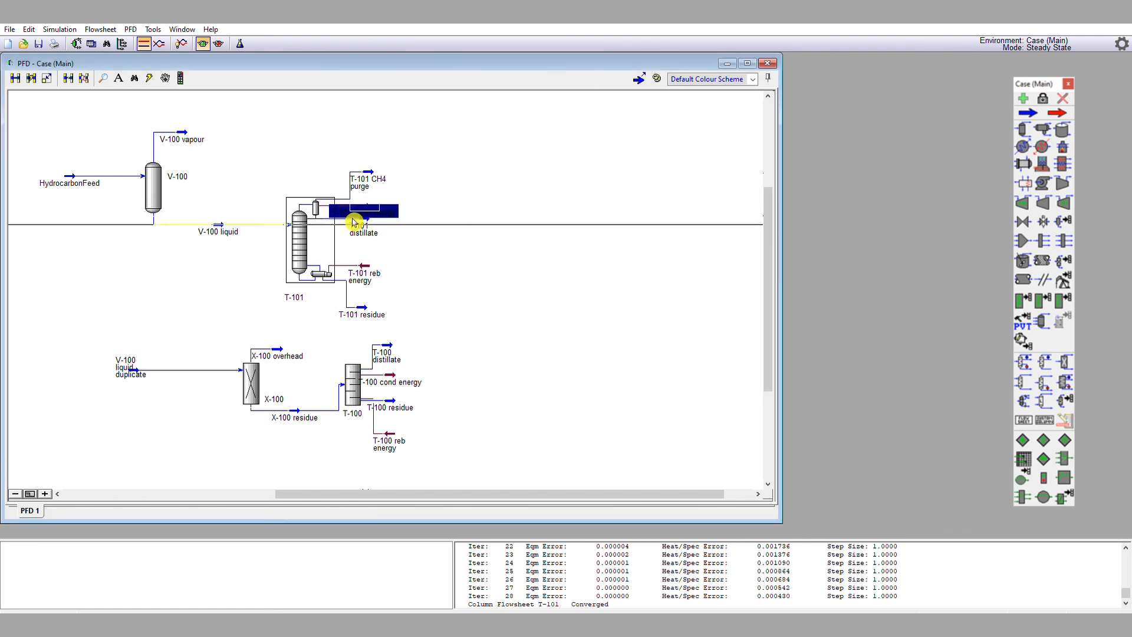
double_click(355, 224)
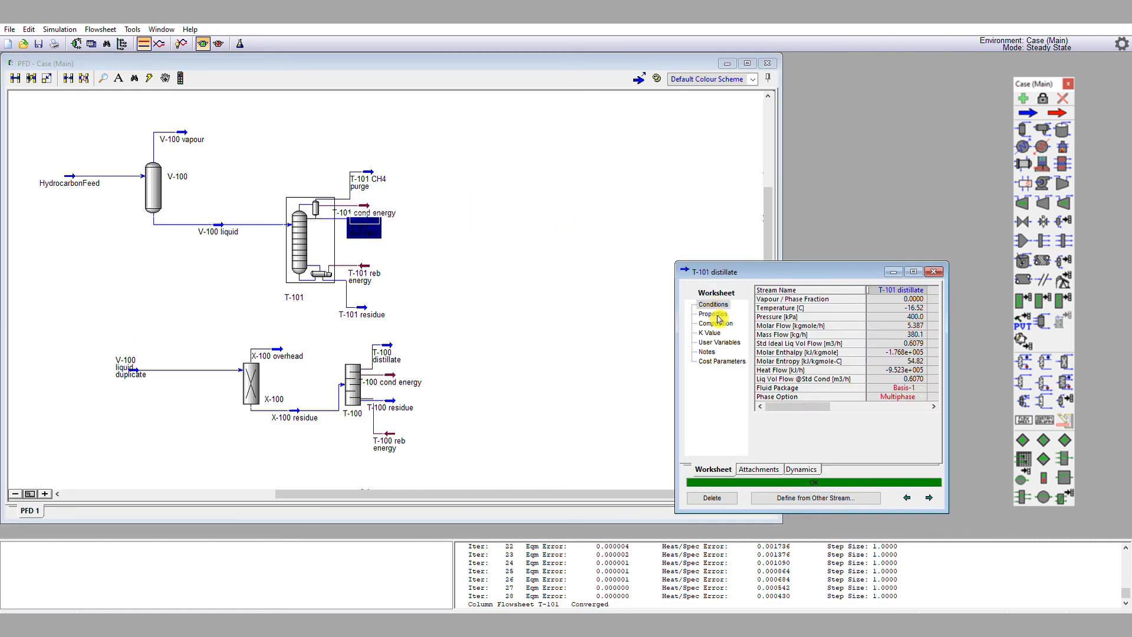
click(715, 323)
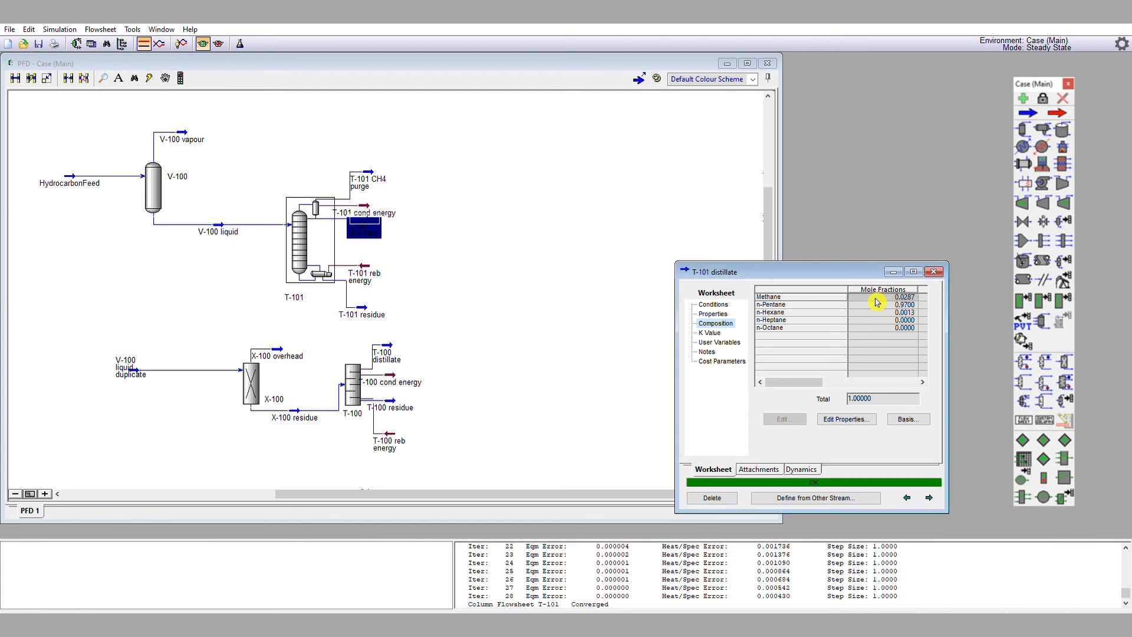
mouse_move(879, 292)
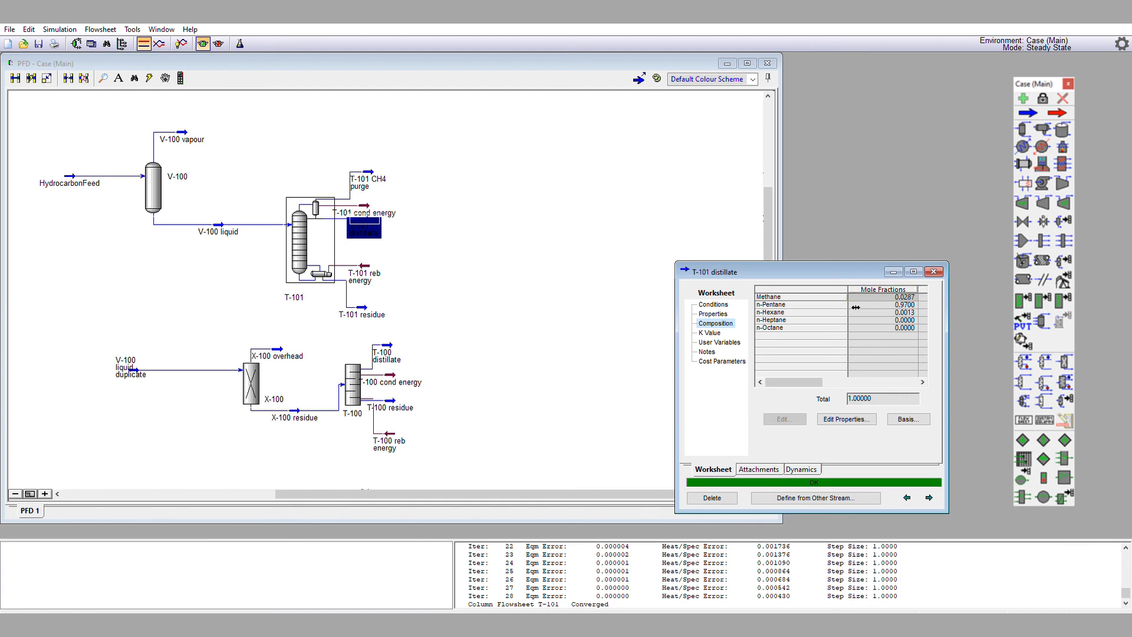
mouse_move(819, 305)
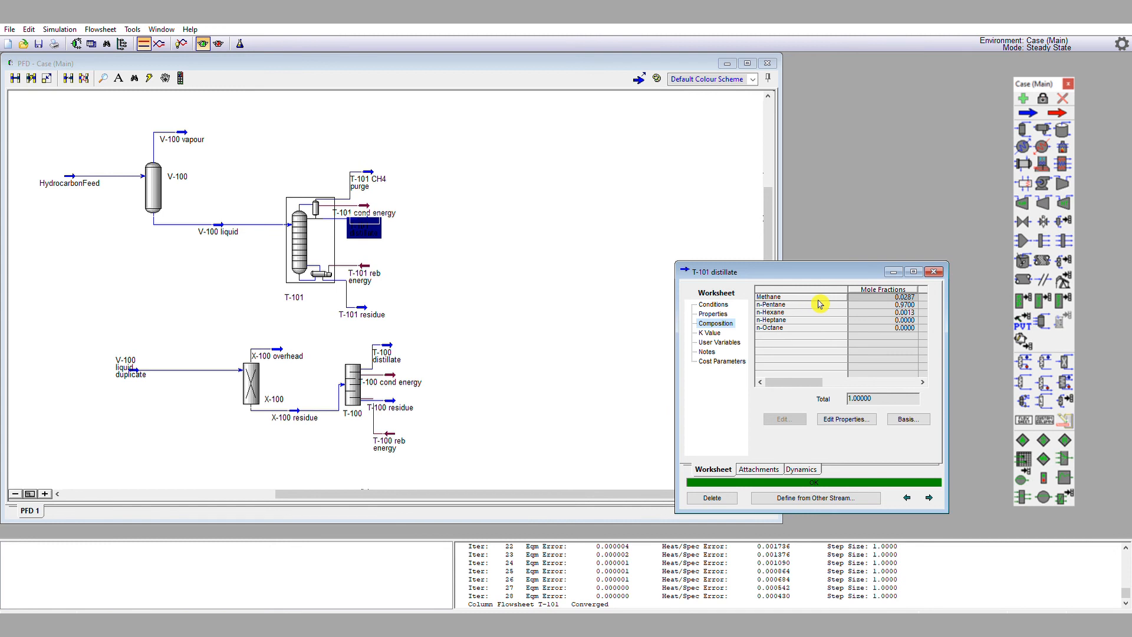
click(934, 272)
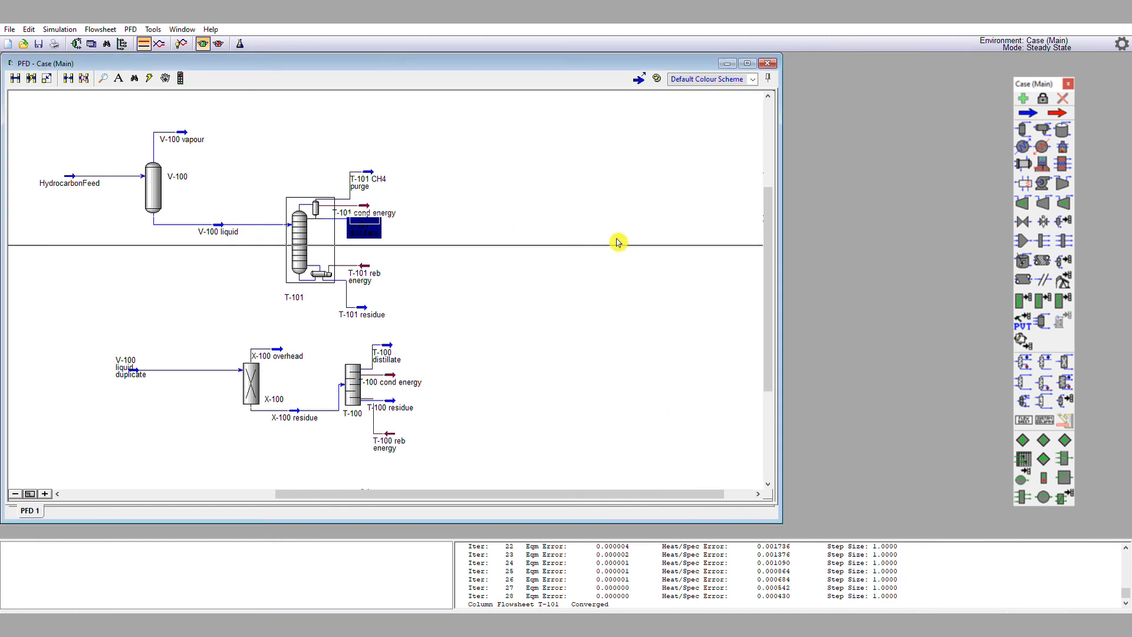
- Check the T-101 residue composition (0.0474 nC5, 0.2768 nC6) and bring the reopened column window into view
double_click(361, 313)
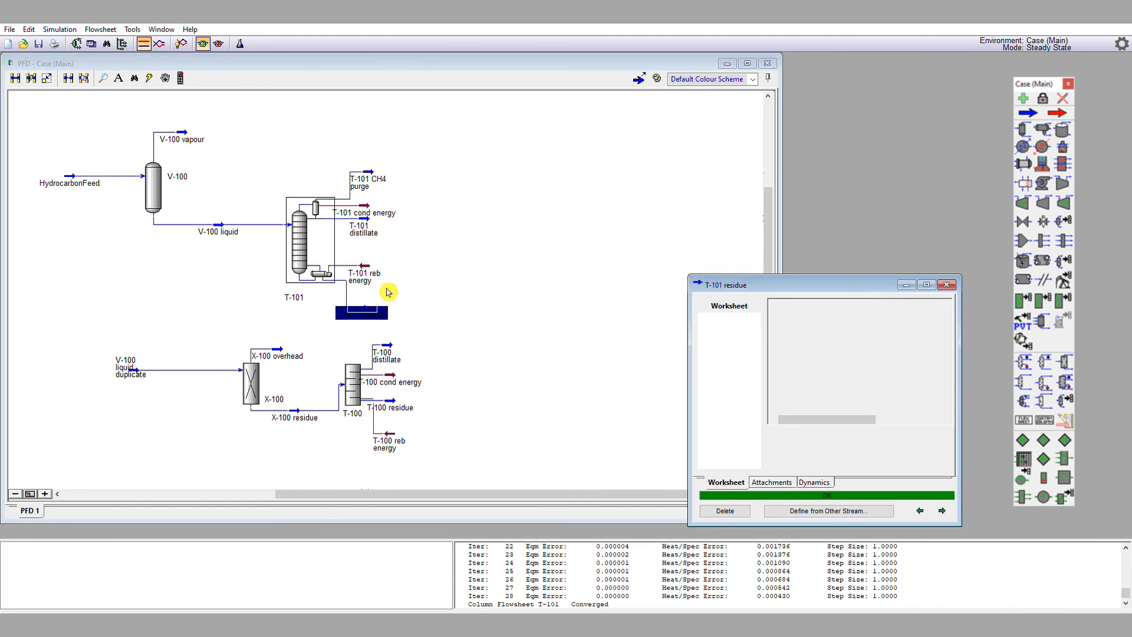
click(729, 336)
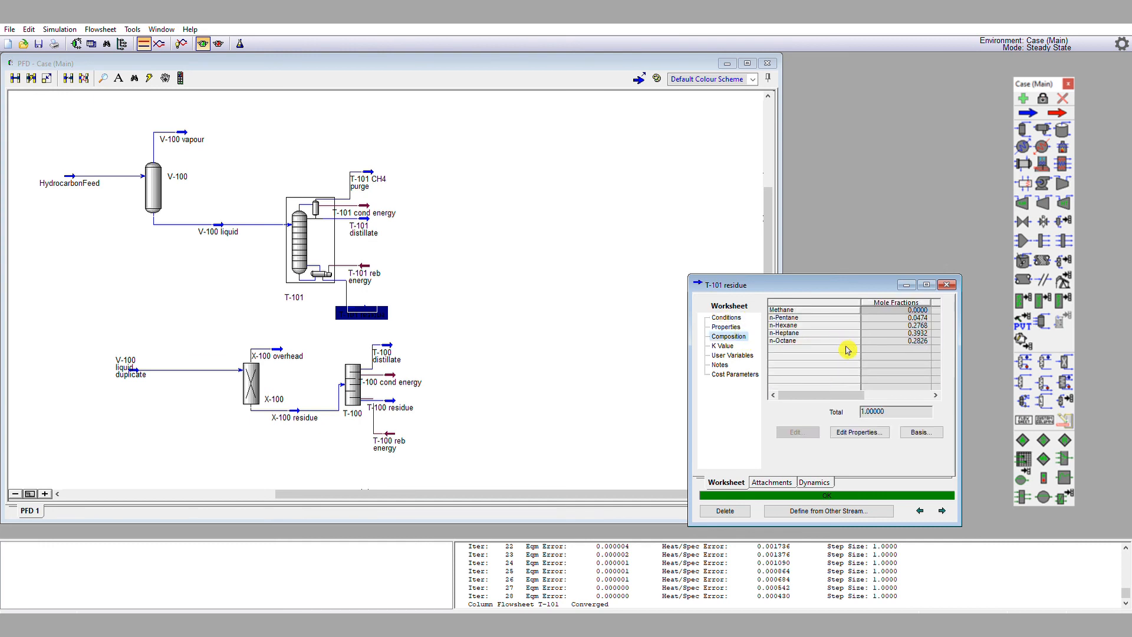
mouse_move(831, 319)
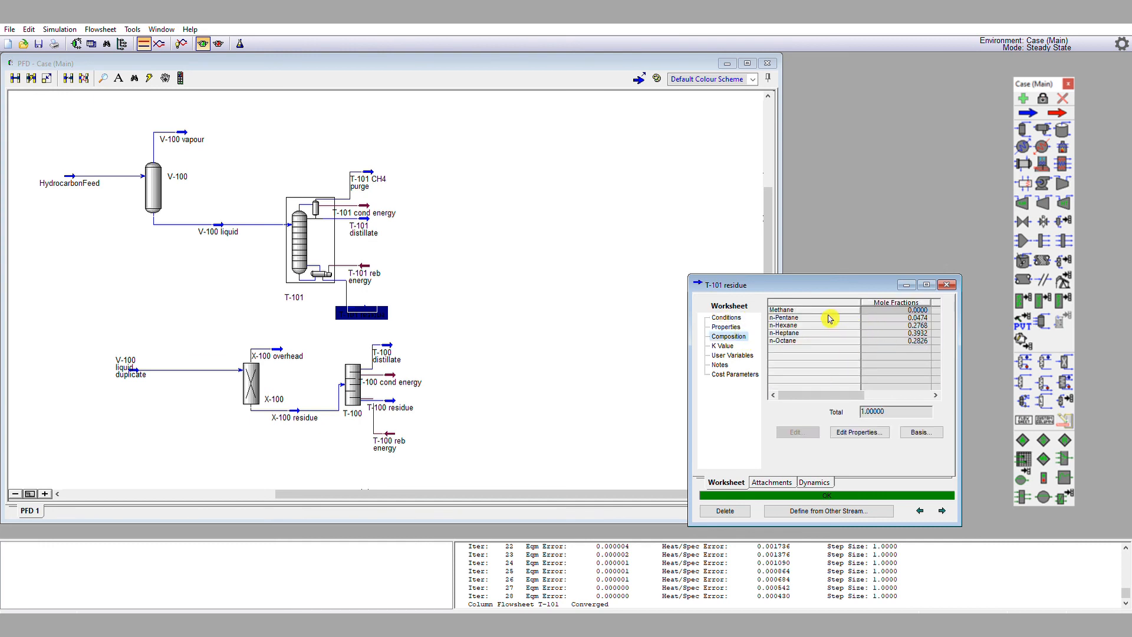
mouse_move(824, 320)
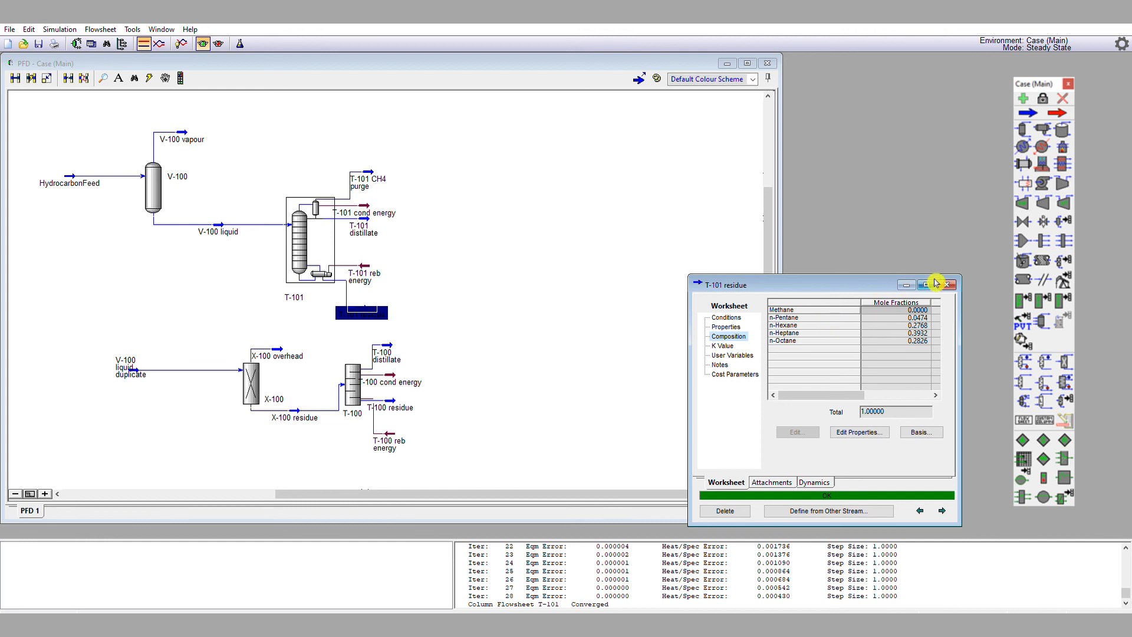
click(950, 285)
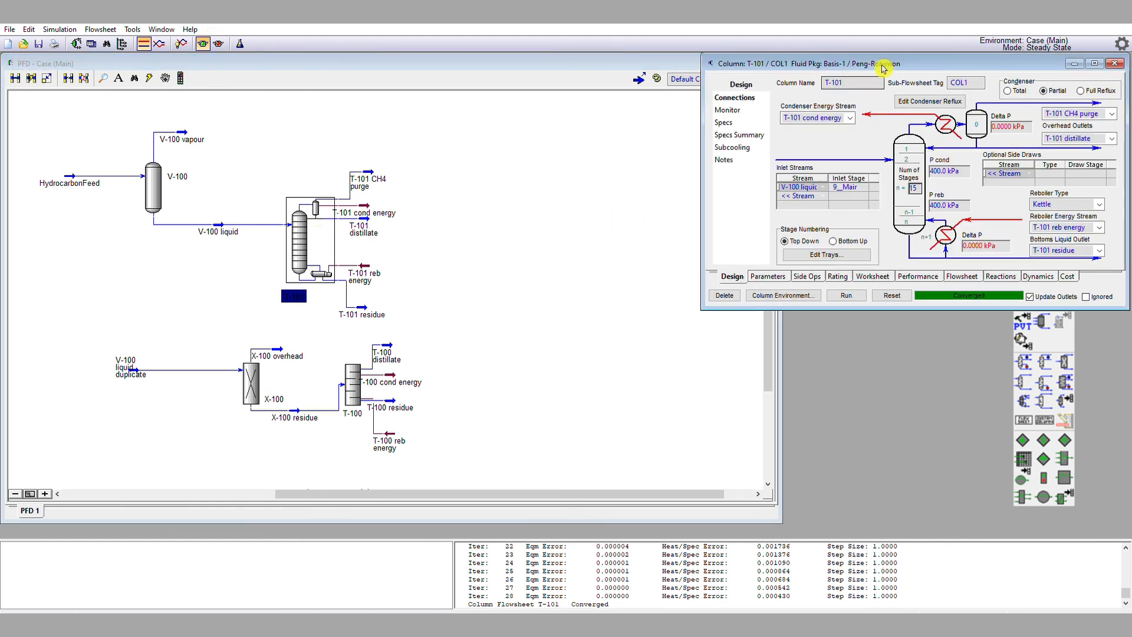
drag(881, 64, 663, 170)
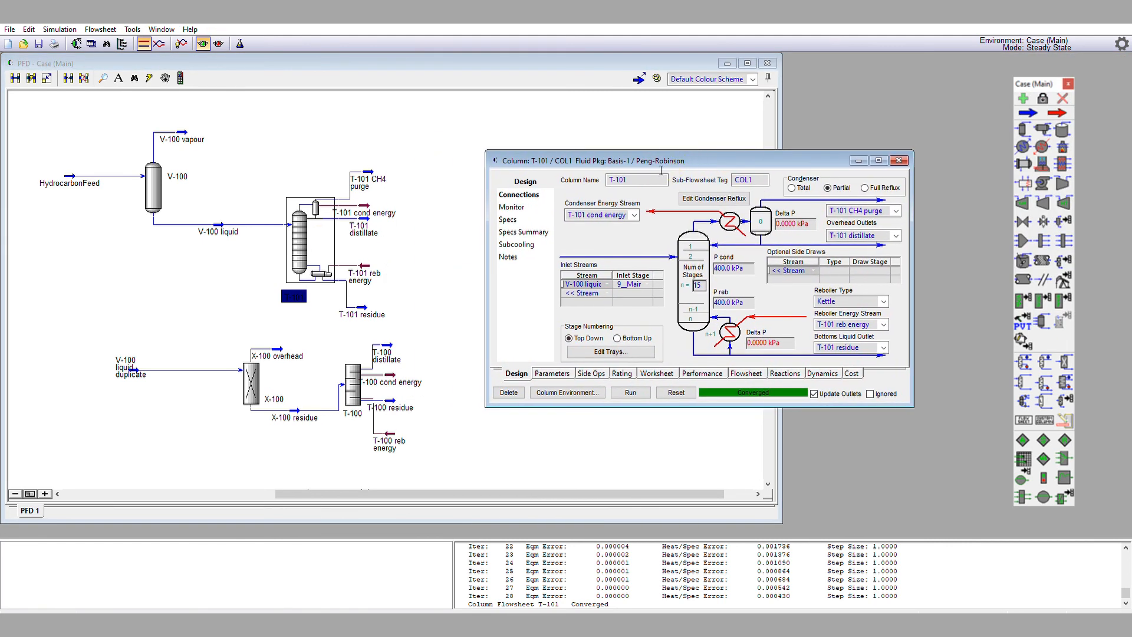